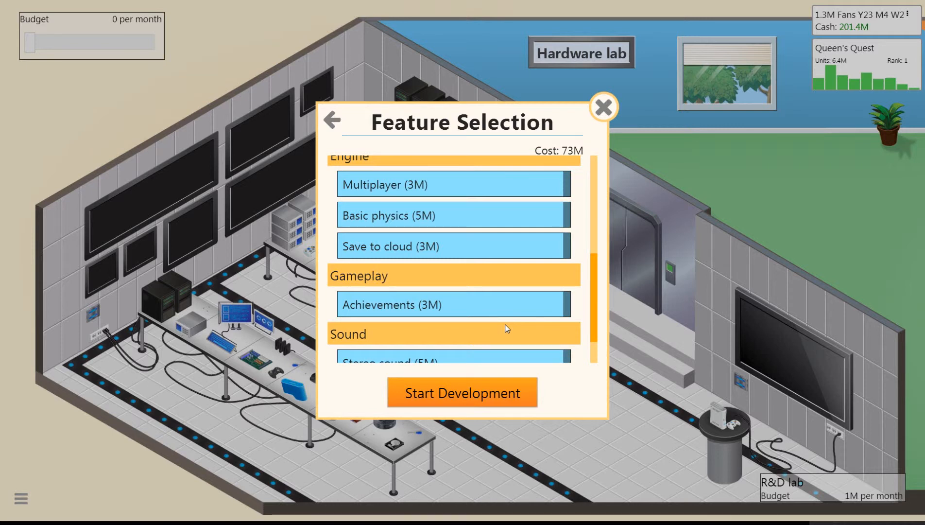
Close the engine feature selection and dismiss the Queen's Quest game report.
scroll("up", 3)
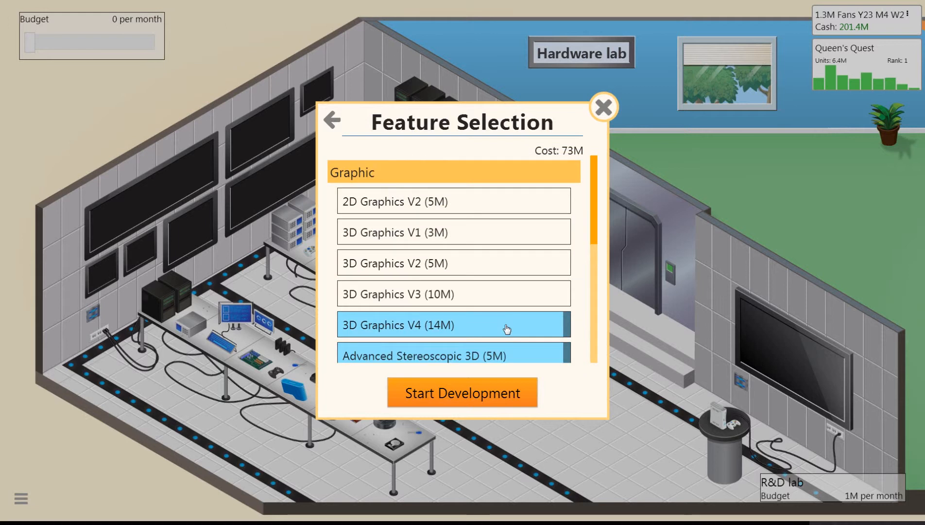
mouse_move(568, 178)
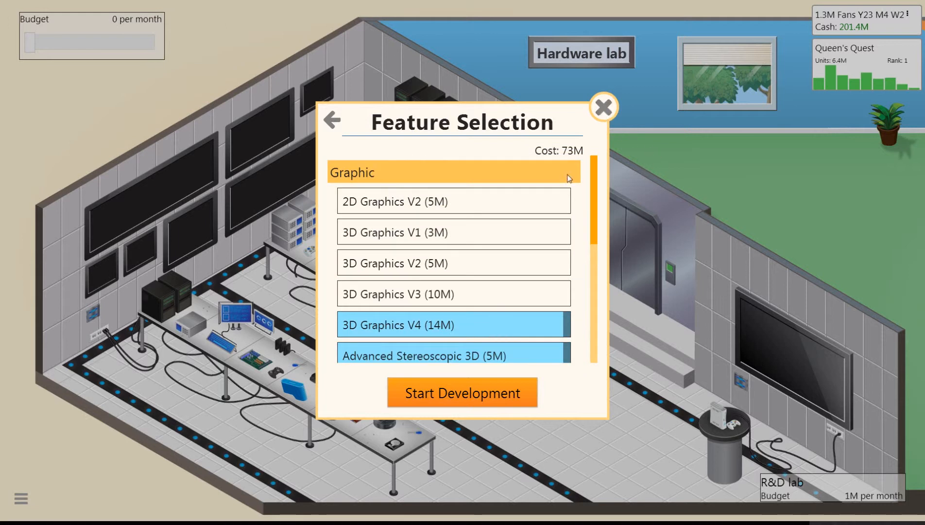
scroll("down", 3)
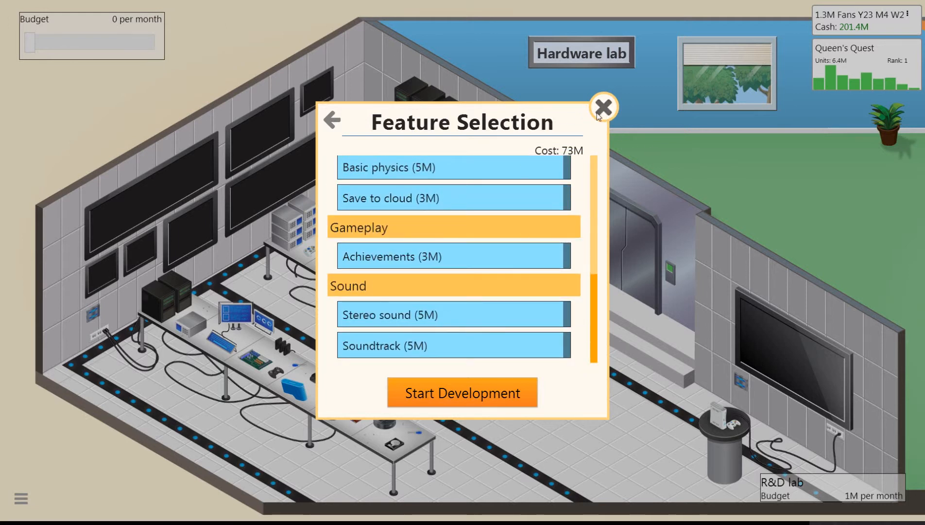
left_click(603, 107)
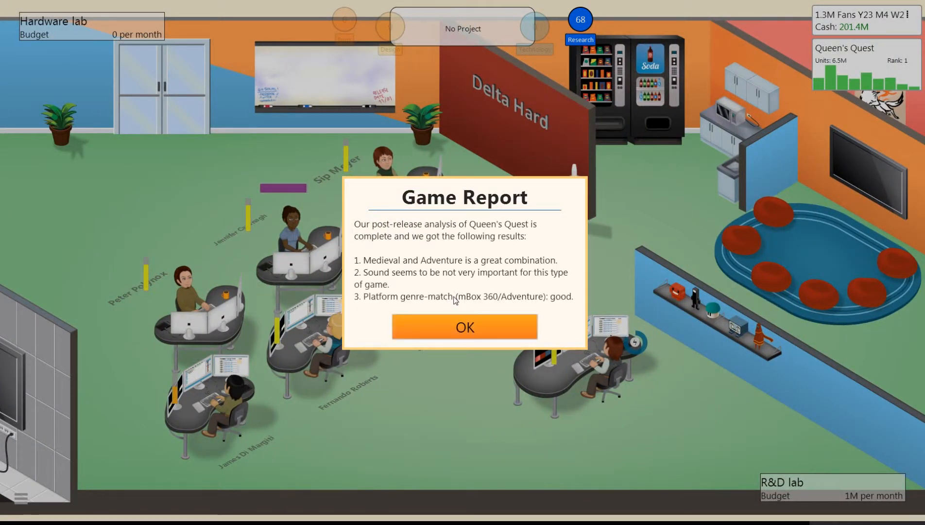
mouse_move(445, 328)
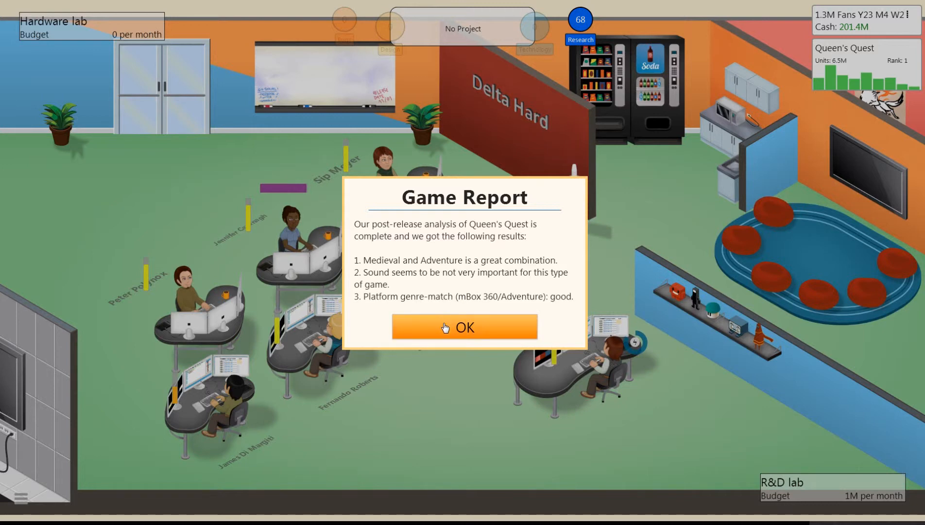
left_click(463, 327)
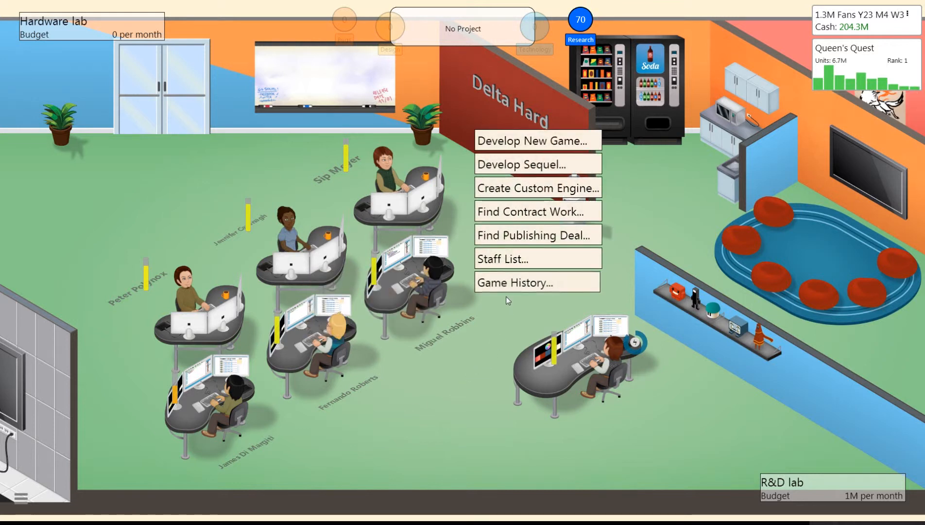
mouse_move(537, 141)
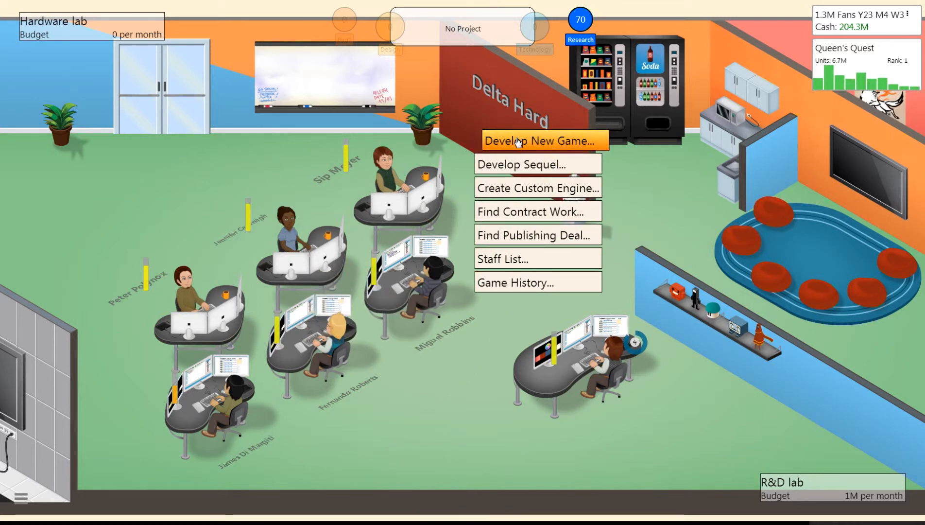
Start a new game concept and make RPG its genre.
left_click(536, 141)
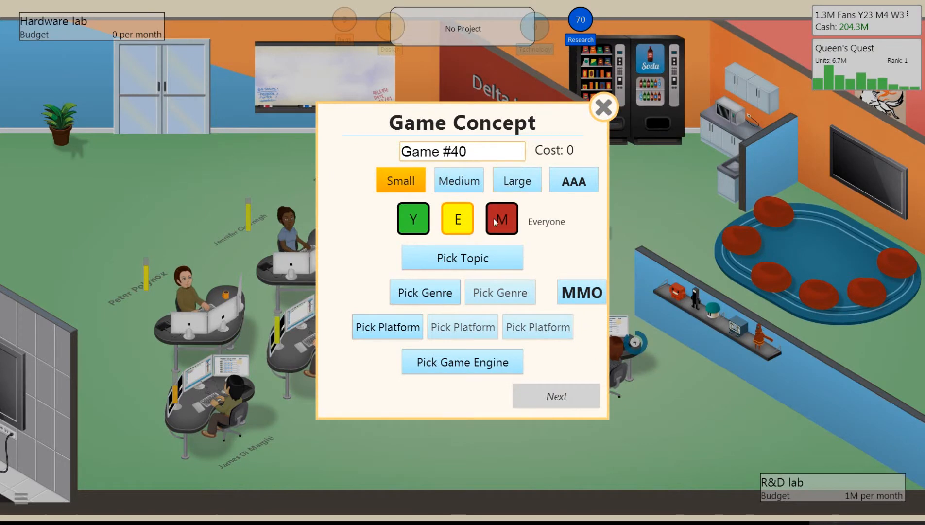
left_click(462, 257)
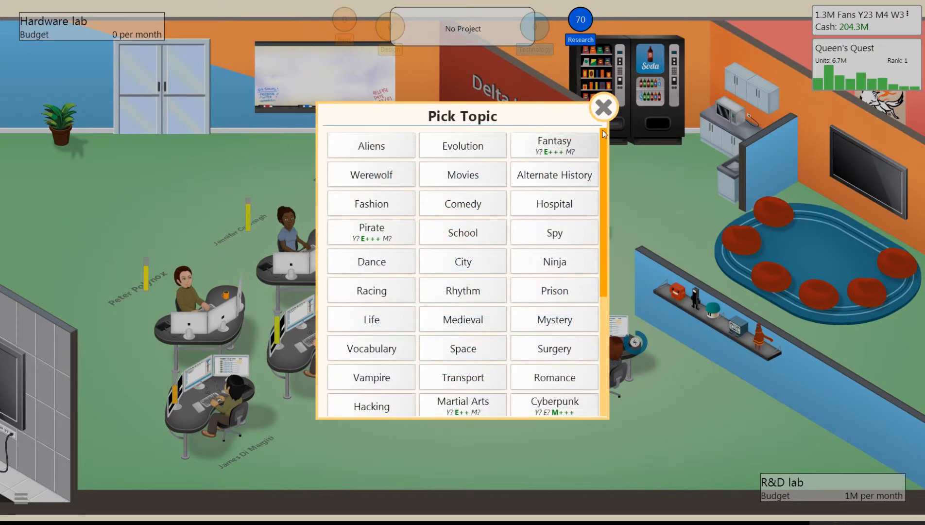
mouse_move(614, 116)
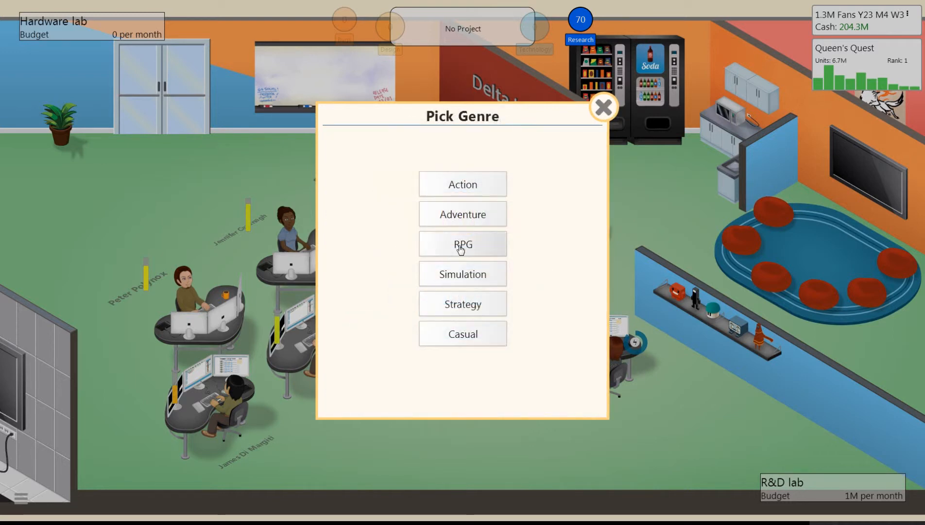
left_click(462, 243)
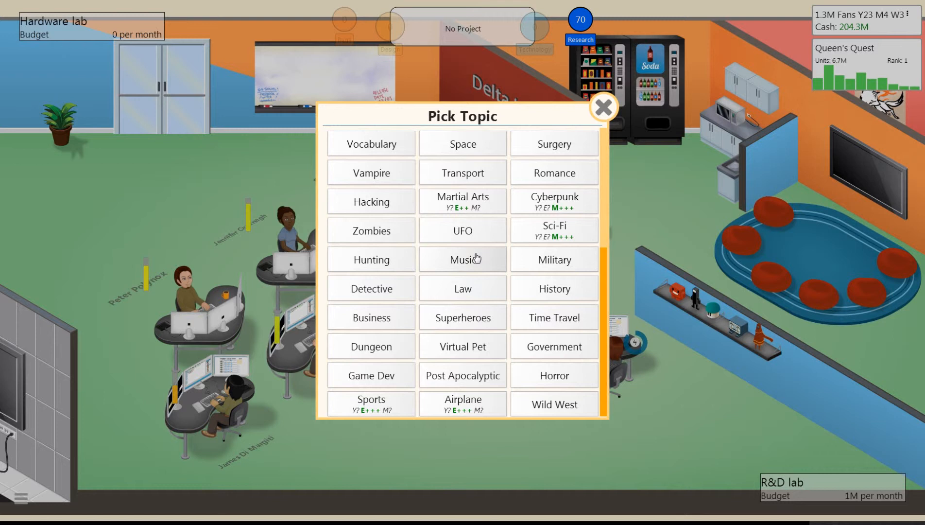
mouse_move(447, 293)
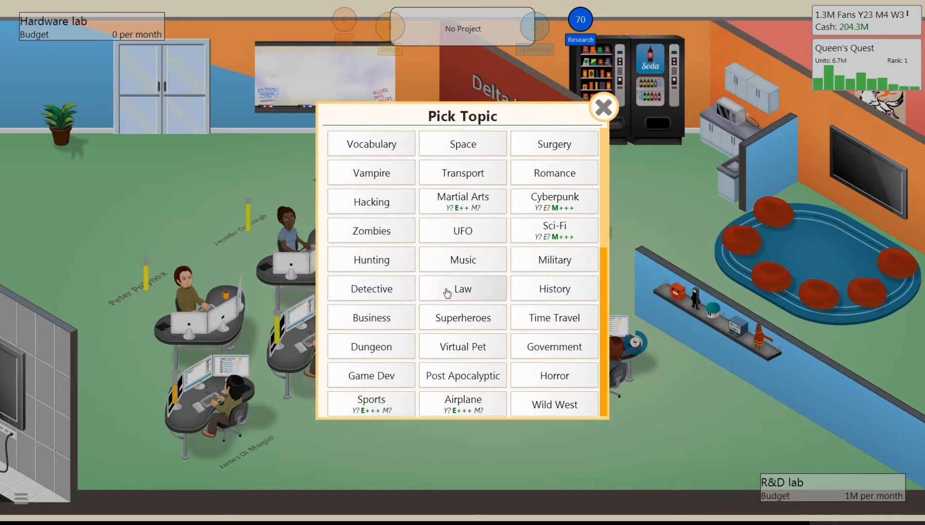
mouse_move(416, 299)
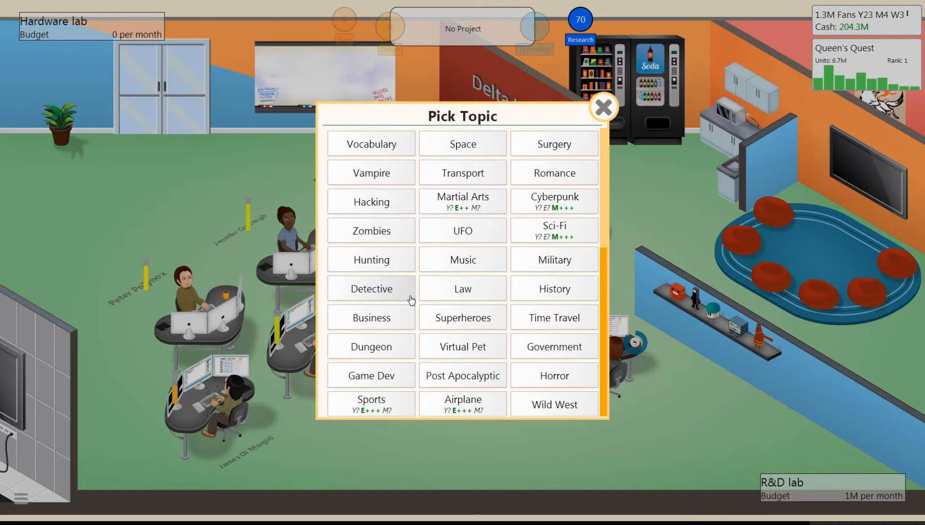
Make Wild West the new game's topic.
scroll("up", 3)
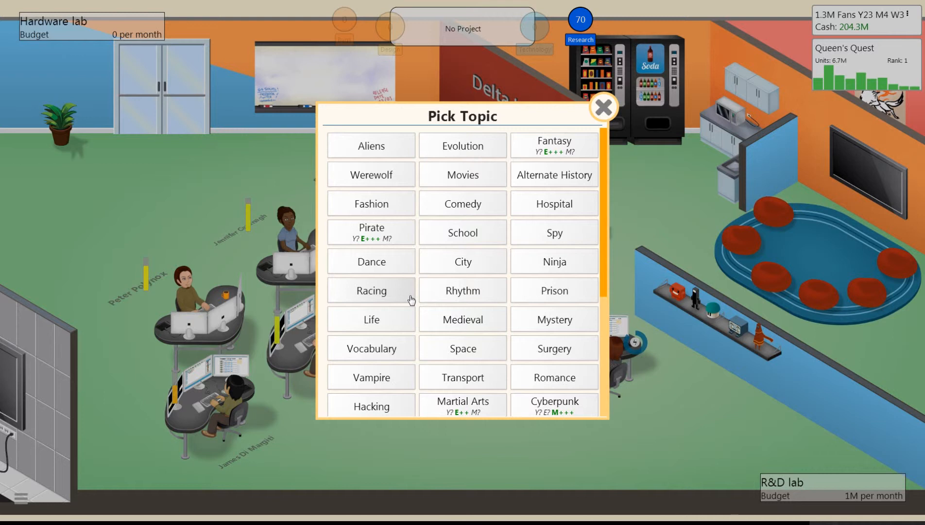
scroll("down", 3)
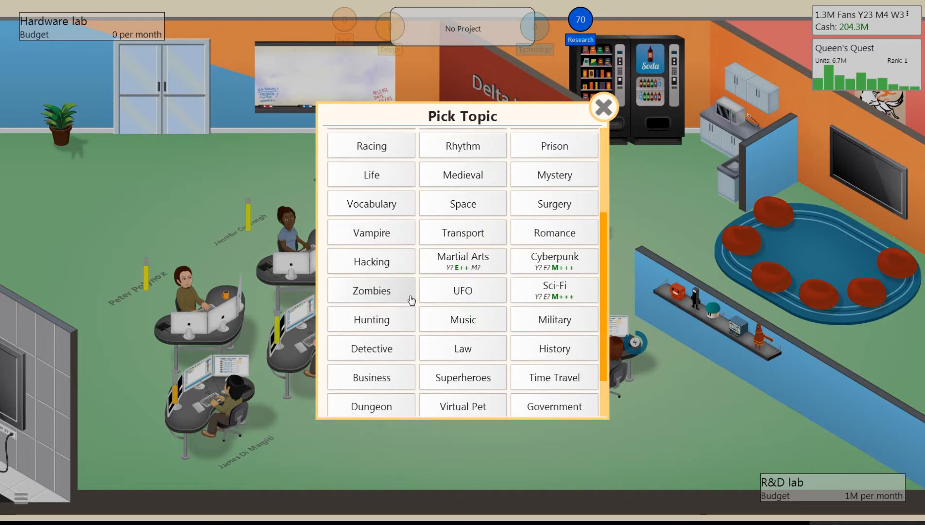
scroll("down", 3)
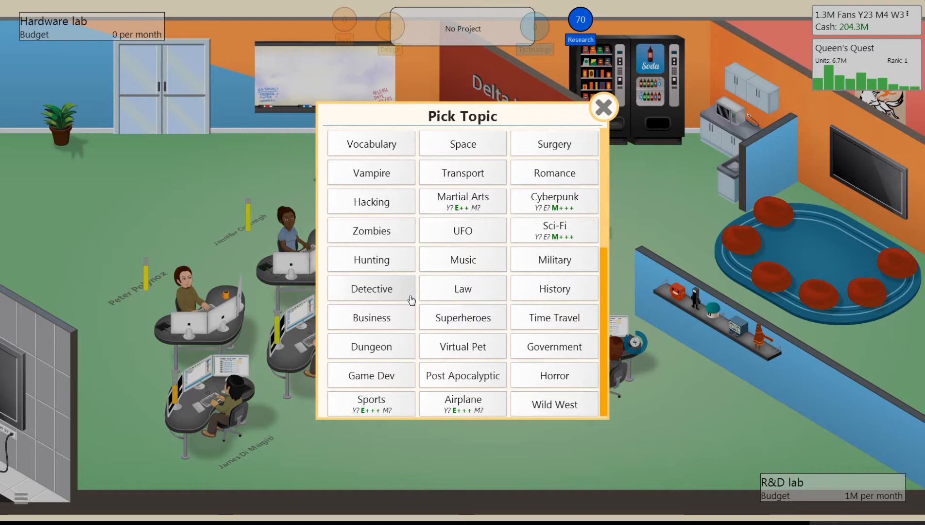
mouse_move(528, 401)
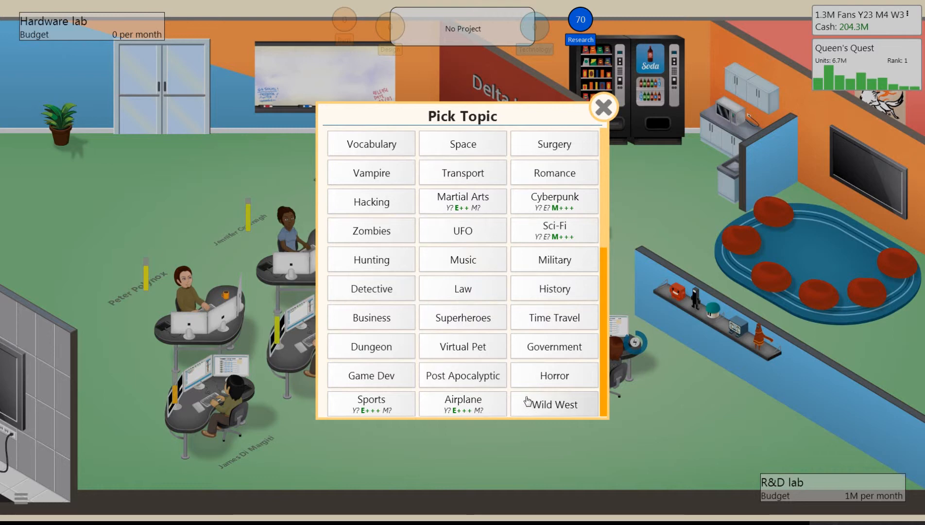
left_click(553, 403)
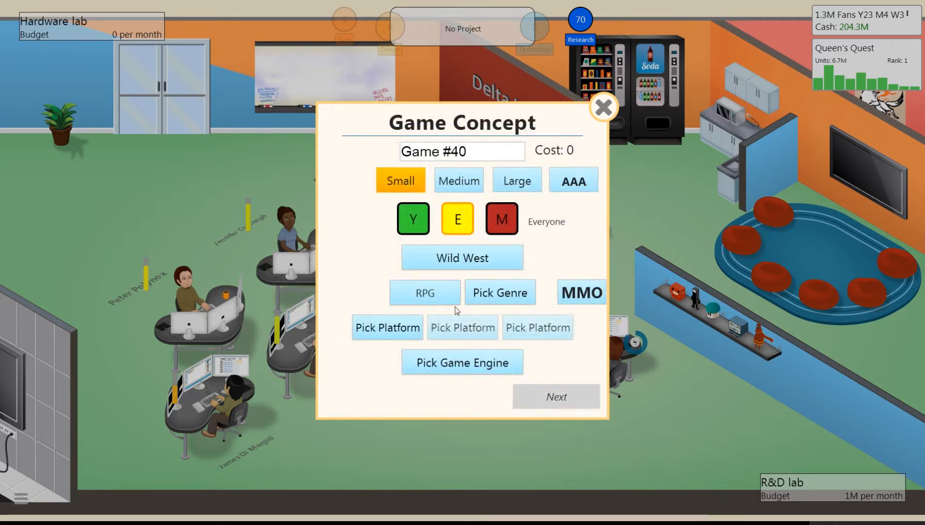
Target a Mature audience and make the game Large in size.
left_click(501, 218)
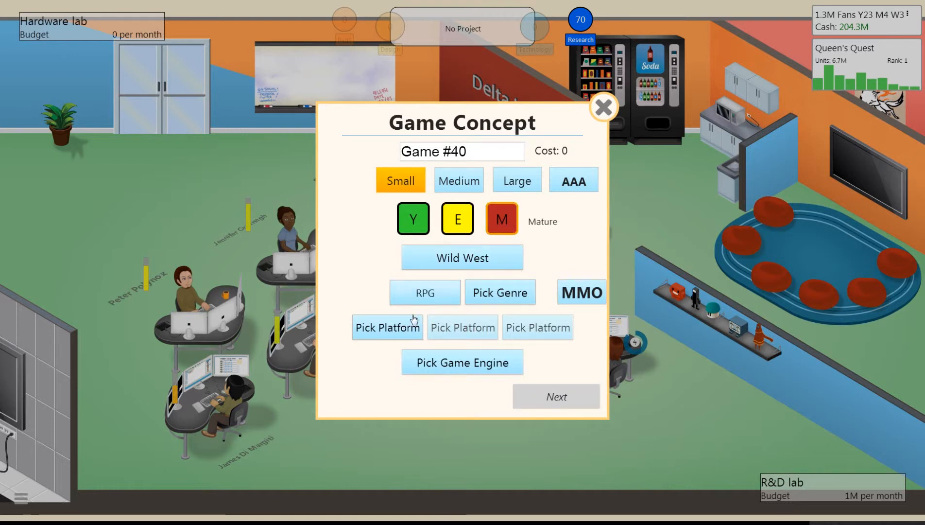
left_click(387, 327)
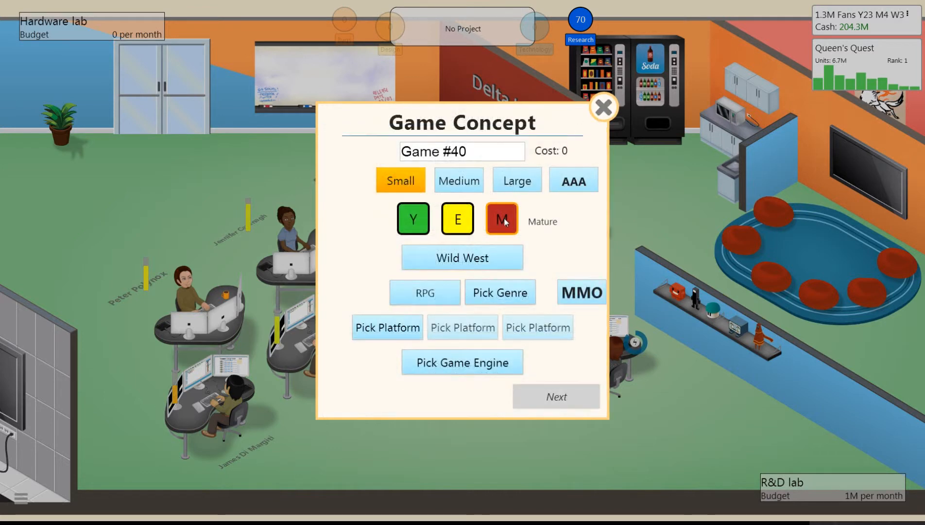
left_click(516, 181)
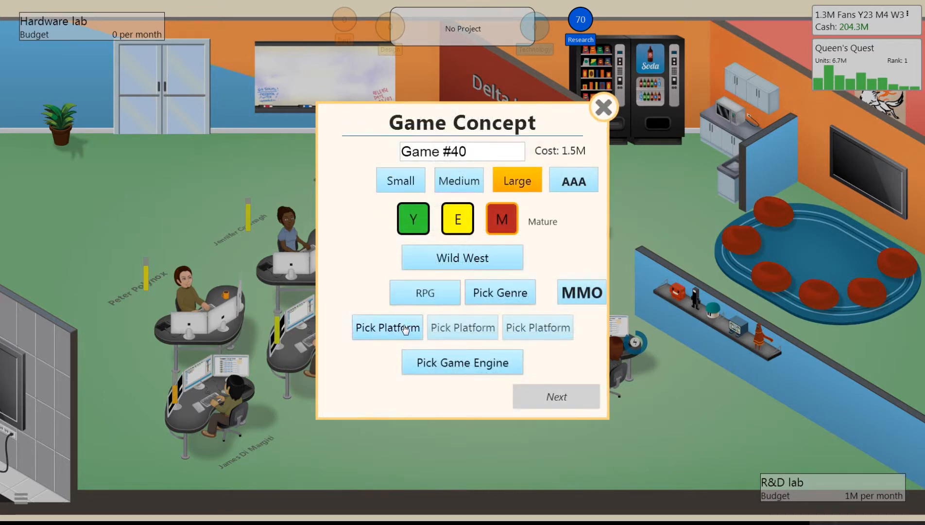
left_click(387, 327)
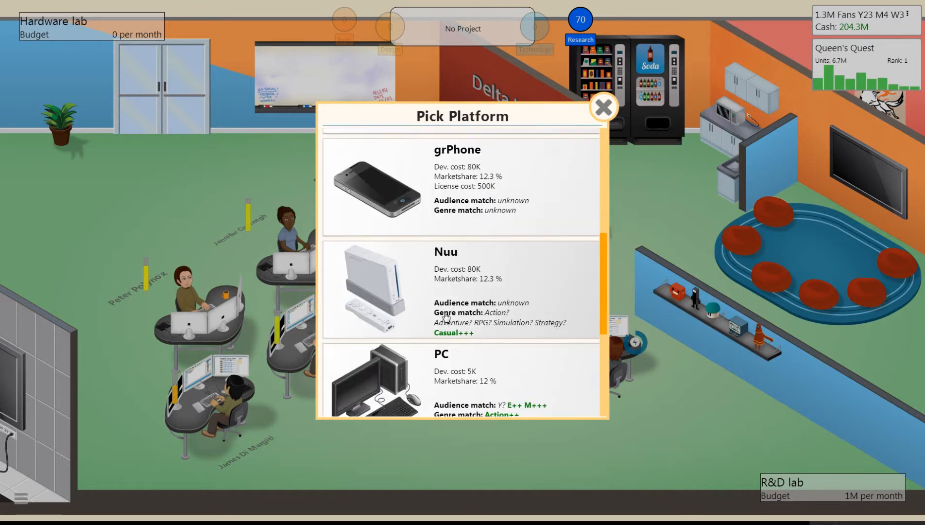
Add Playsystem 3 alongside PC and mBox 360, then bring up the engine list.
scroll("down", 3)
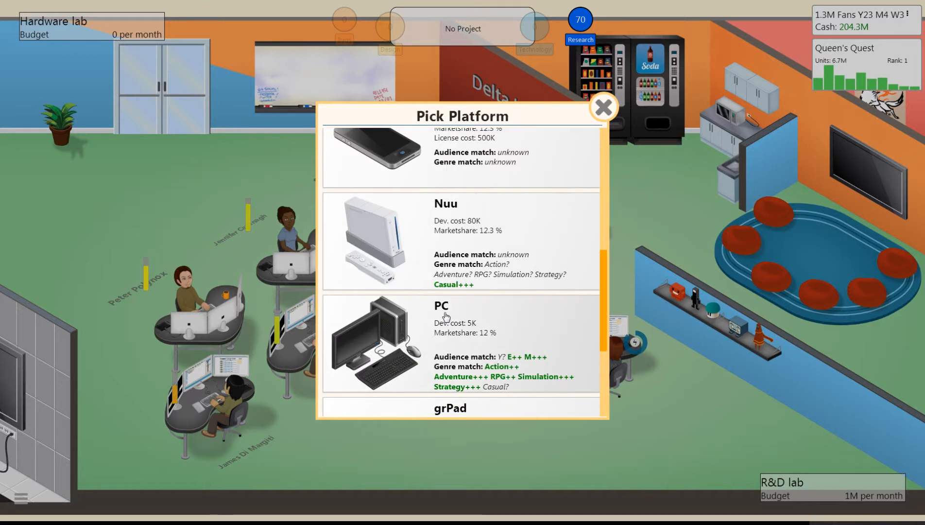
scroll("down", 3)
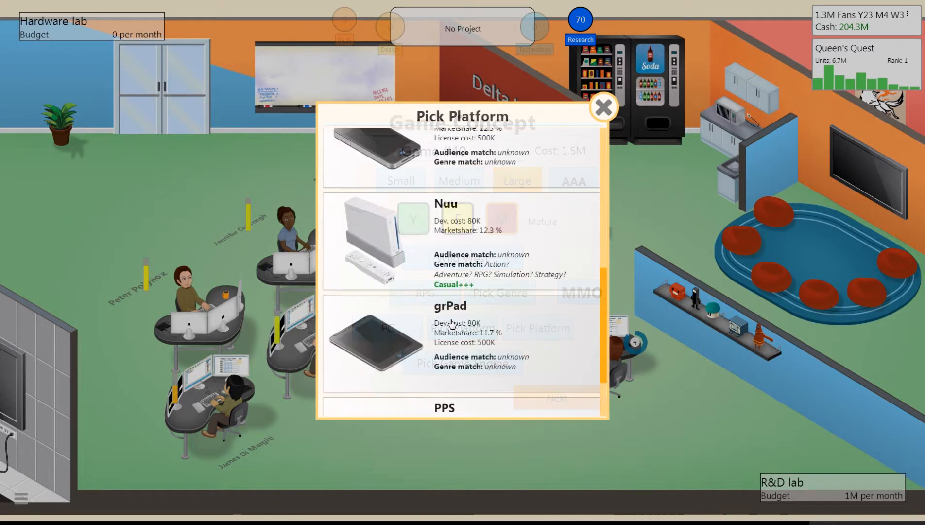
scroll("up", 3)
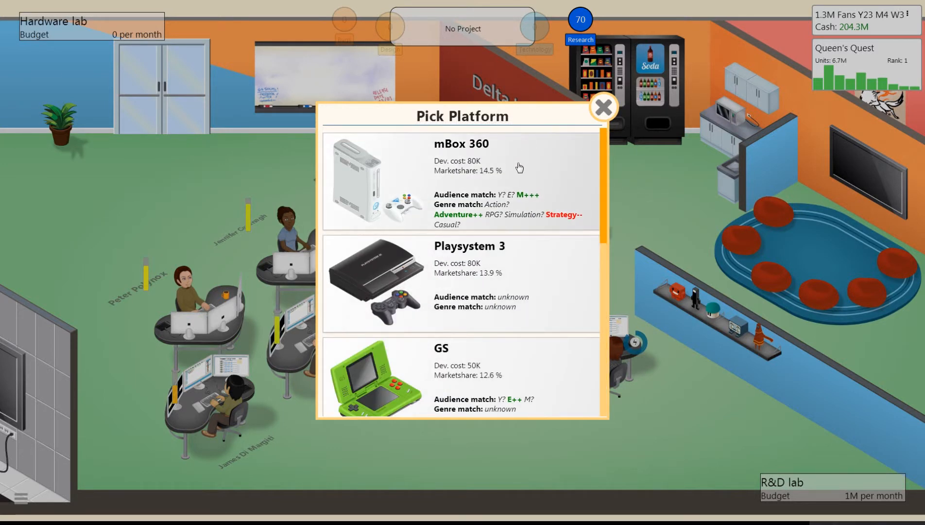
scroll("down", 3)
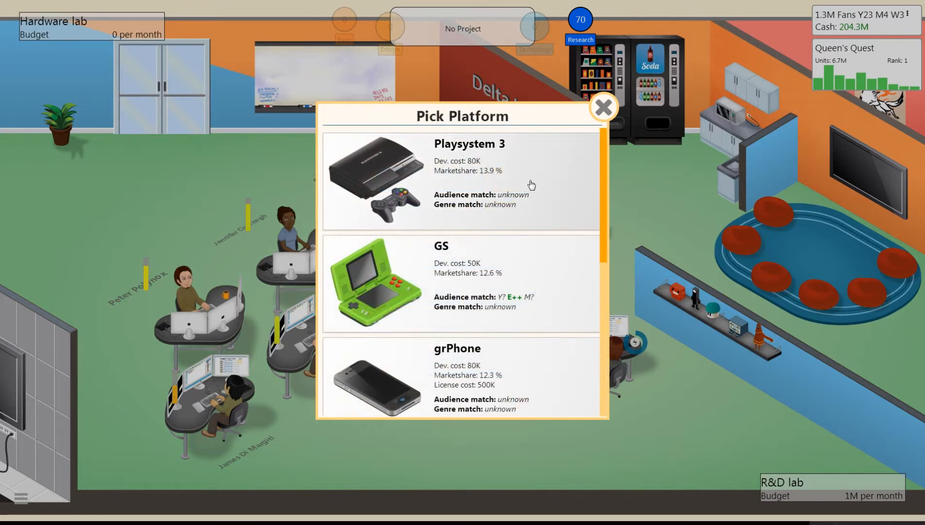
left_click(462, 178)
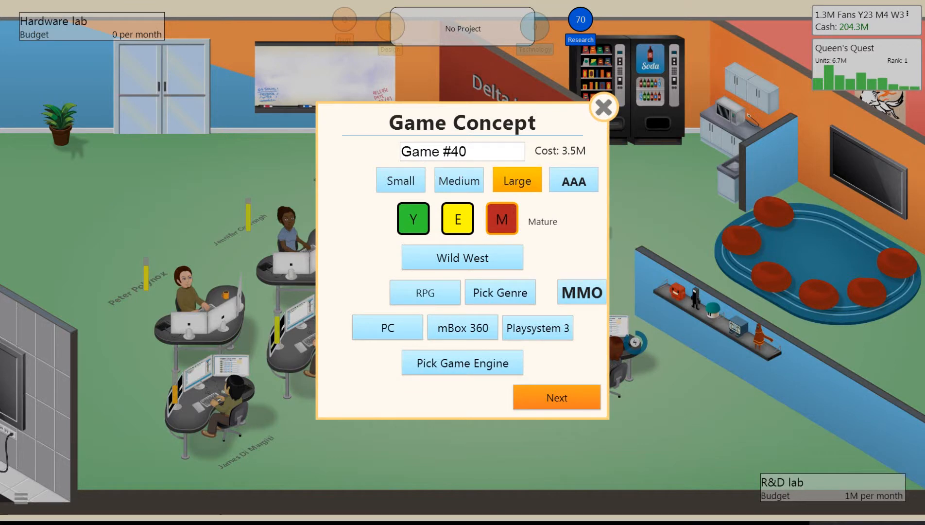
left_click(462, 362)
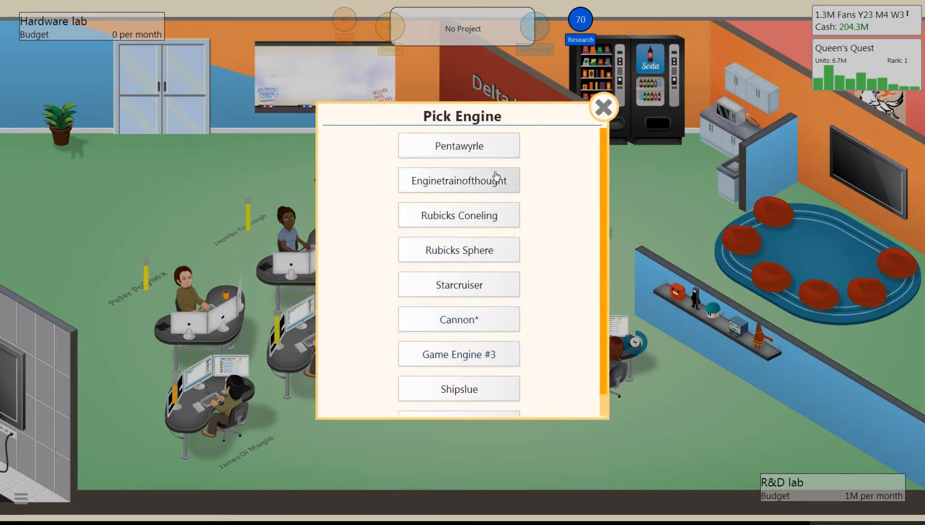
Choose the Pentawyrle engine and title the game 'Wyld Wyld West'.
left_click(459, 145)
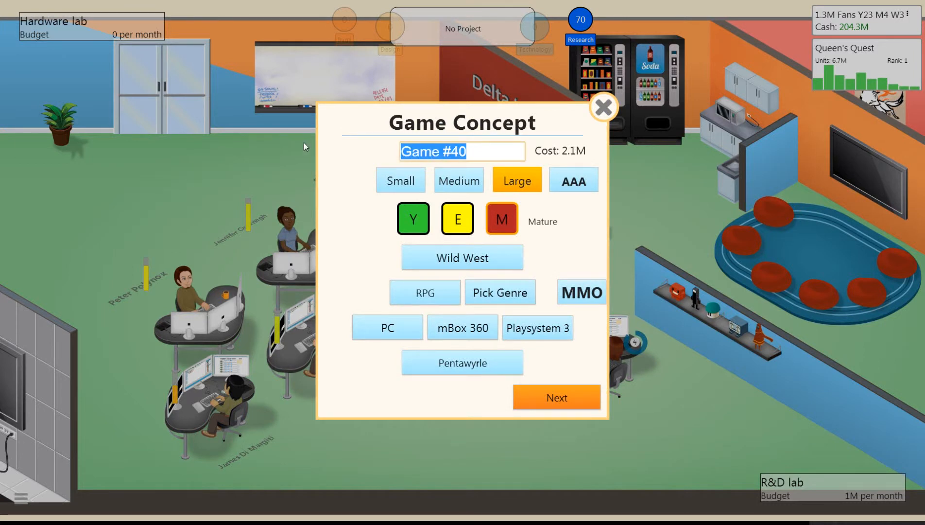
type("W")
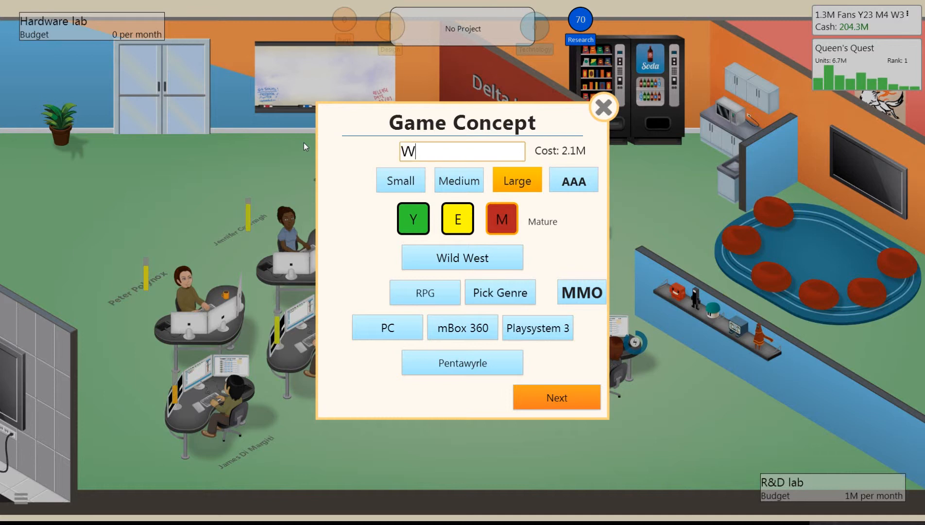
type("yld Wyld West")
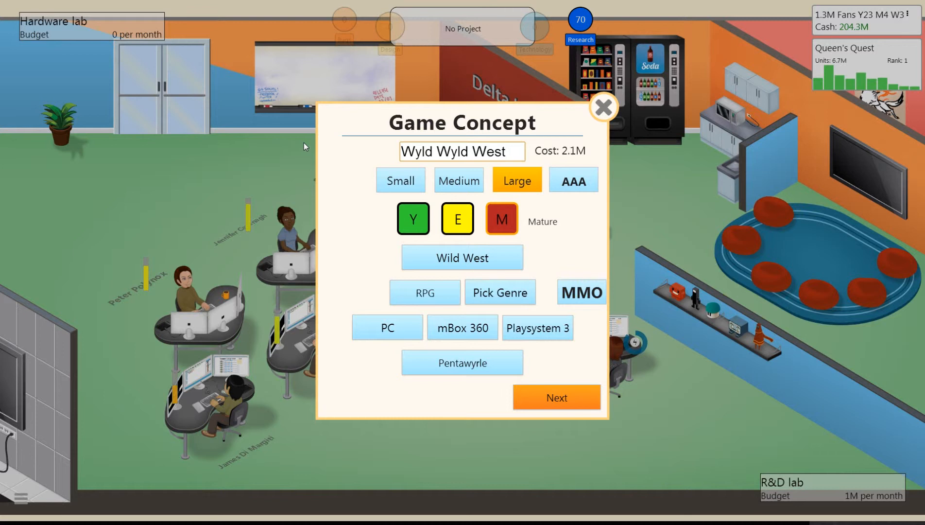
mouse_move(508, 340)
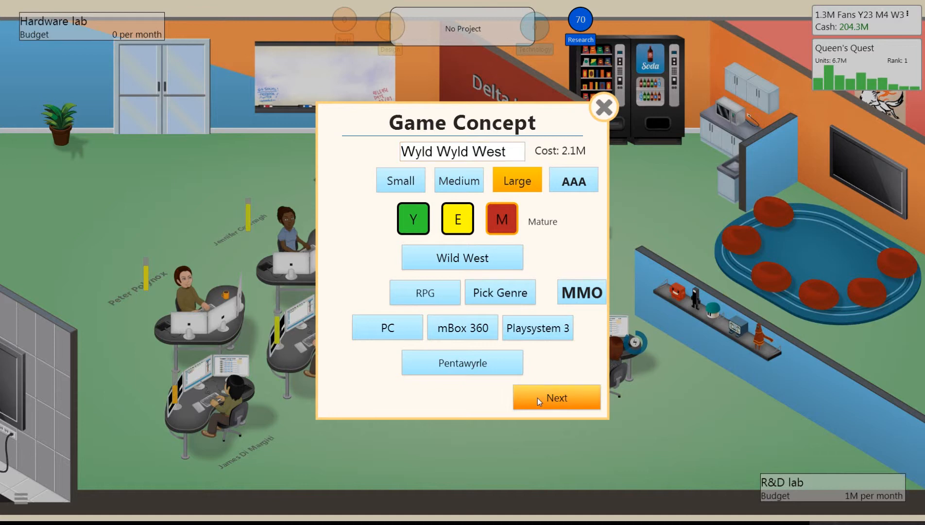
Start developing Wyld Wyld West and buy the 2M large marketing campaign.
left_click(555, 398)
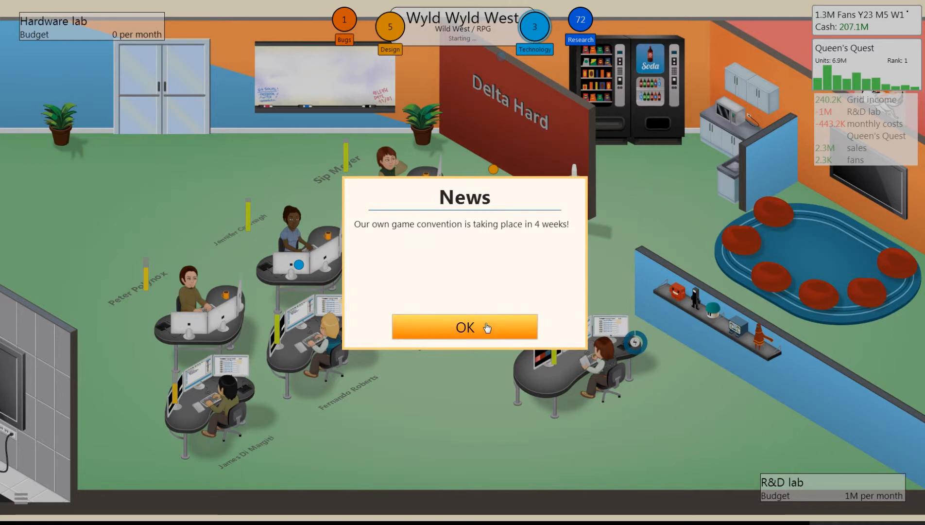
left_click(463, 327)
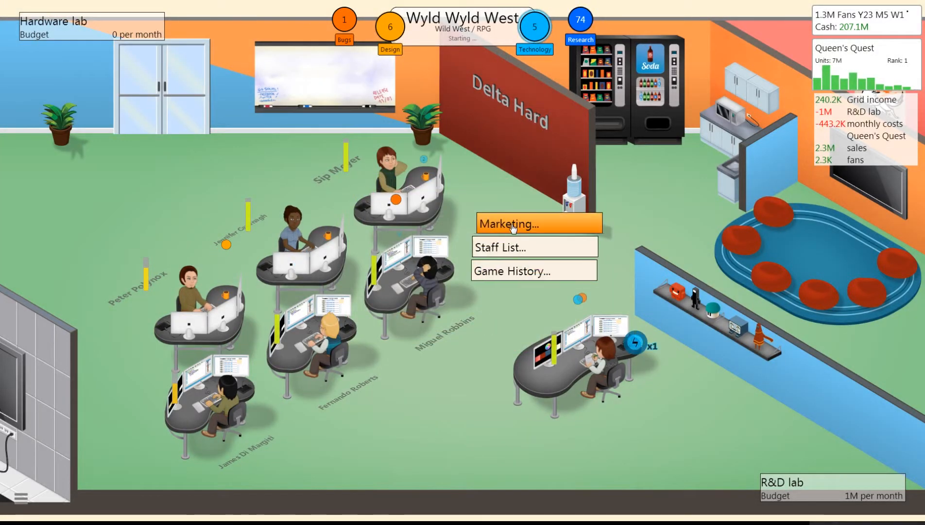
left_click(512, 223)
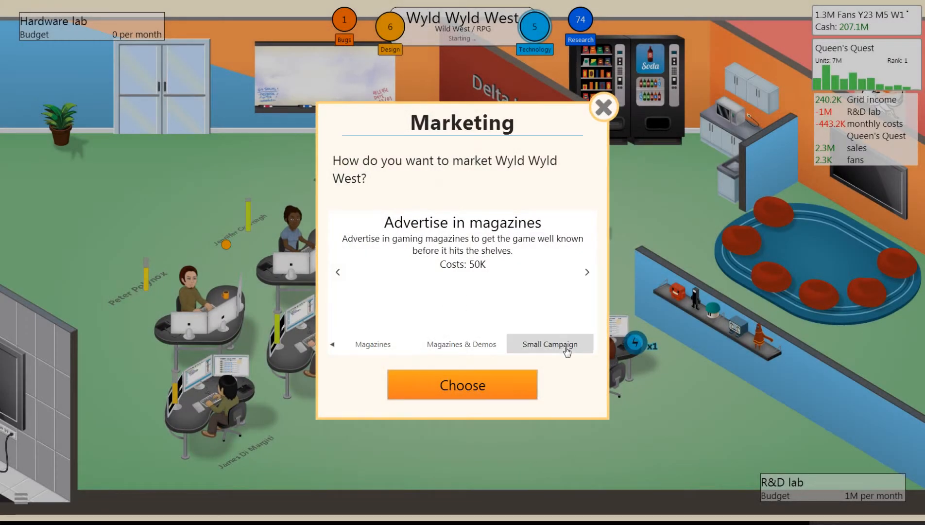
left_click(586, 272)
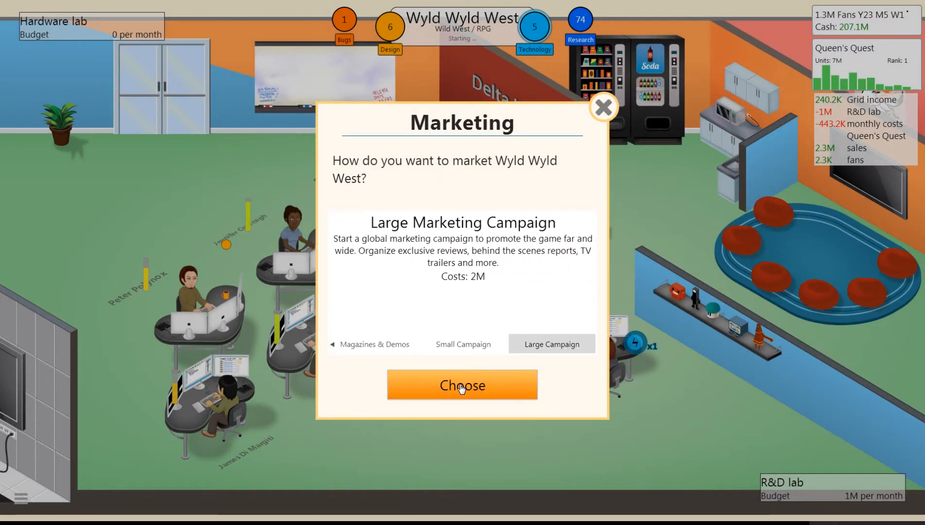
left_click(462, 384)
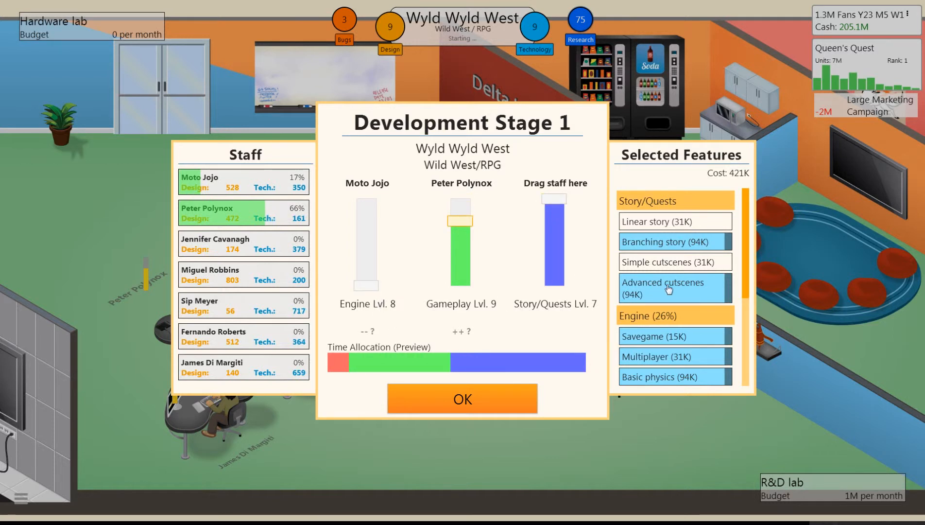
Add cooperative play to the stage 1 gameplay features.
scroll("down", 3)
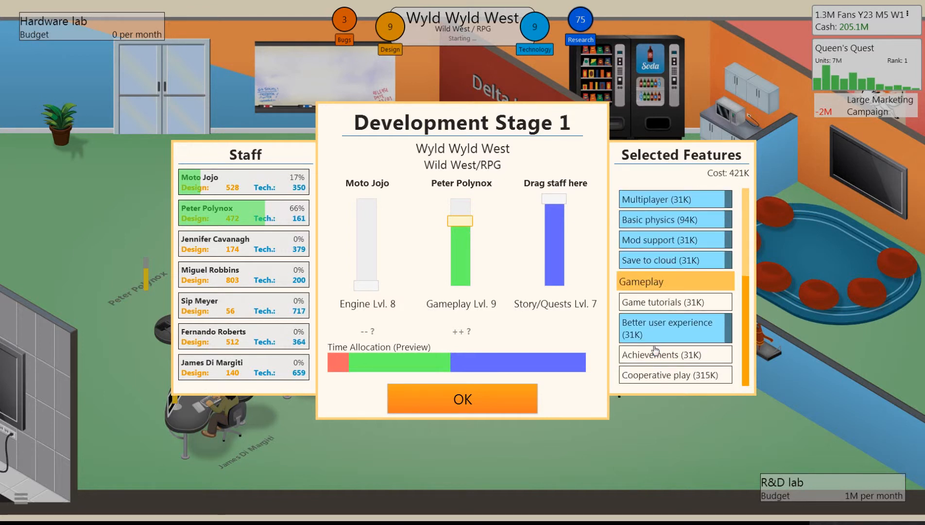
left_click(674, 374)
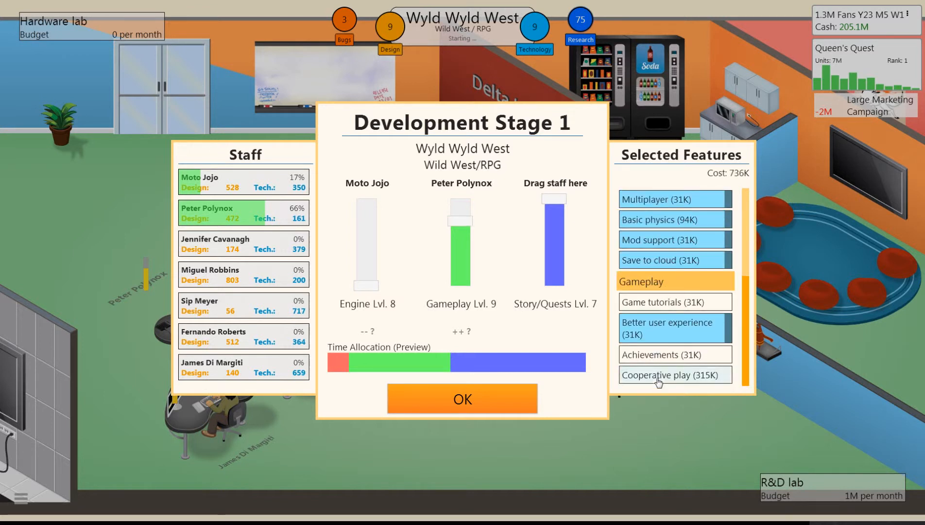
scroll("down", 3)
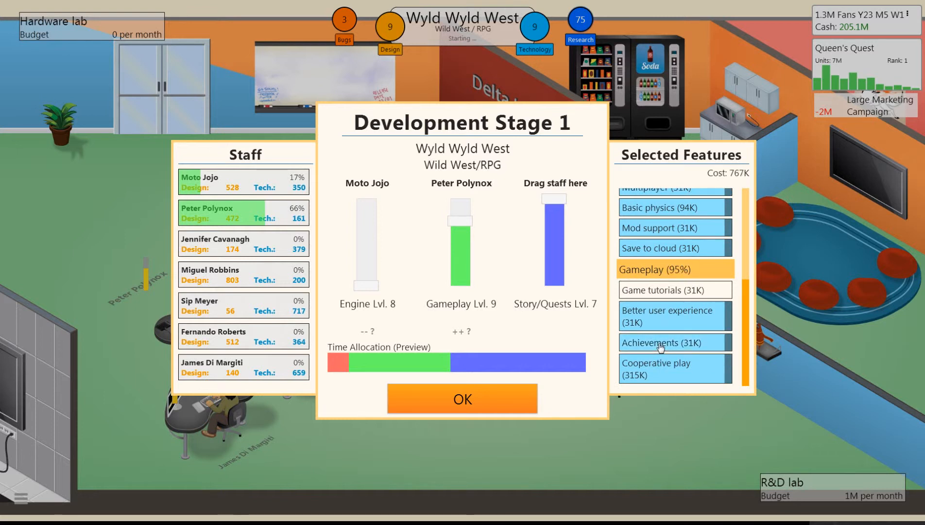
mouse_move(489, 242)
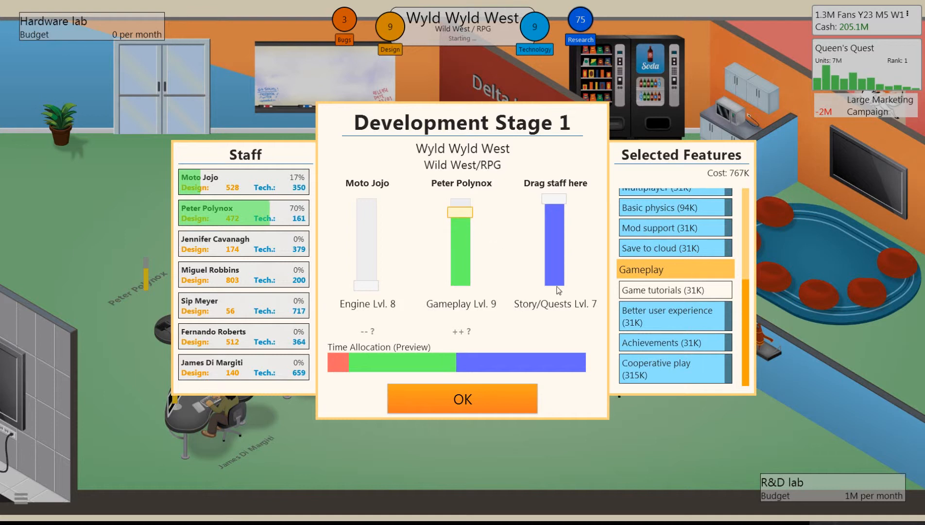
scroll("up", 3)
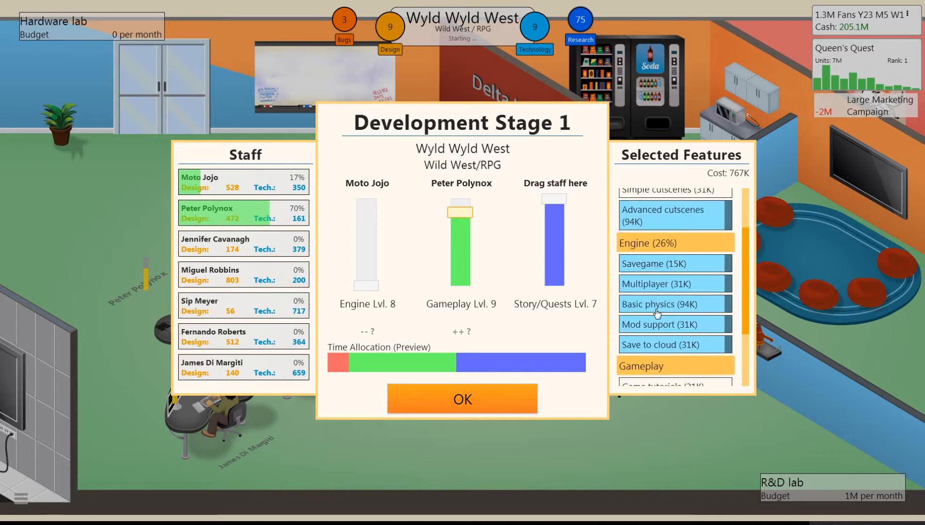
Drop mod support, cloud saves, basic physics and multiplayer, keeping only savegame under Engine.
left_click(674, 344)
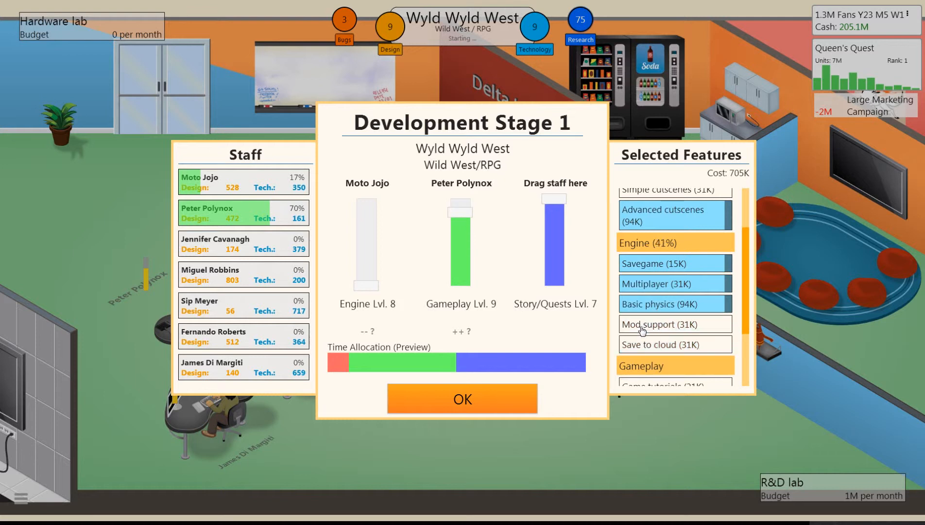
left_click(665, 303)
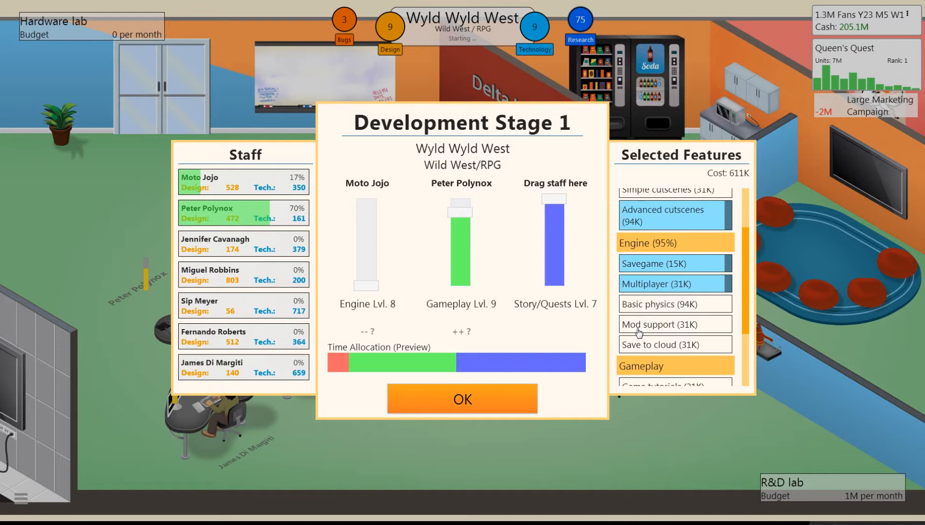
mouse_move(646, 305)
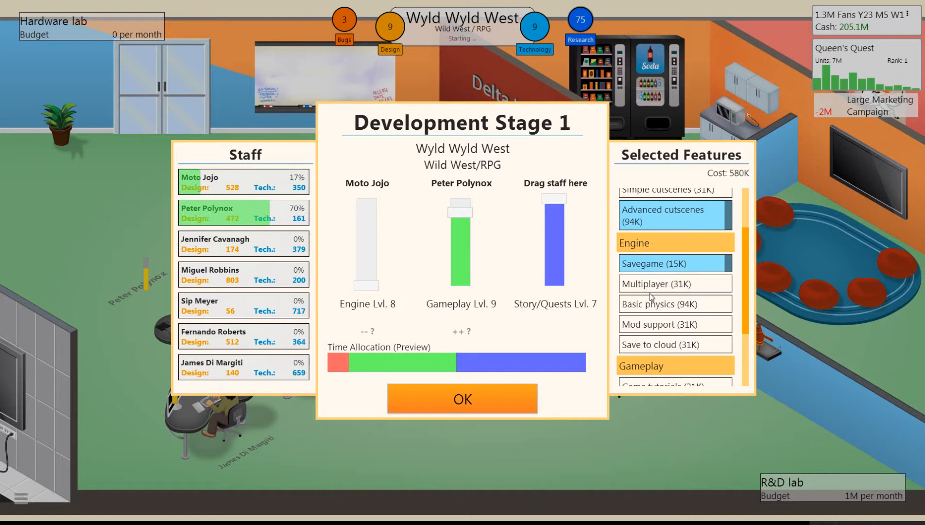
left_click(675, 283)
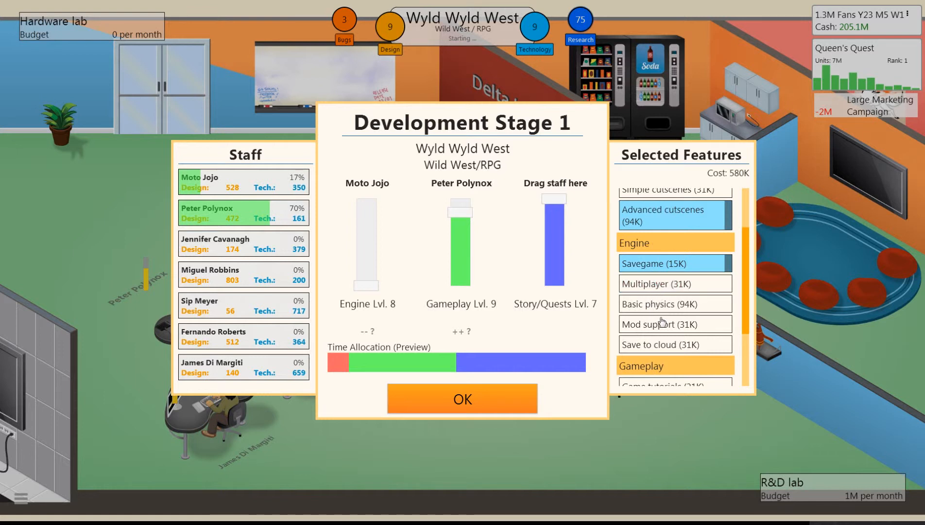
scroll("down", 3)
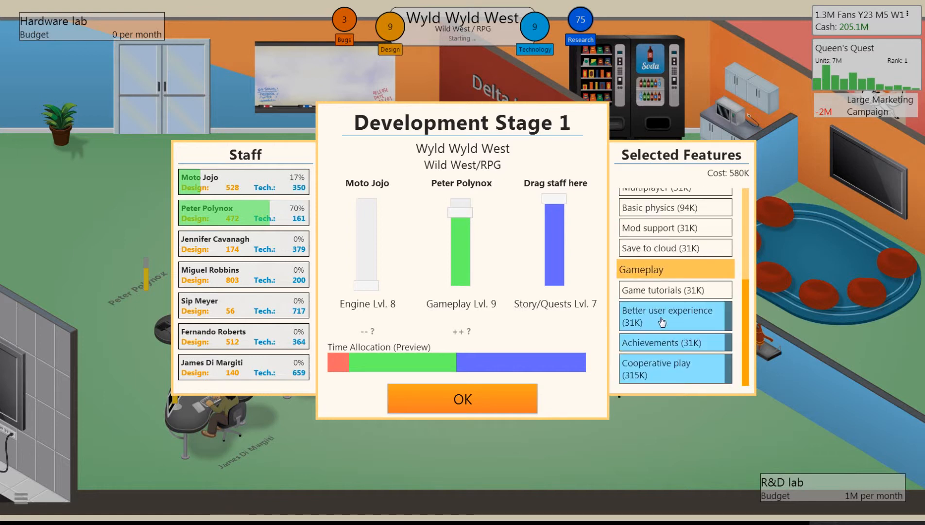
scroll("up", 3)
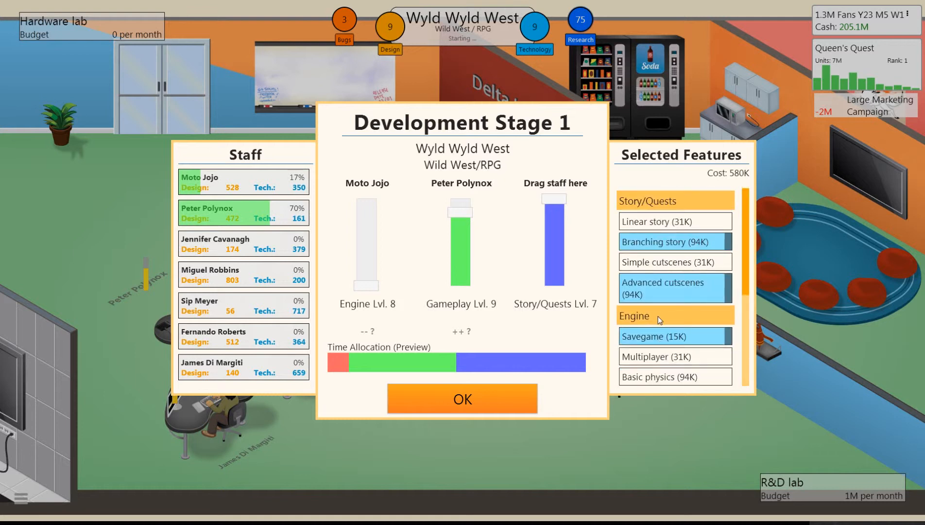
mouse_move(475, 333)
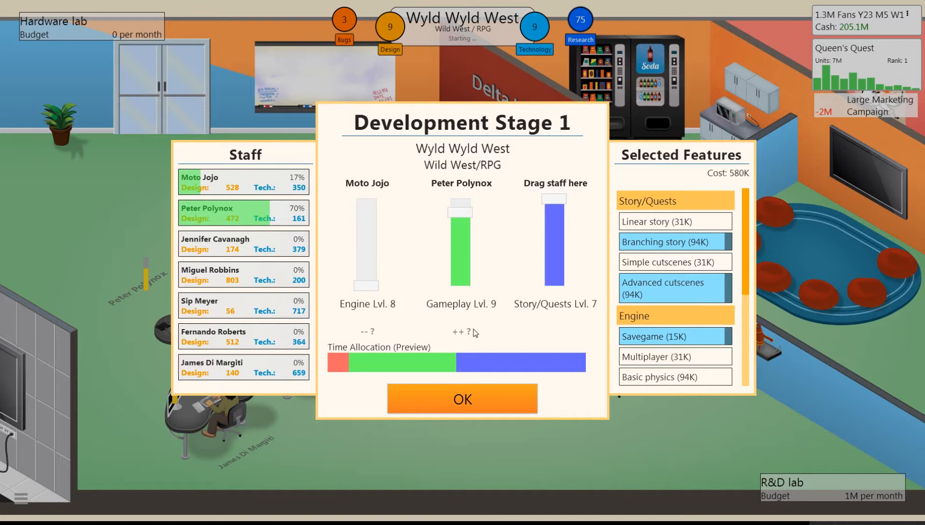
mouse_move(407, 335)
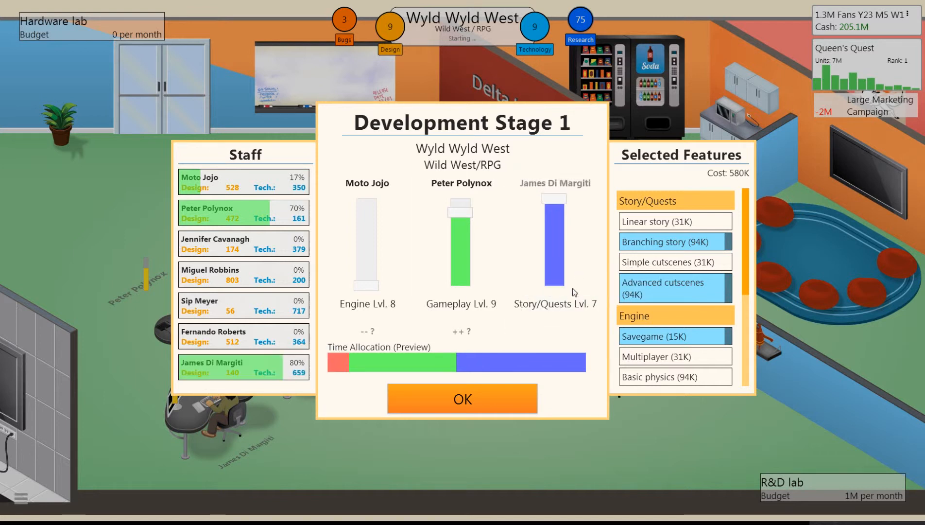
Confirm the stage 1 plan and review the large marketing campaign option.
left_click(462, 399)
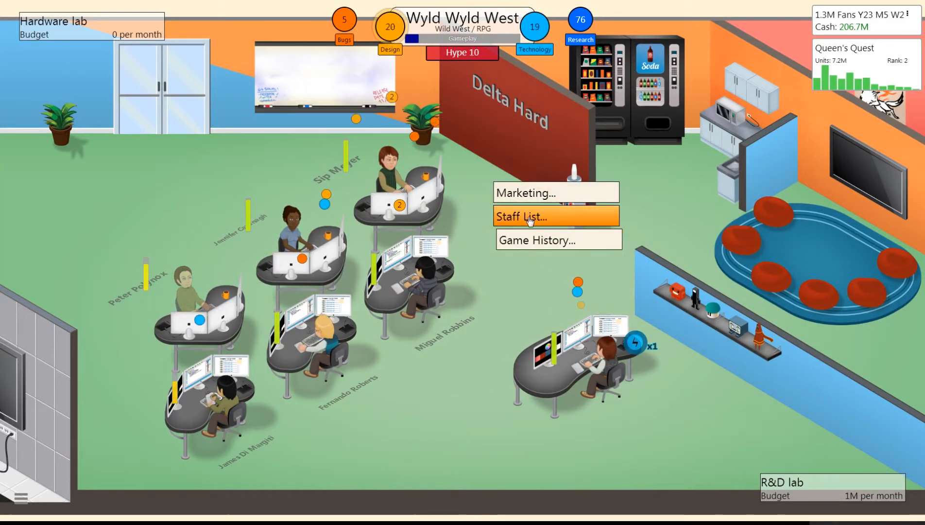
left_click(554, 192)
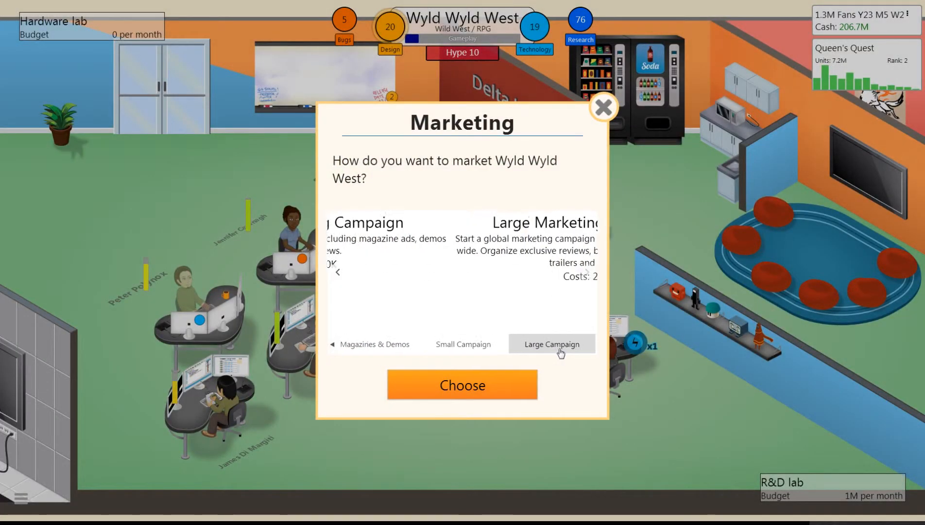
left_click(462, 384)
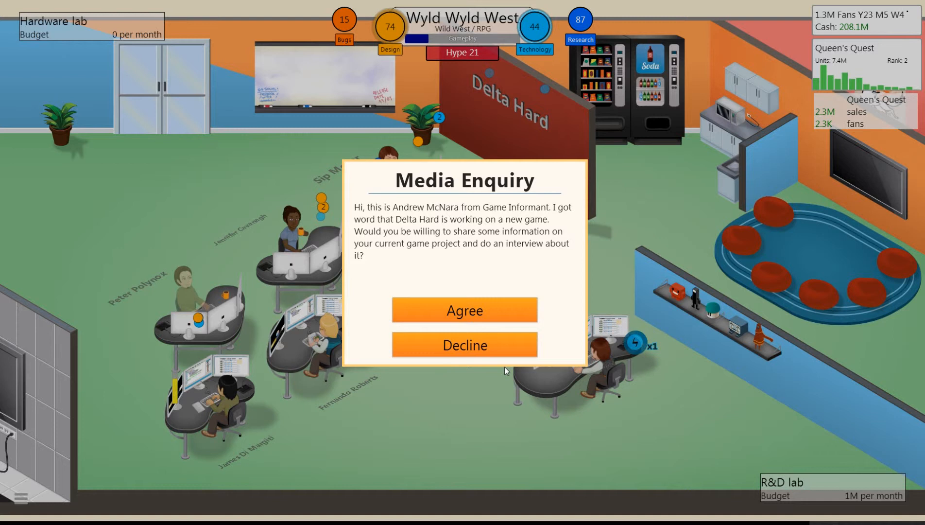
Accept the Game Informant interview, answer that graphics need more focus, and close the article.
left_click(464, 310)
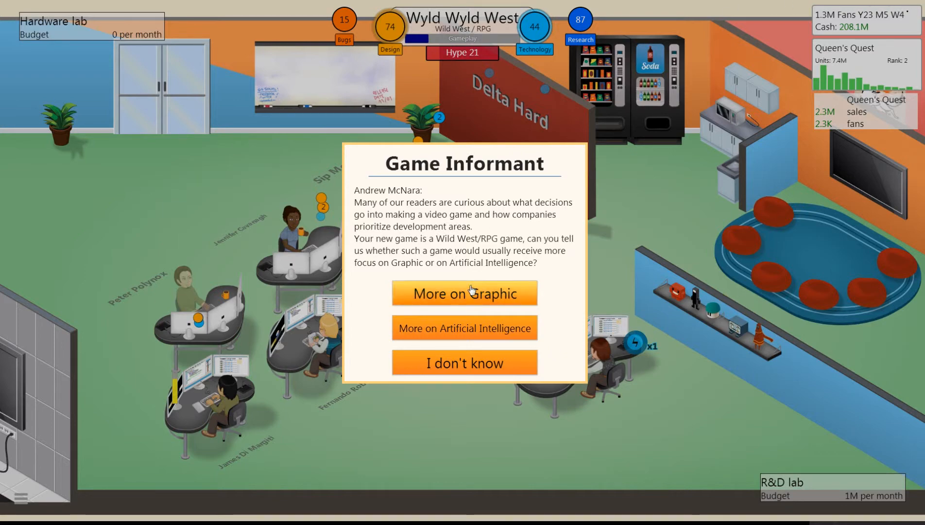
left_click(464, 292)
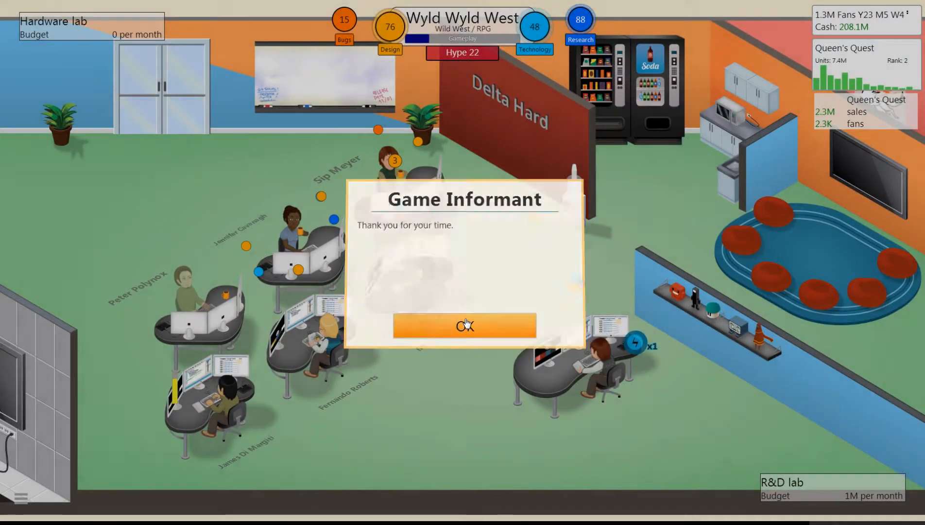
left_click(464, 326)
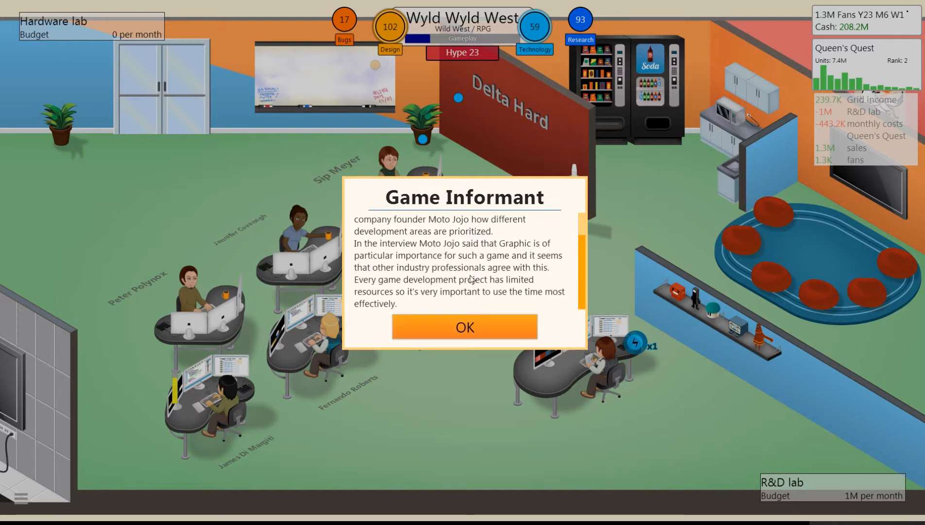
left_click(464, 327)
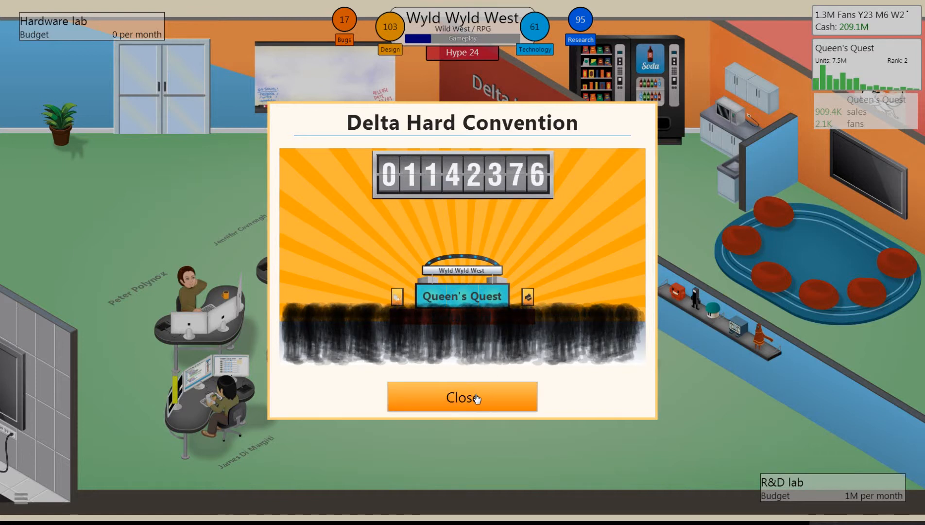
Close the Game Conference notice reporting 1,142,376 visitors.
left_click(462, 396)
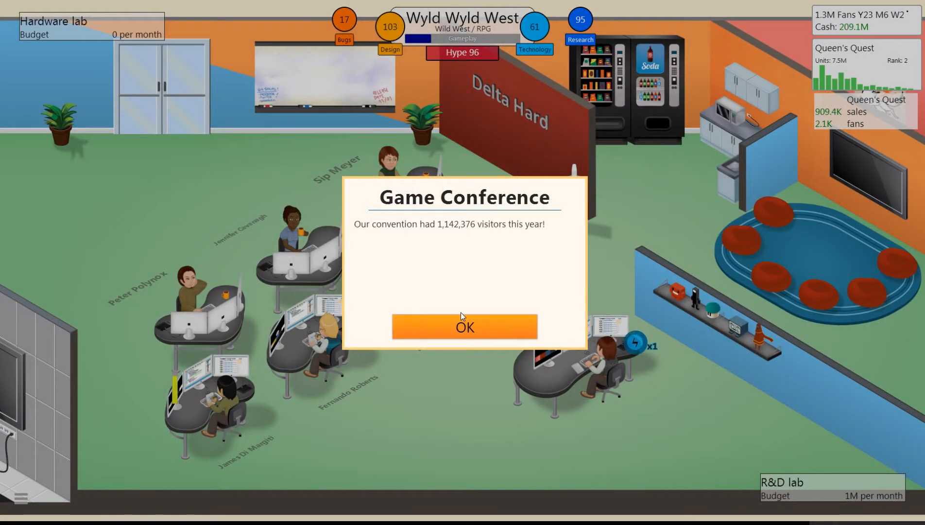
left_click(464, 327)
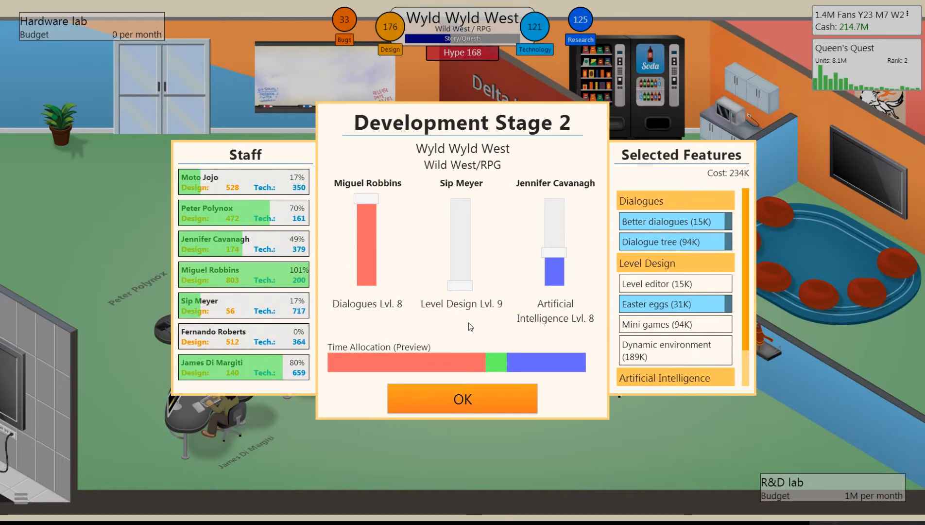
mouse_move(419, 265)
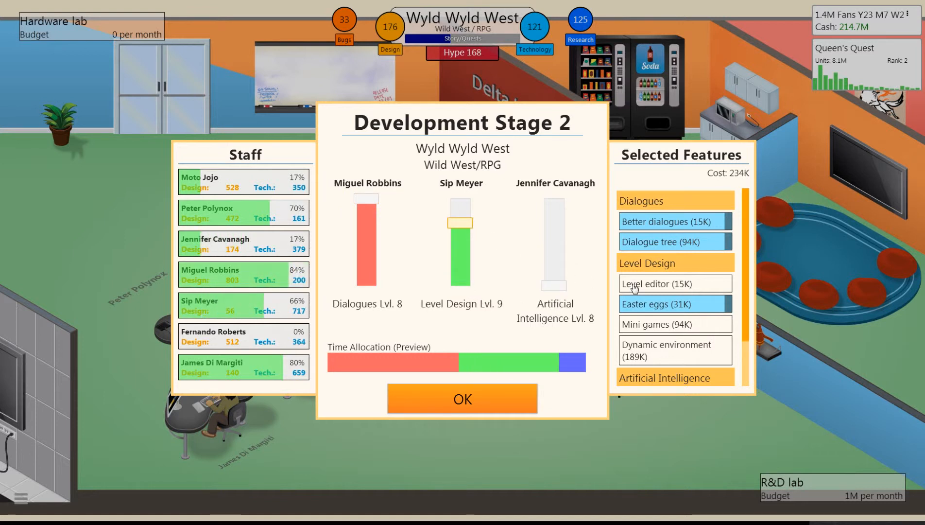
Add Dynamic environment to the stage 2 features and confirm the plan.
left_click(667, 349)
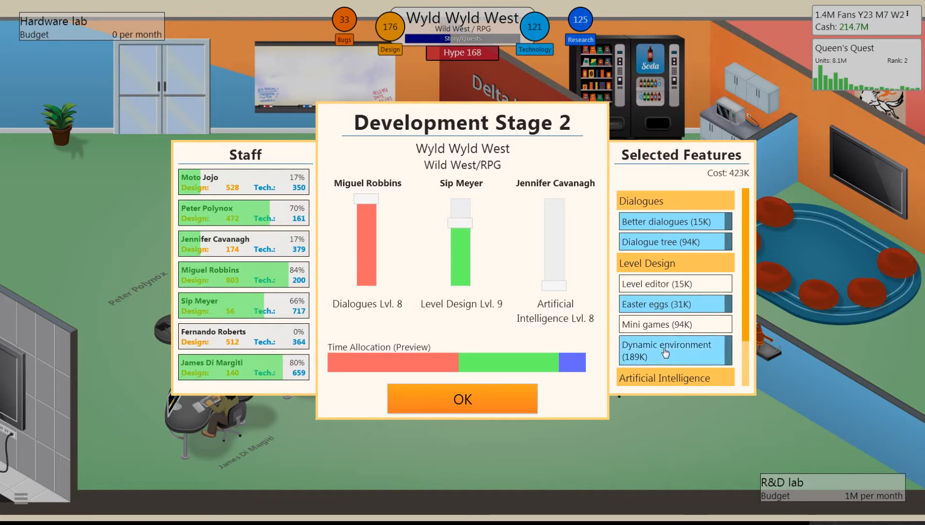
scroll("down", 3)
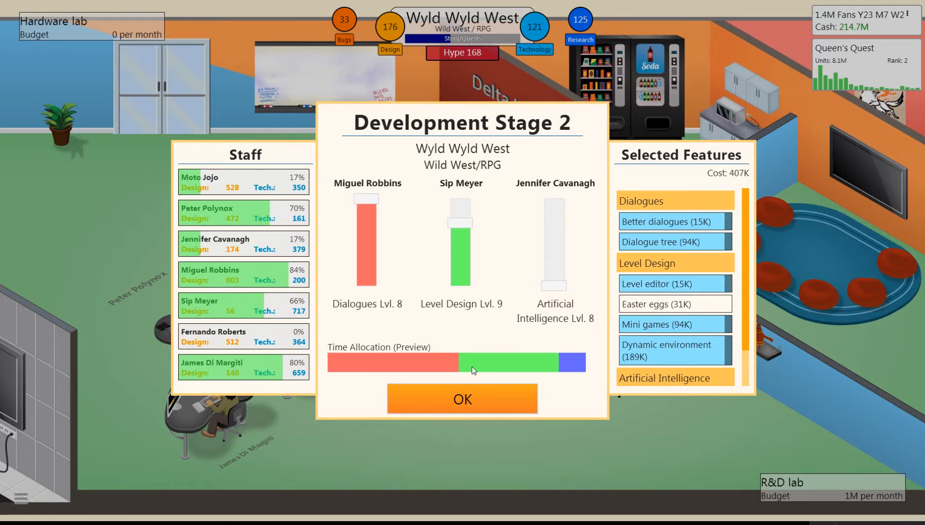
left_click(462, 398)
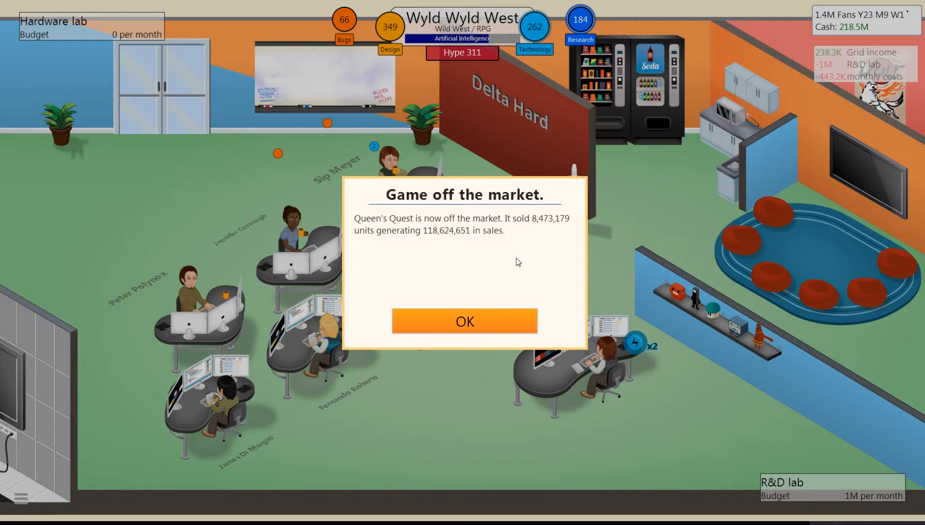
mouse_move(484, 320)
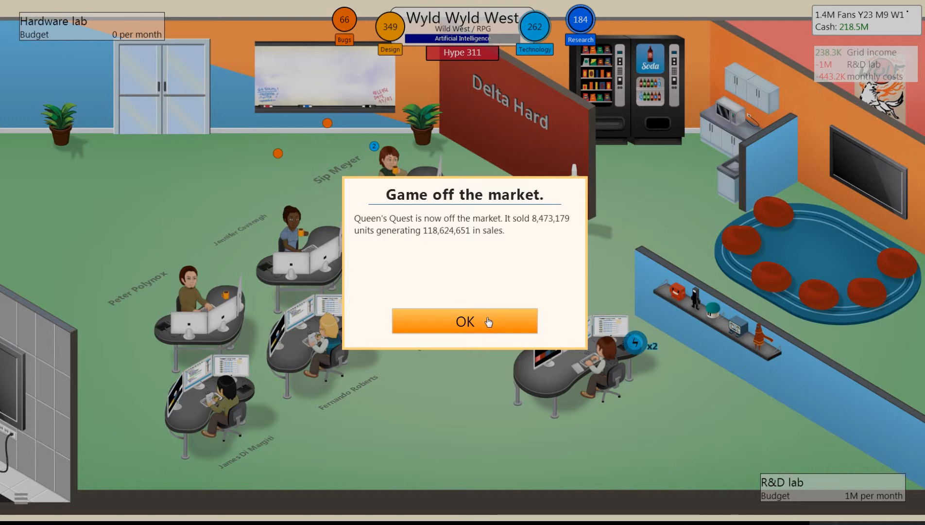
Acknowledge that Queen's Quest left the market after 8,473,179 units sold.
left_click(464, 320)
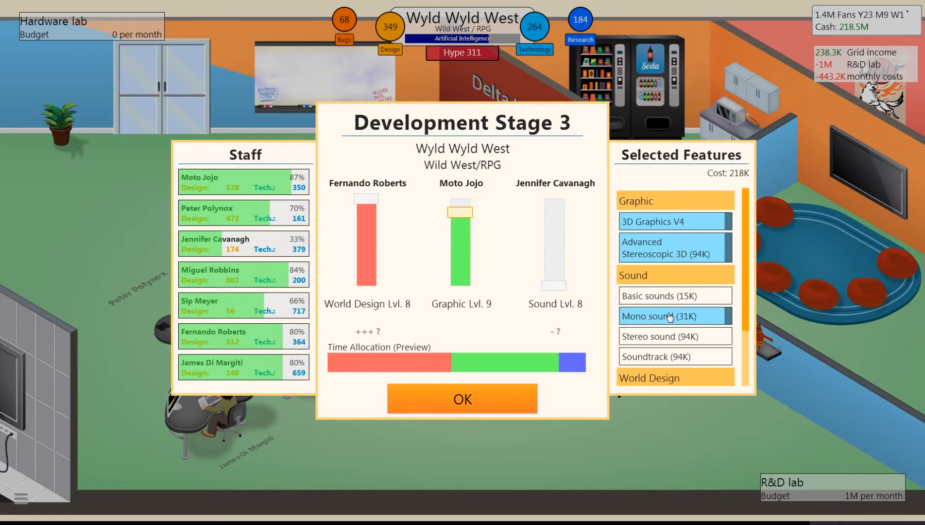
Include Mono sound and confirm the Stage 3 plan weighted toward world design and graphics.
left_click(675, 247)
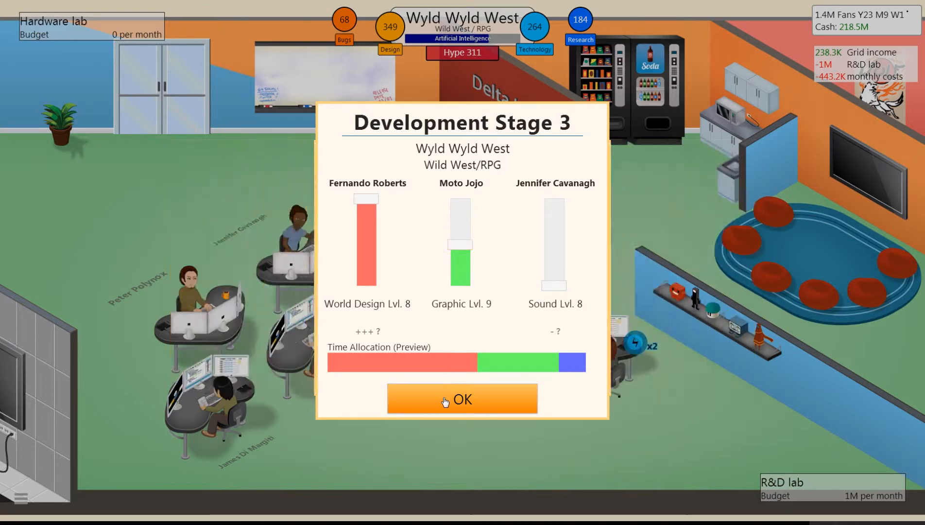
left_click(462, 398)
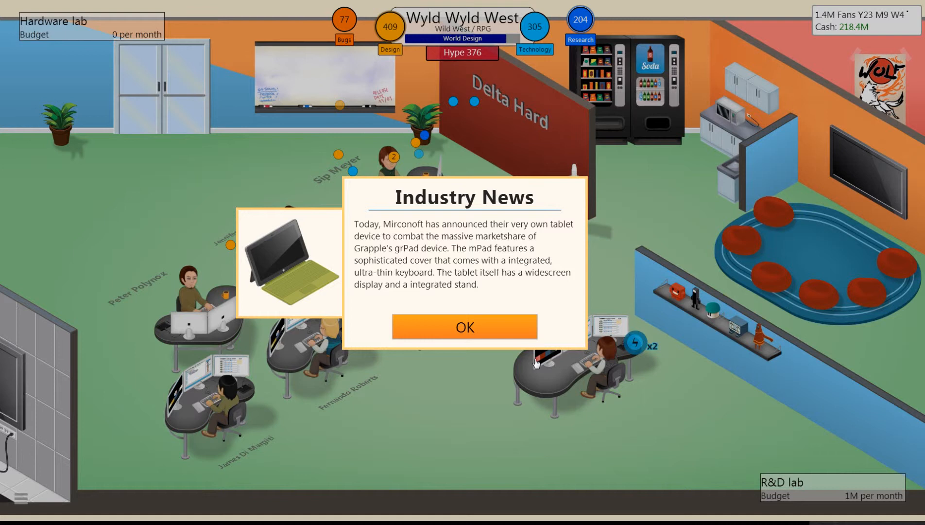
Read through and close the Mirconoft mPad industry news.
left_click(464, 327)
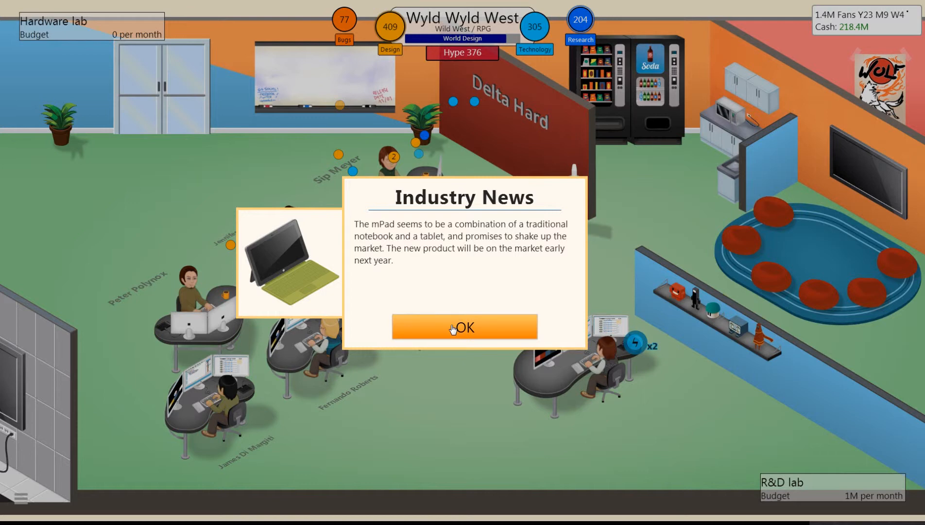
left_click(463, 328)
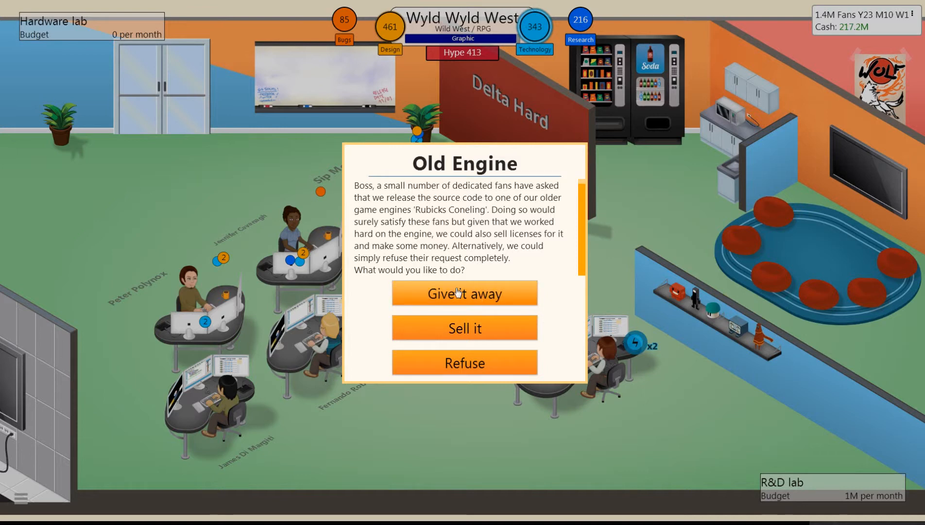
Give the old Rubicks Coneling engine source away, gaining 40K fans.
left_click(463, 293)
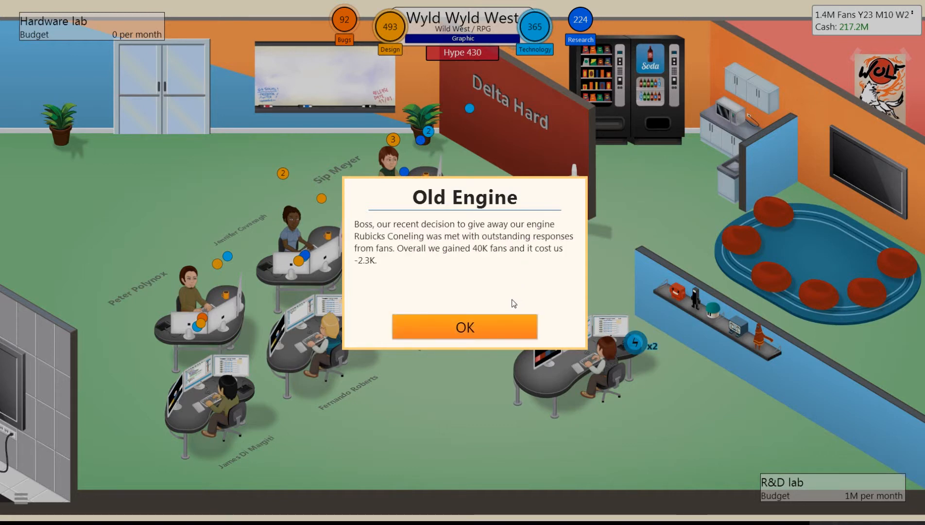
left_click(463, 327)
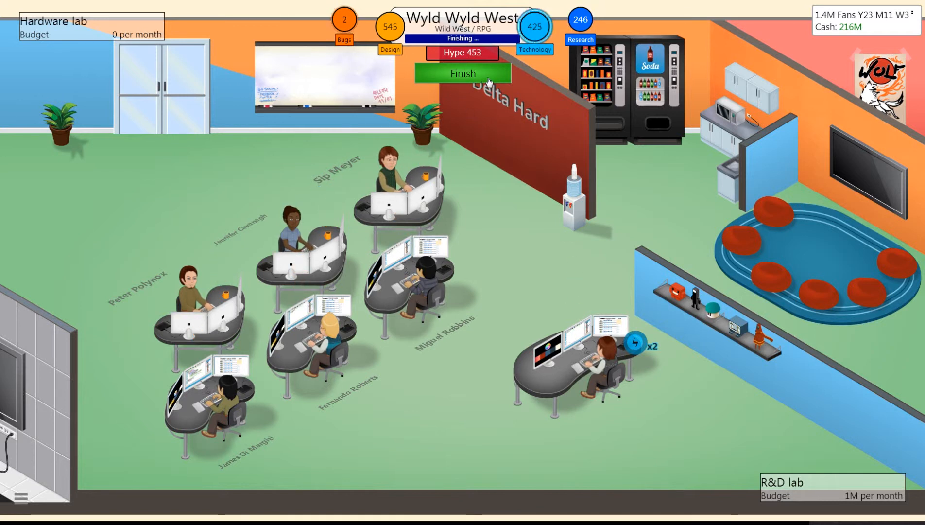
Finish Wyld Wyld West with 549 design and 429 technology and release it.
left_click(462, 74)
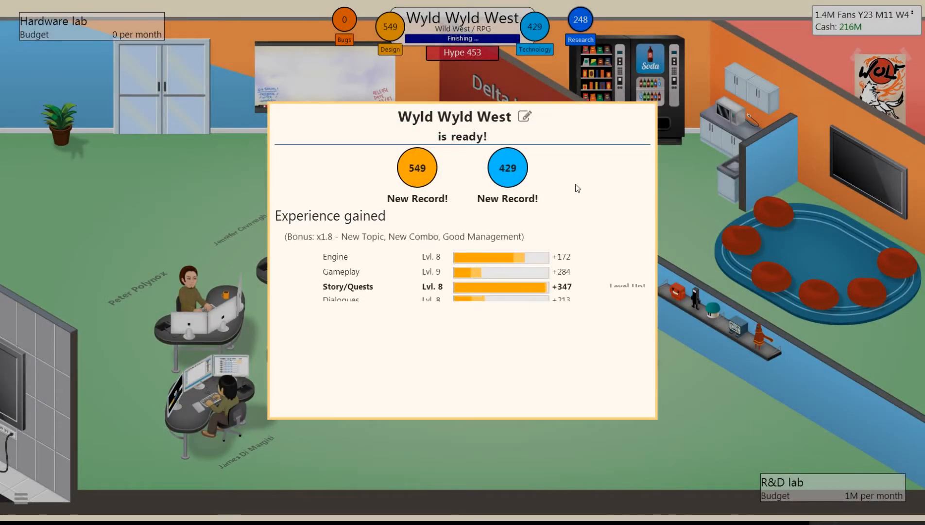
scroll("down", 3)
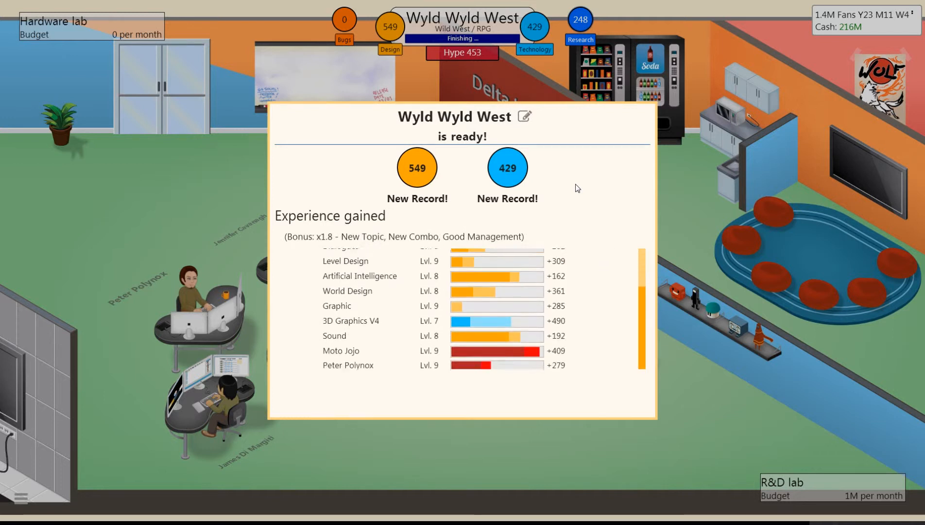
scroll("down", 3)
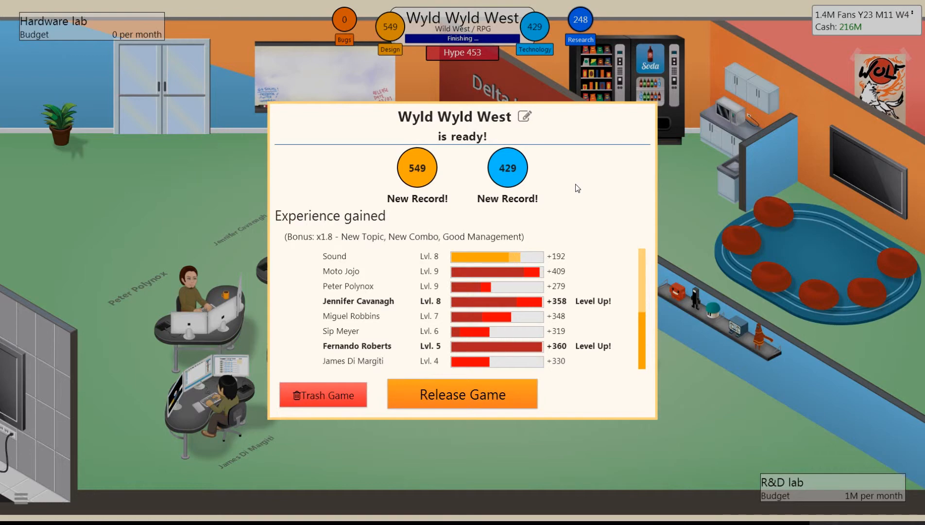
left_click(462, 394)
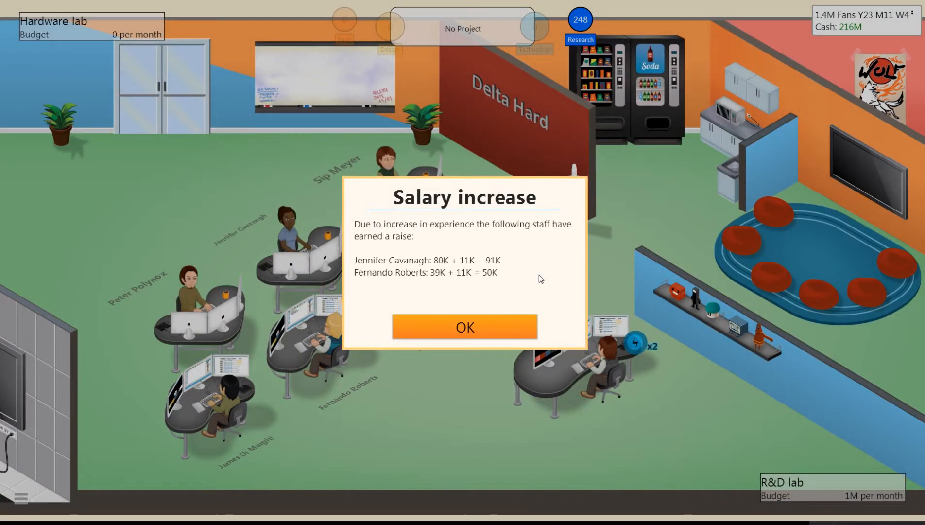
mouse_move(485, 329)
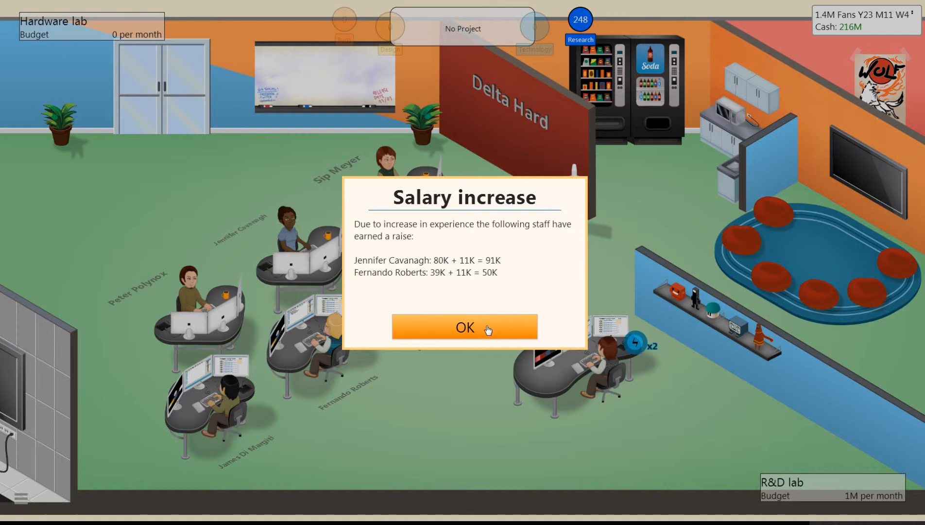
Dismiss the salary raise, special training and Immersive story telling research notices.
left_click(465, 326)
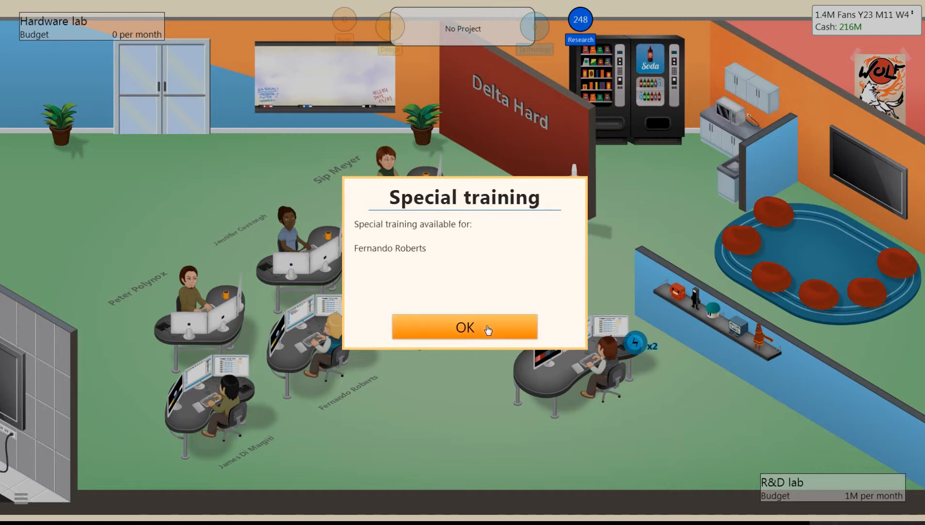
left_click(465, 327)
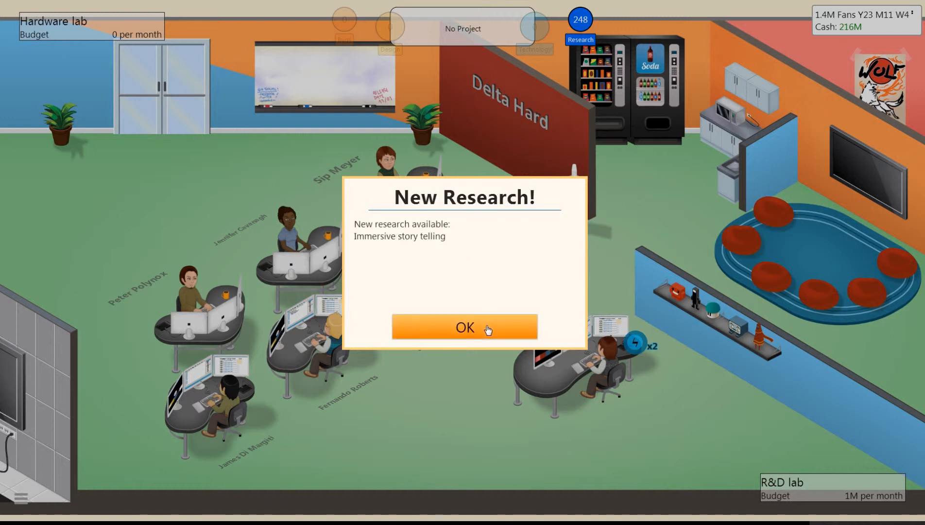
left_click(464, 327)
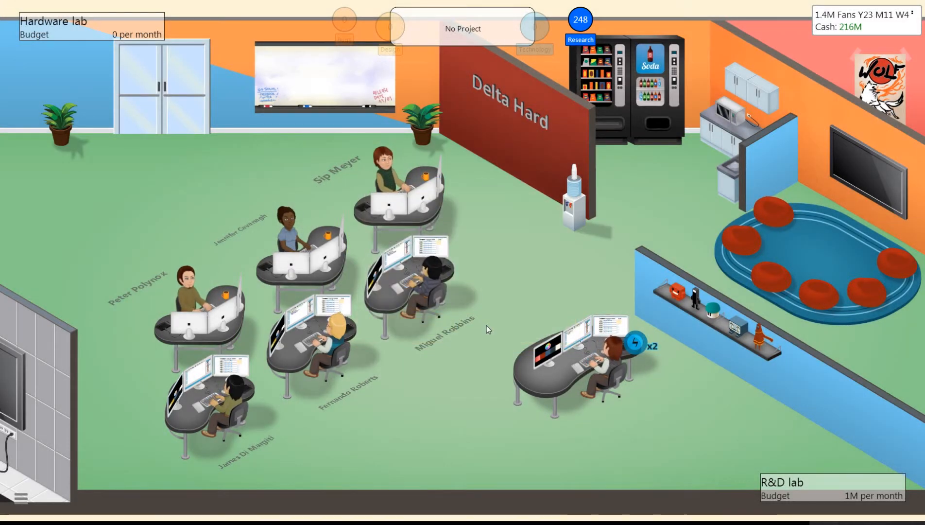
Start researching 3D Graphics V5 for 600K via a staff member's Research menu.
right_click(383, 171)
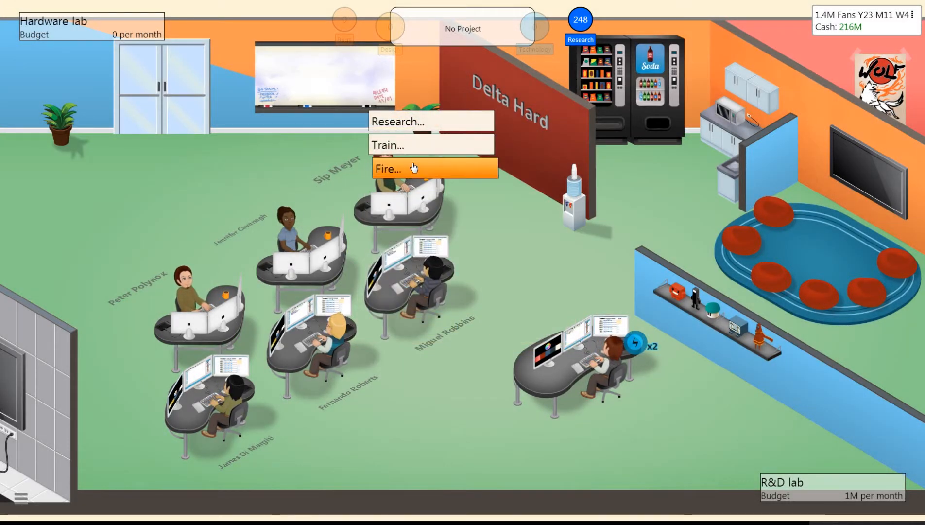
left_click(396, 121)
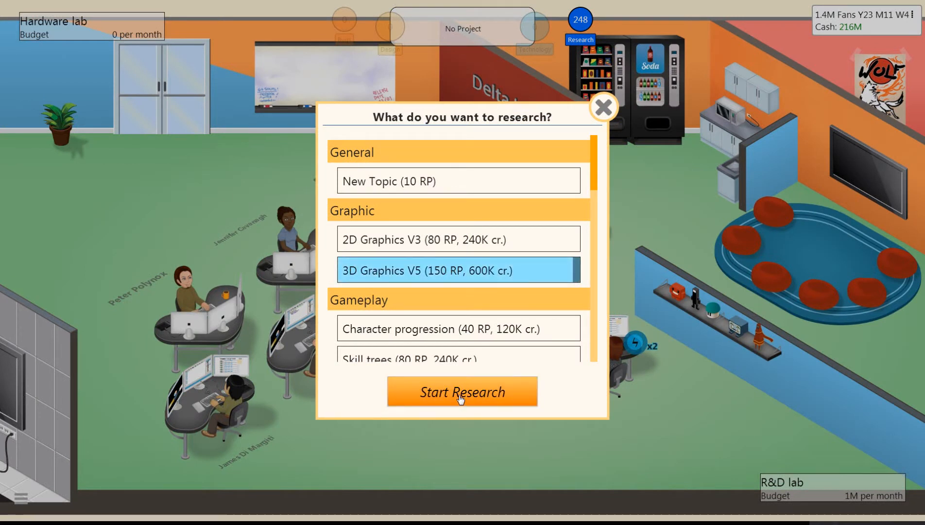
left_click(462, 392)
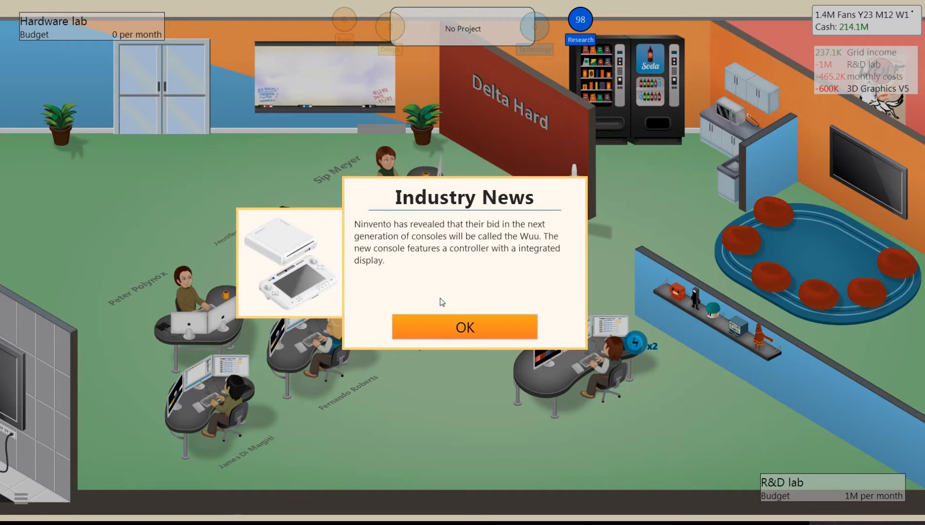
Read both pages of the Ninvento Wuu console news and close it.
left_click(465, 326)
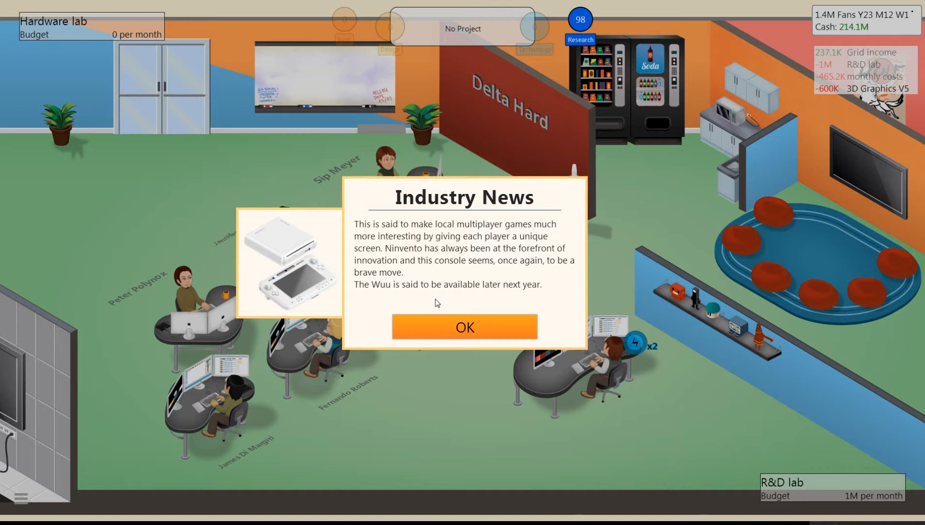
mouse_move(383, 301)
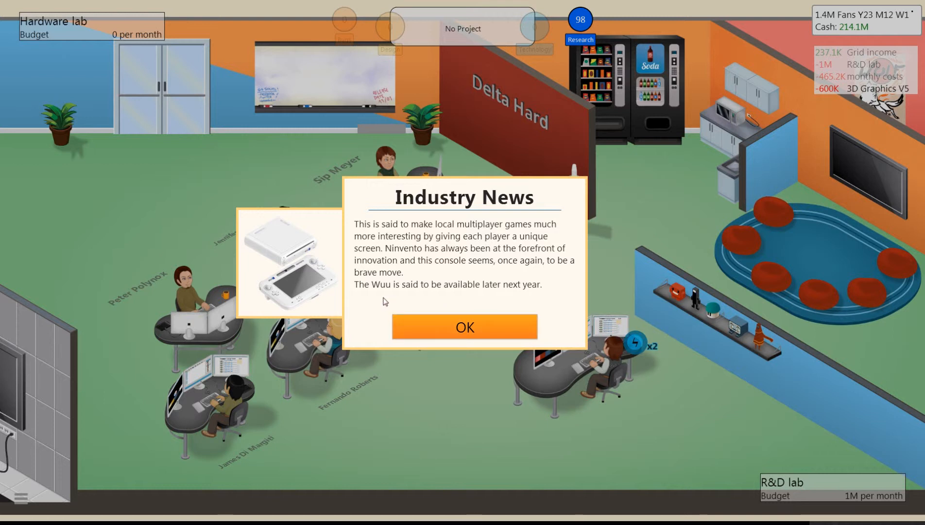
left_click(463, 326)
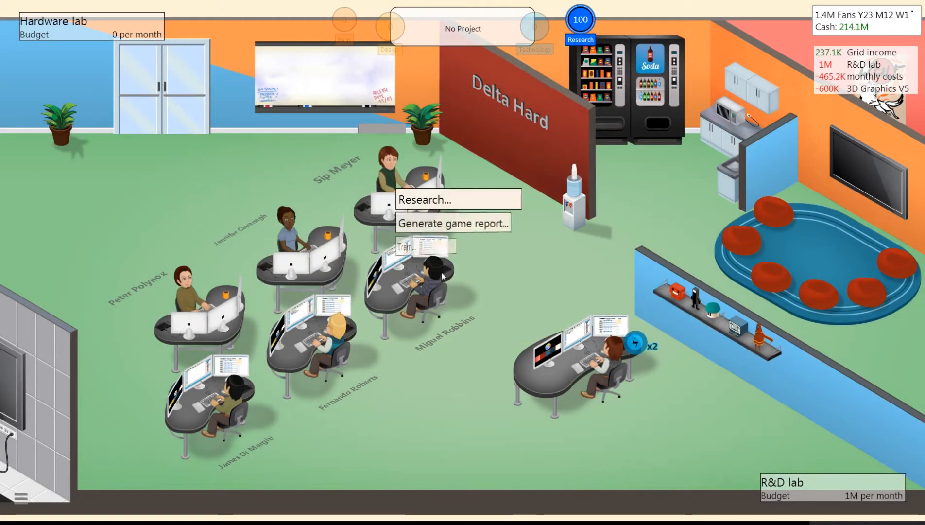
Browse the research options list toward Video playback.
left_click(452, 223)
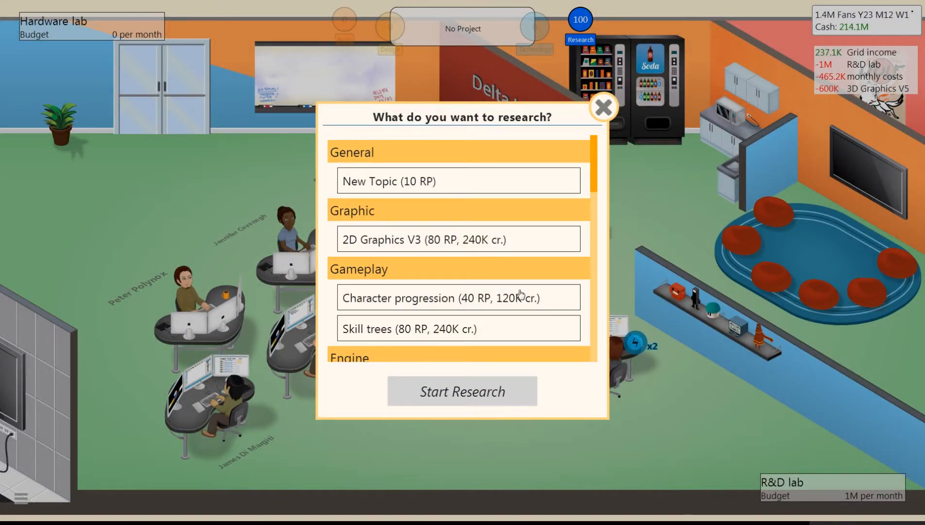
scroll("down", 3)
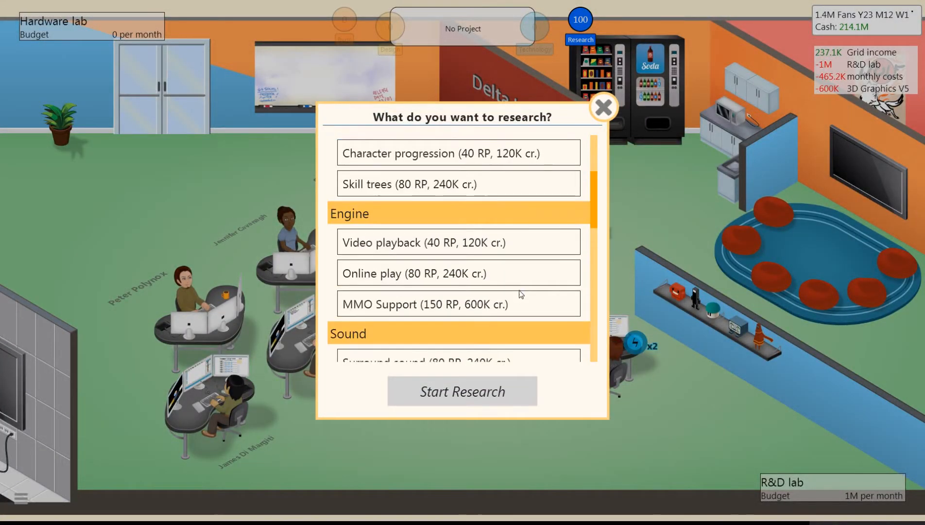
mouse_move(483, 255)
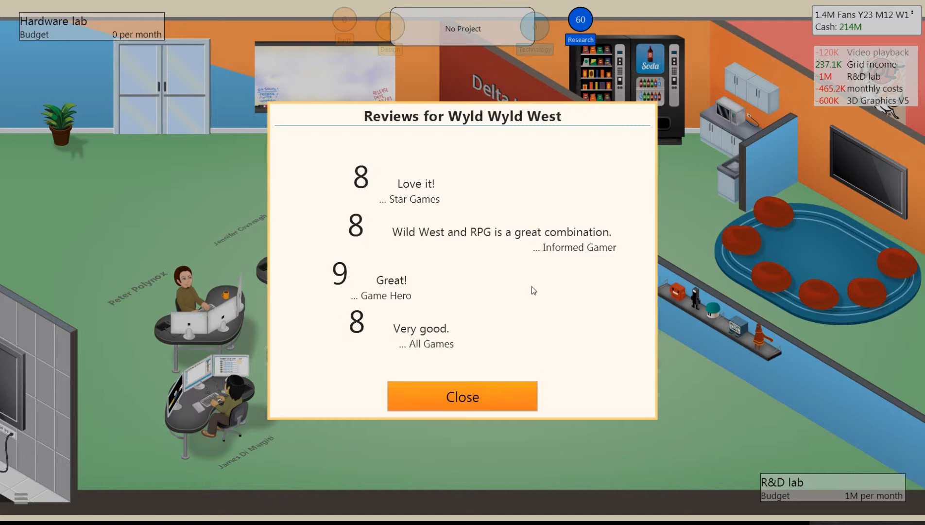
mouse_move(463, 396)
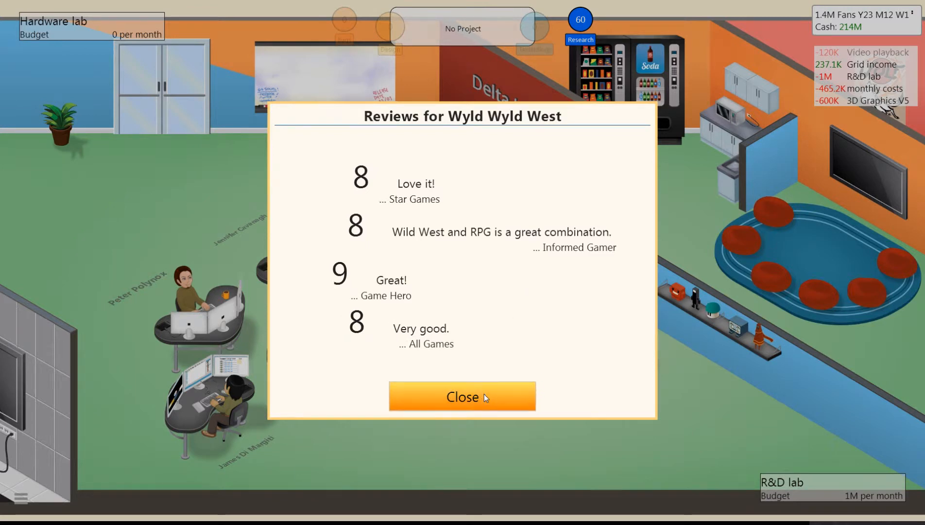
Close Wyld Wyld West's reviews and start researching Virtual economy.
left_click(462, 396)
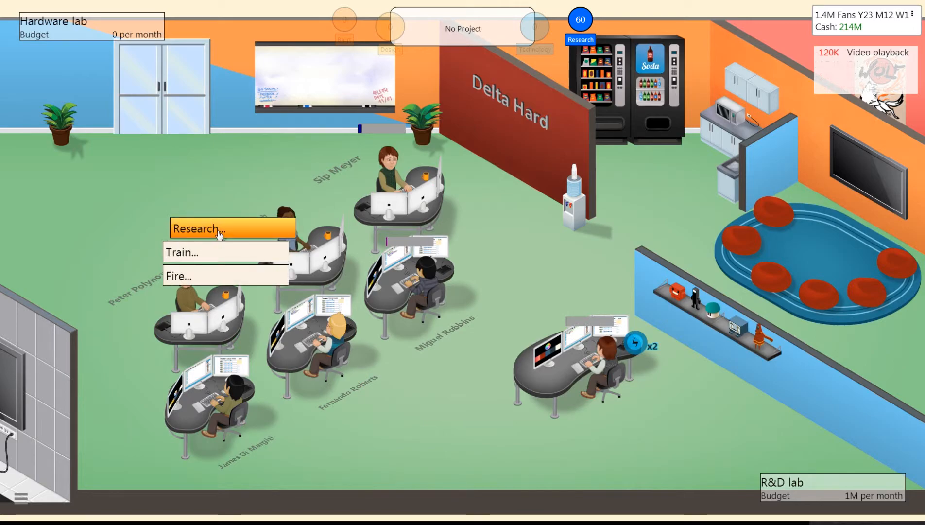
left_click(209, 228)
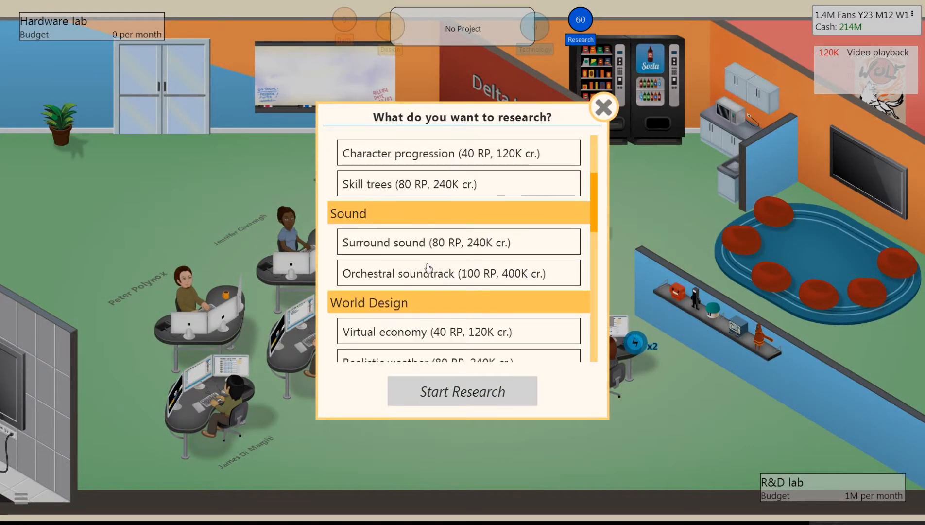
mouse_move(405, 251)
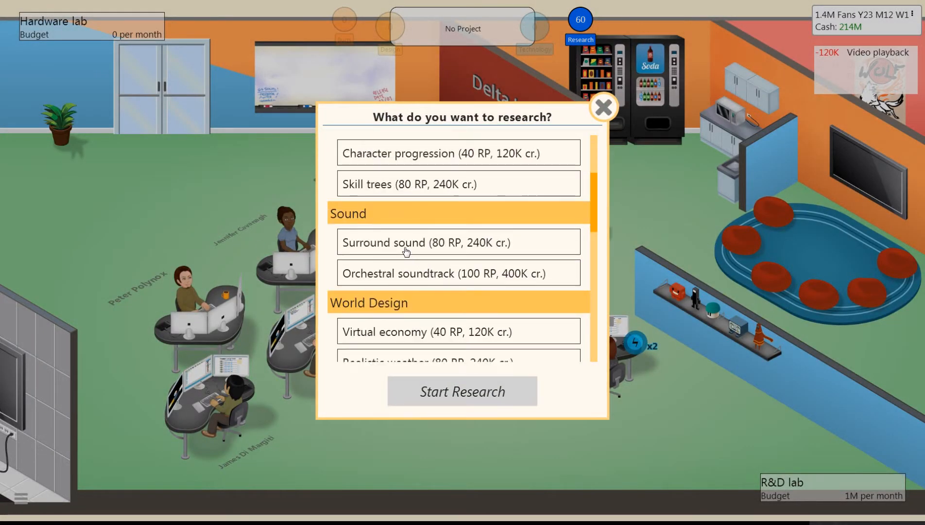
mouse_move(500, 308)
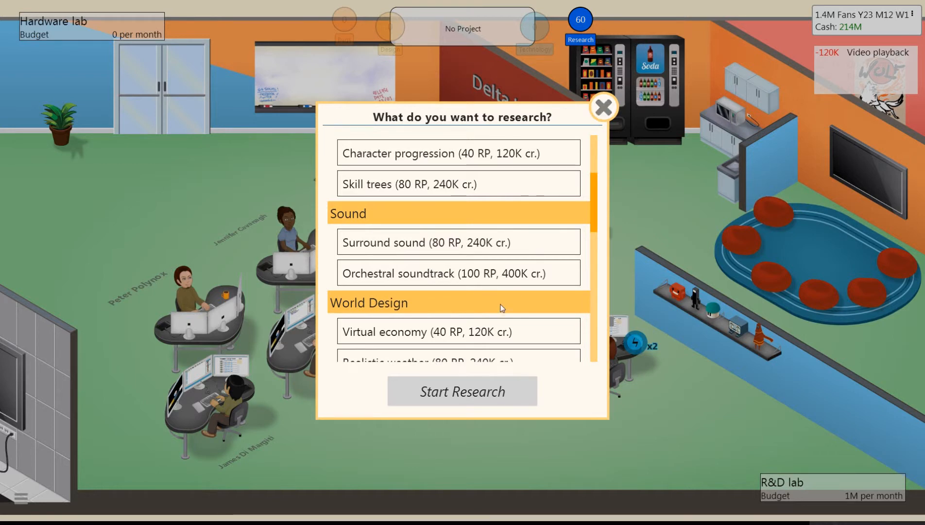
scroll("down", 3)
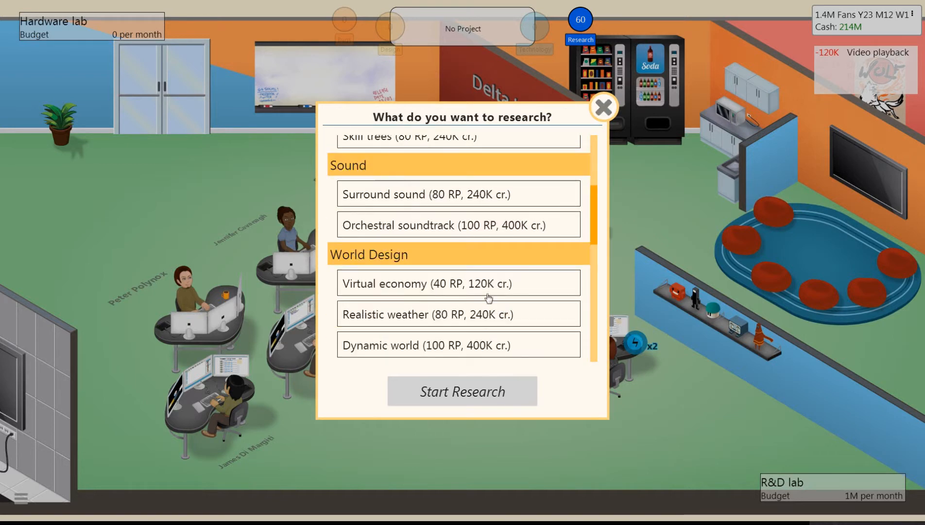
left_click(604, 108)
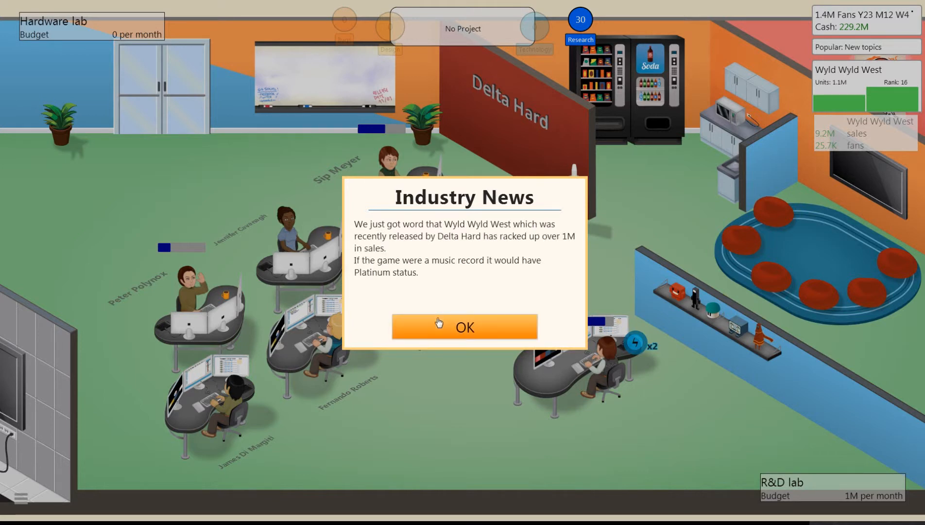
Dismiss the Wyld Wyld West million-sales news and the market analysis notice.
left_click(464, 327)
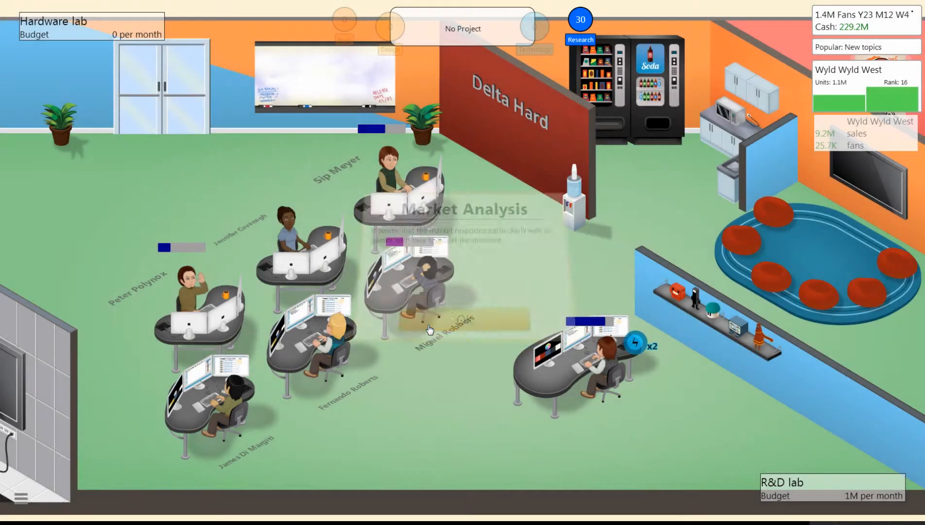
left_click(430, 323)
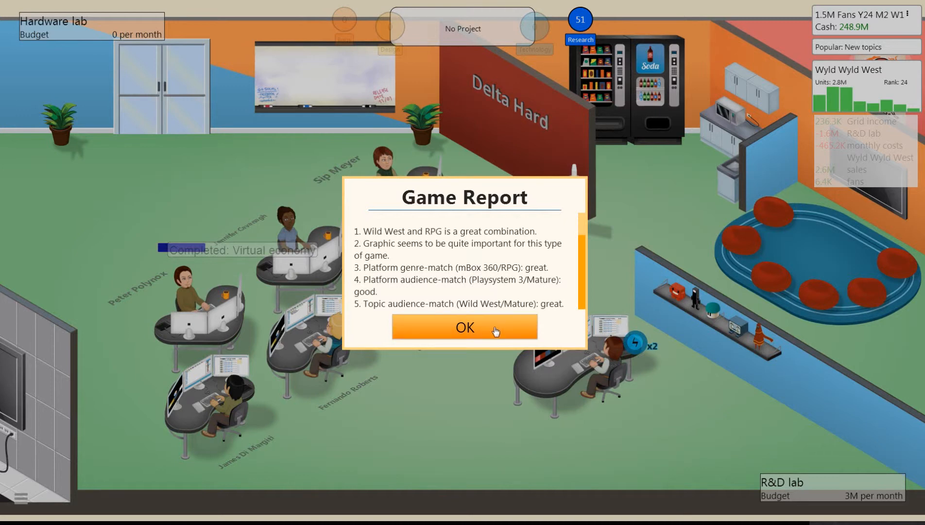
Dismiss the Wyld Wyld West game report and its additional insights page.
left_click(464, 327)
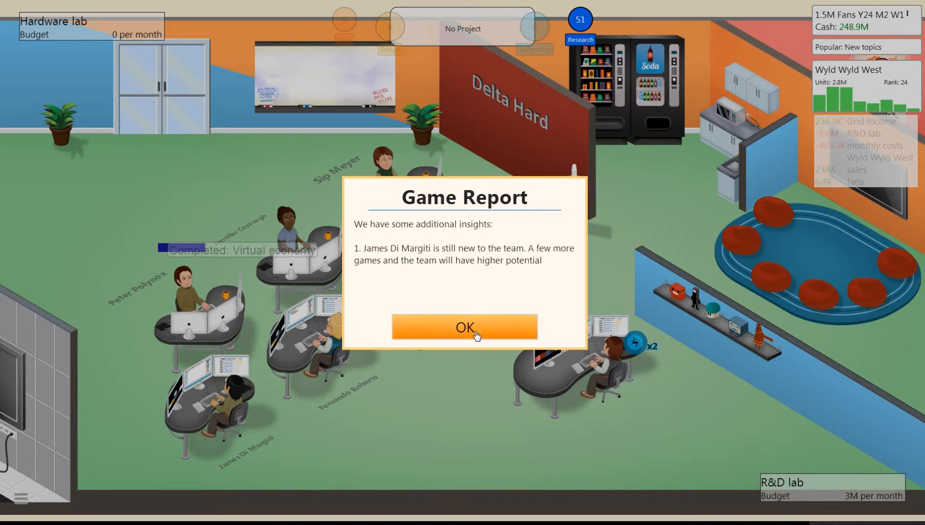
left_click(464, 328)
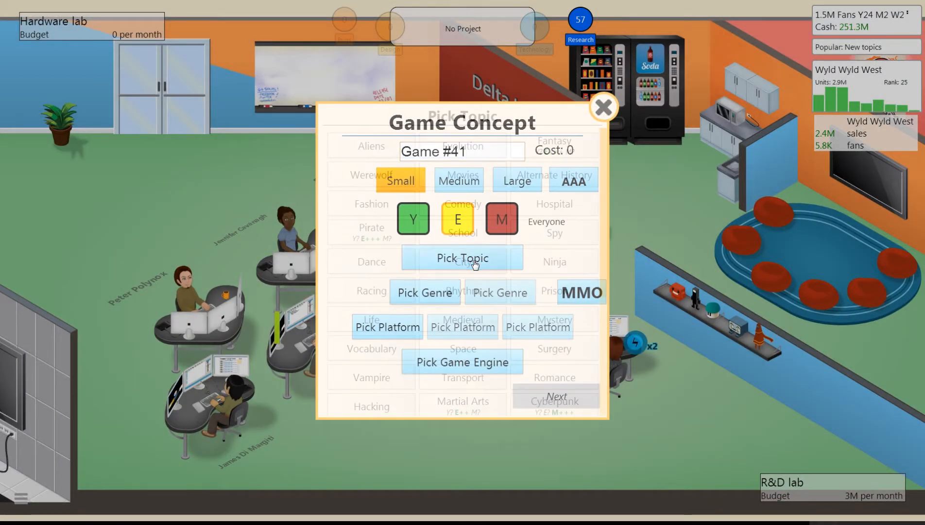
Define the concept as 'Yes Jesus', Dungeon topic, Simulation genre, Large size costing 1.5M.
left_click(462, 257)
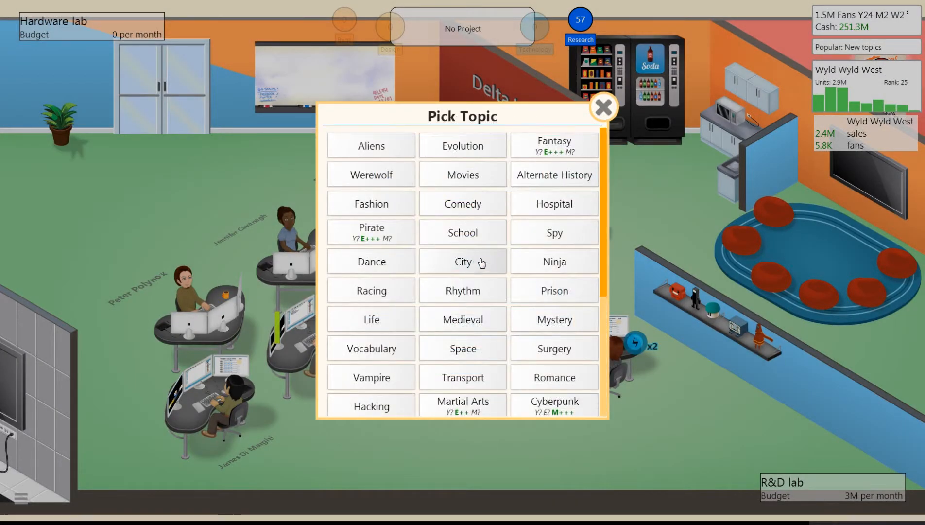
mouse_move(140, 344)
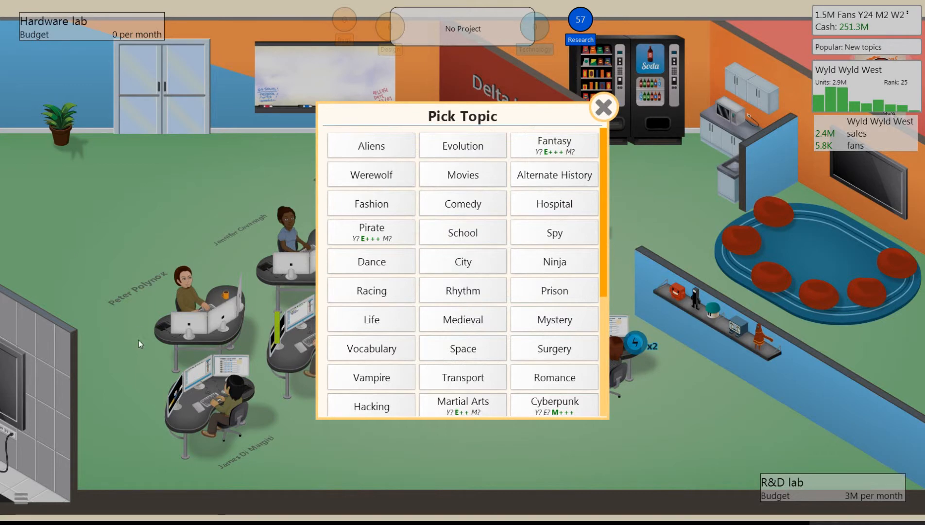
mouse_move(463, 289)
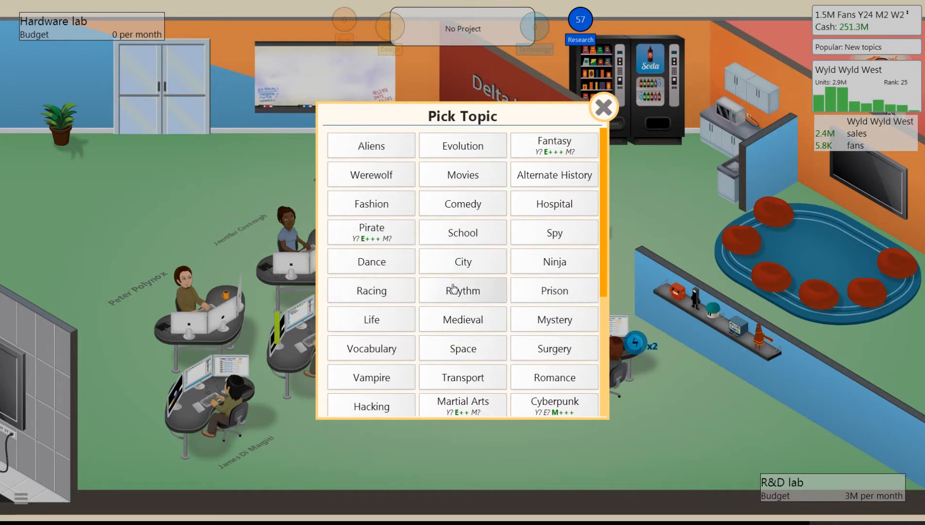
scroll("down", 3)
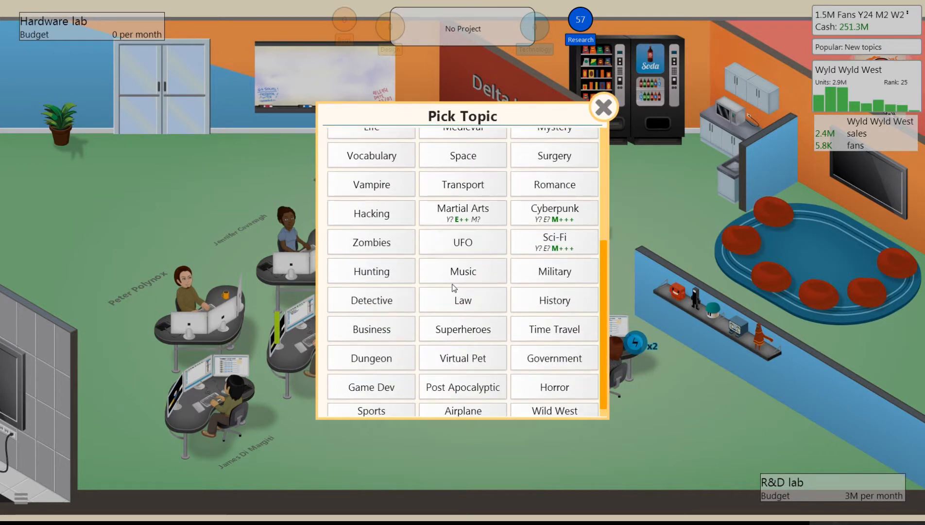
scroll("up", 3)
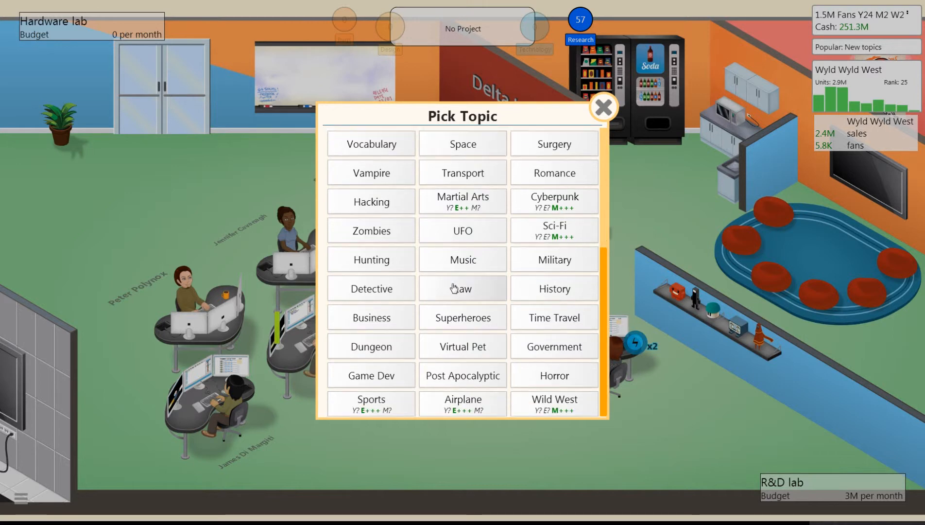
left_click(371, 346)
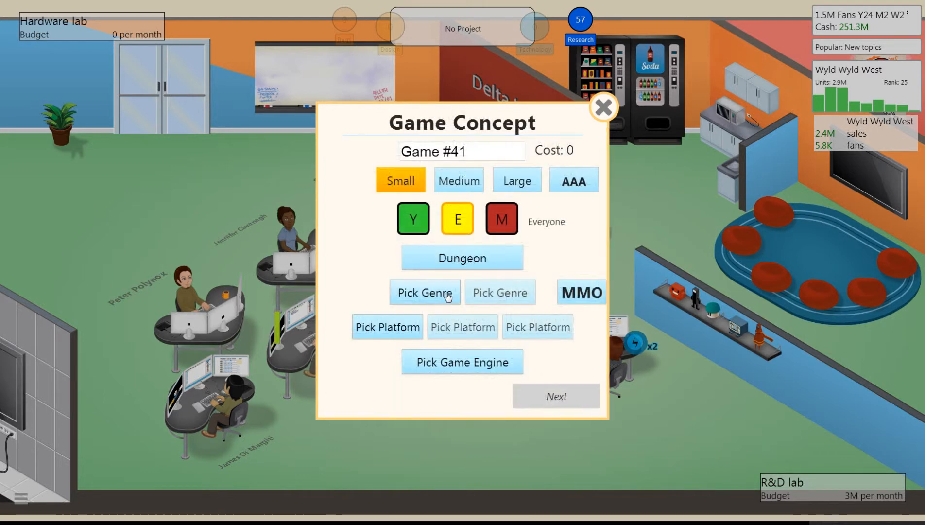
left_click(424, 292)
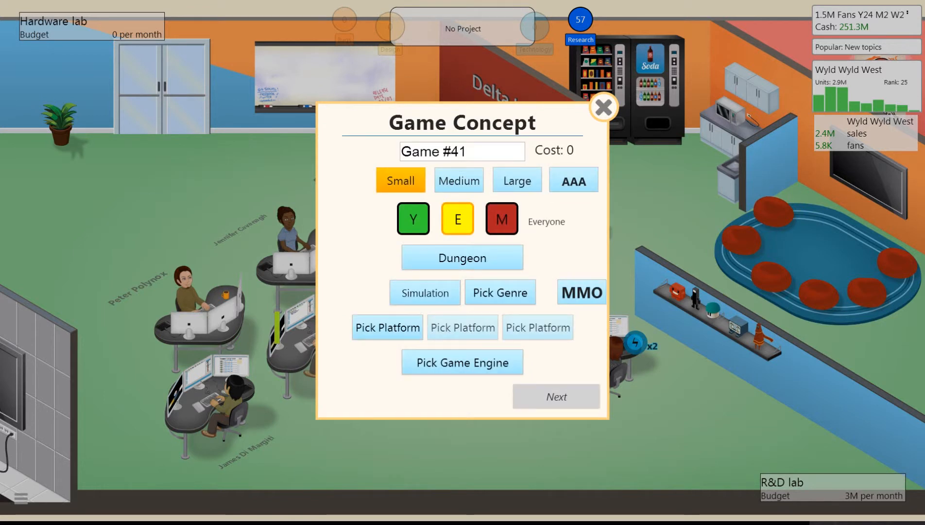
type("Yes Jesus")
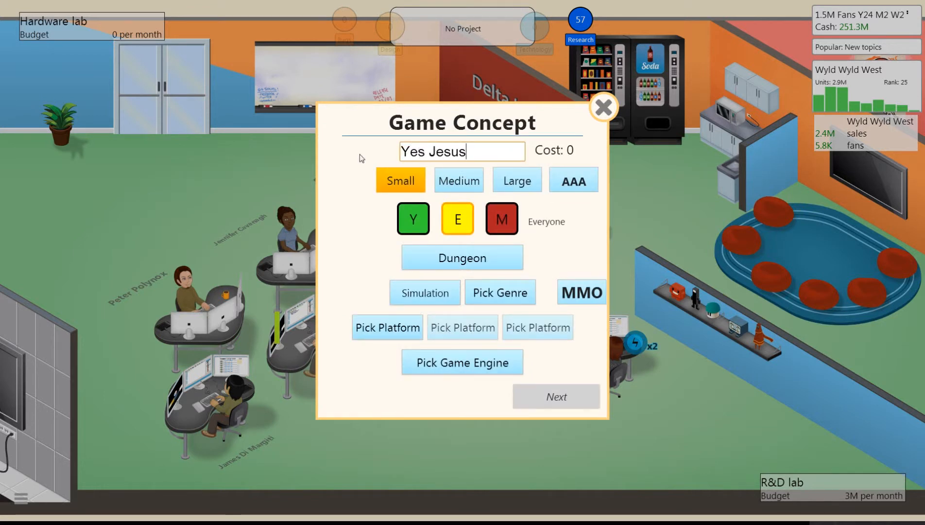
left_click(516, 181)
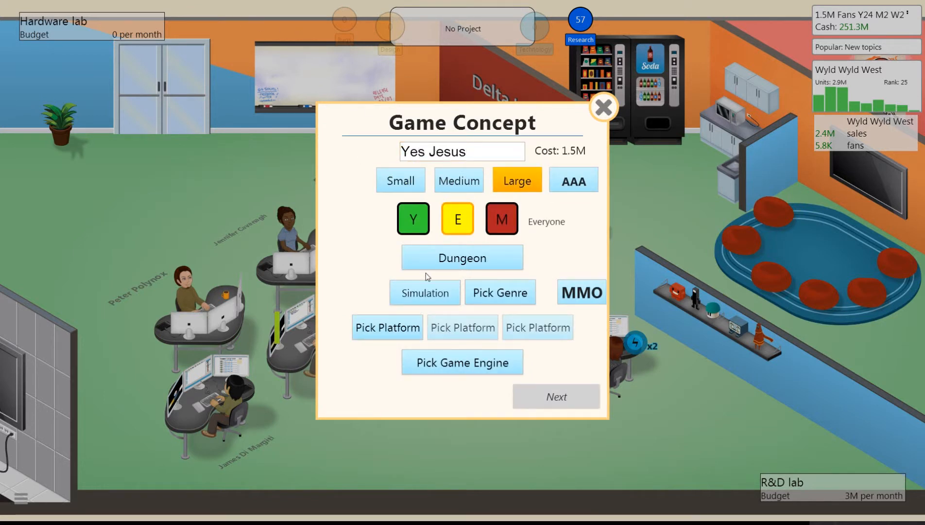
mouse_move(388, 327)
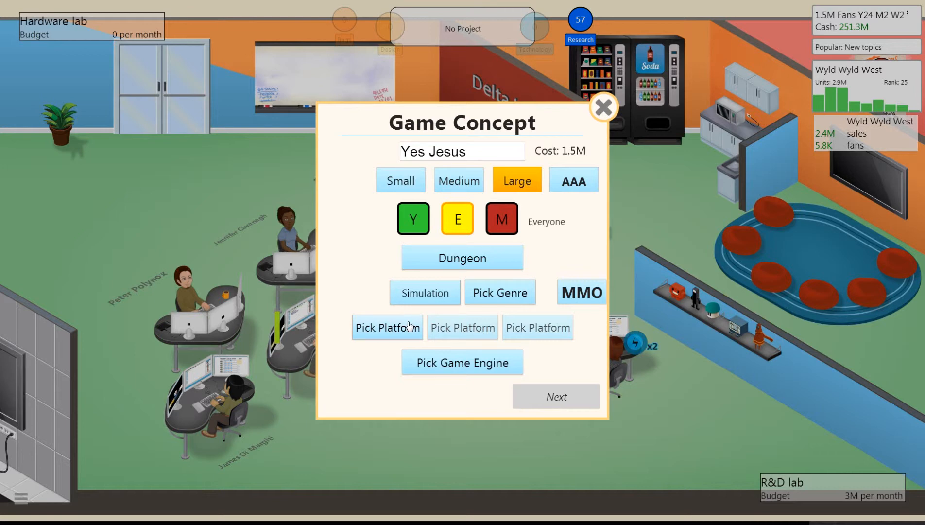
Target mBox 360, Playsystem 3 and PC as the three platforms for the large project.
left_click(388, 327)
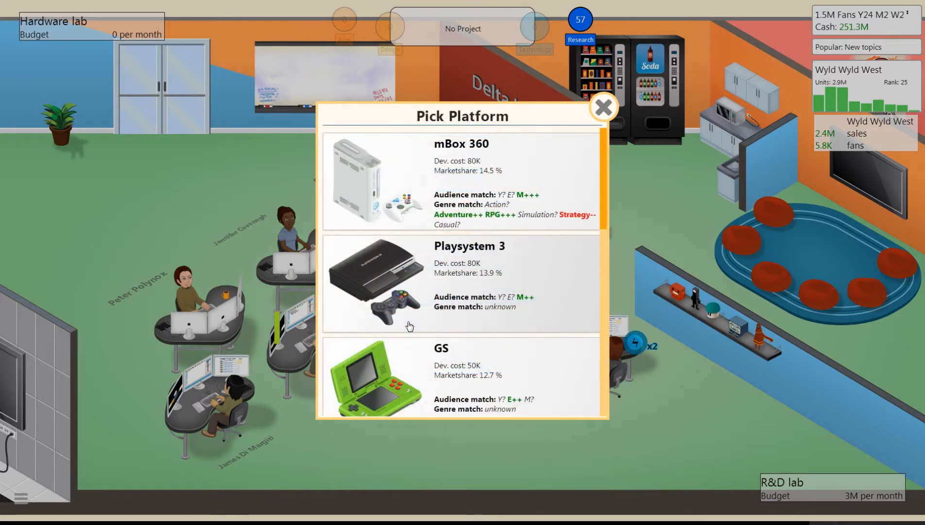
mouse_move(513, 212)
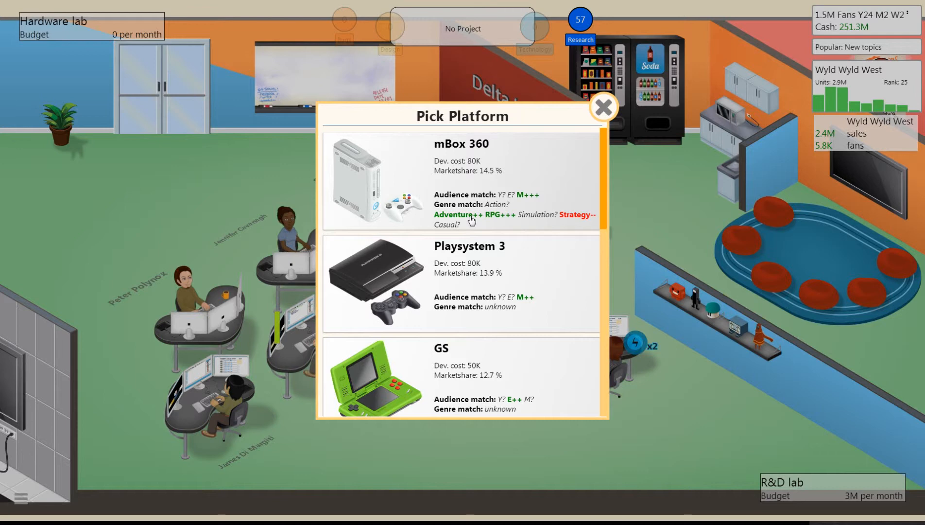
mouse_move(581, 129)
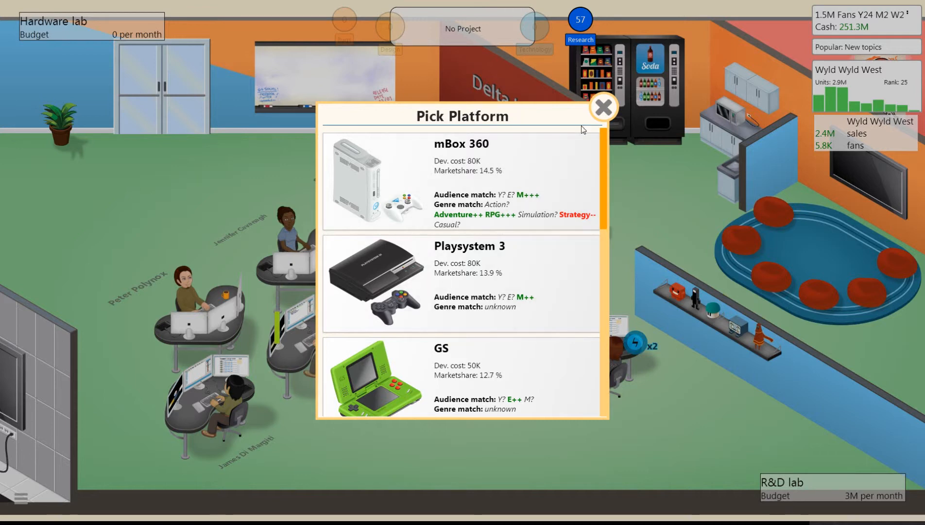
left_click(462, 182)
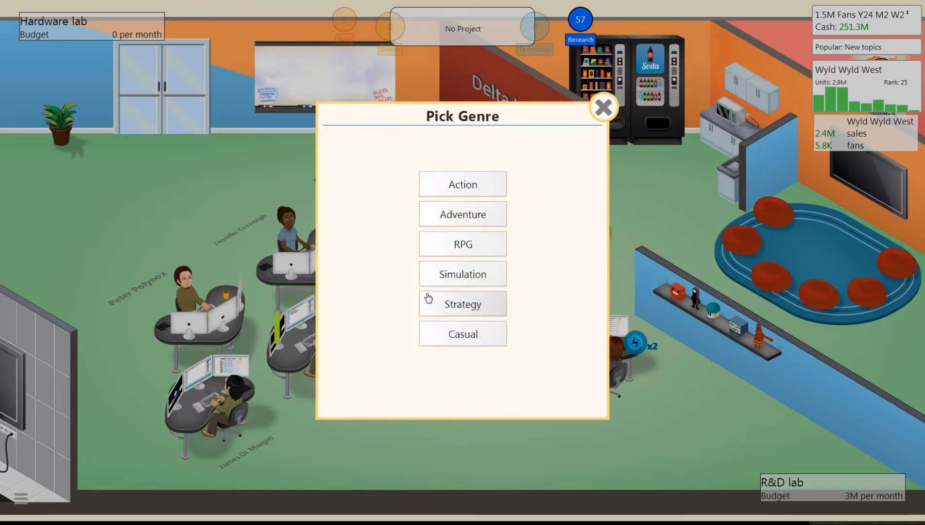
mouse_move(438, 277)
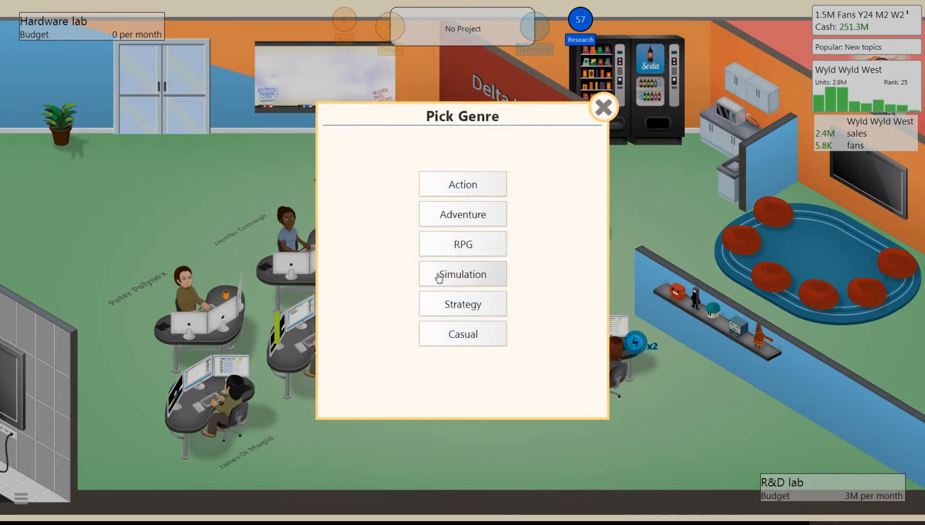
left_click(463, 274)
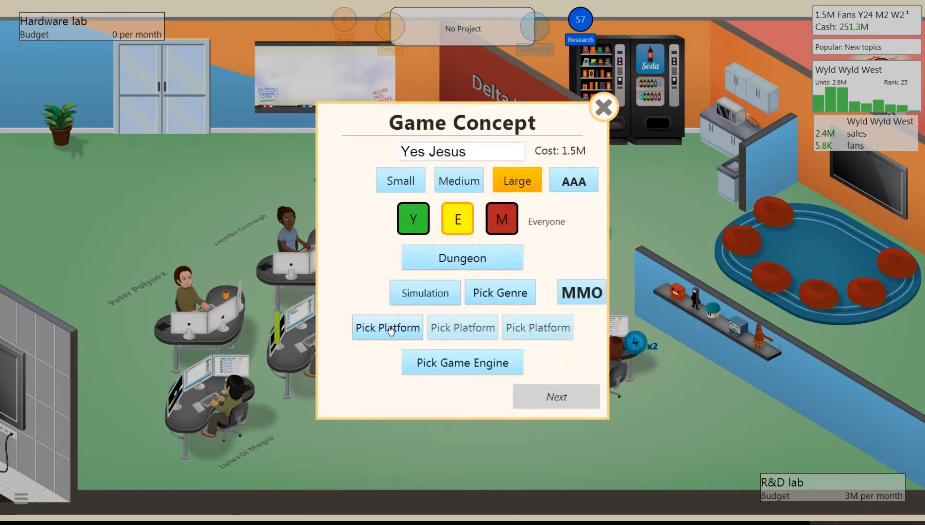
left_click(388, 327)
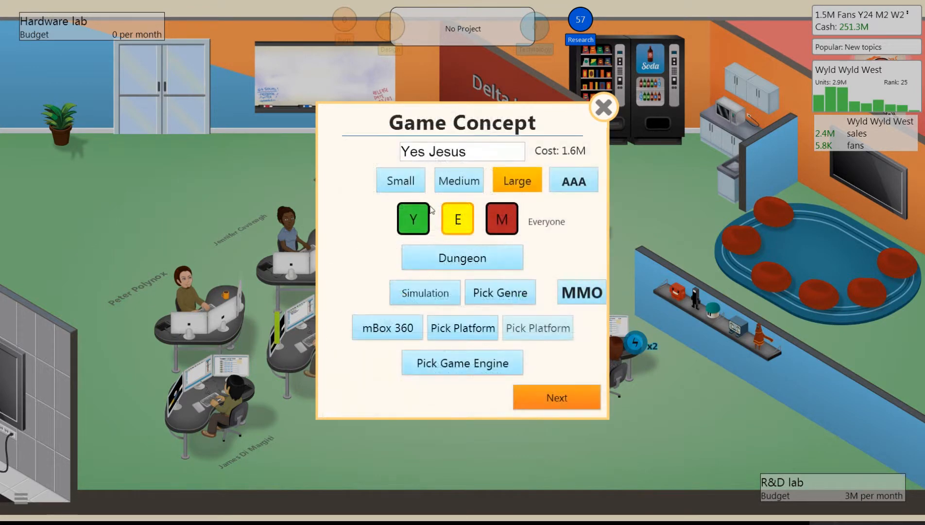
left_click(462, 328)
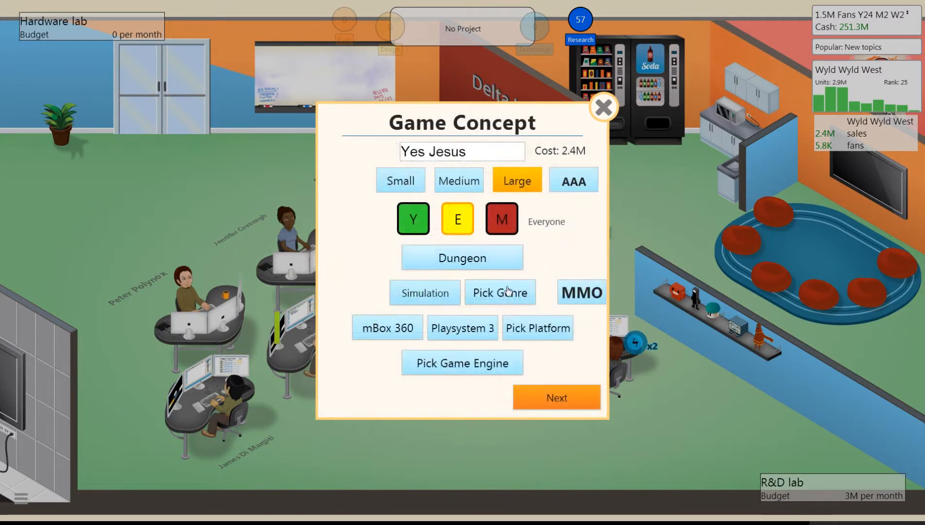
left_click(536, 328)
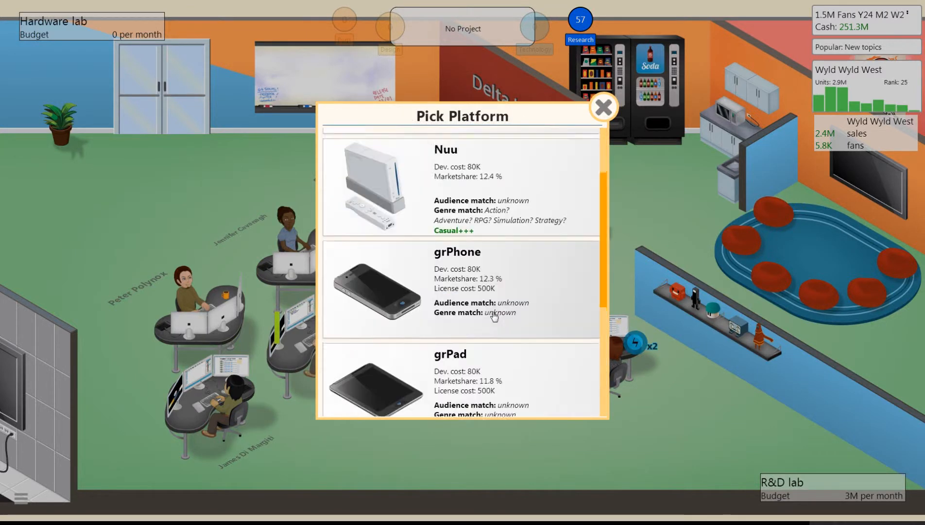
scroll("down", 3)
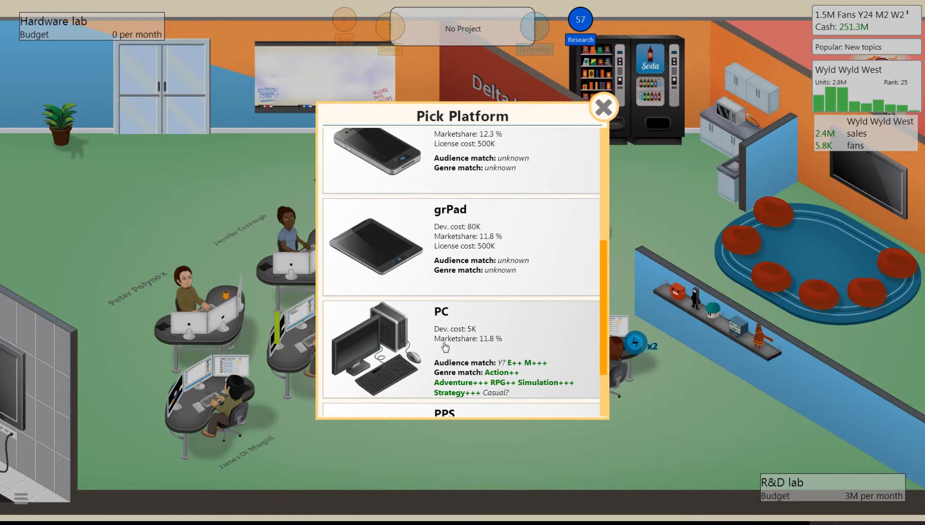
left_click(460, 348)
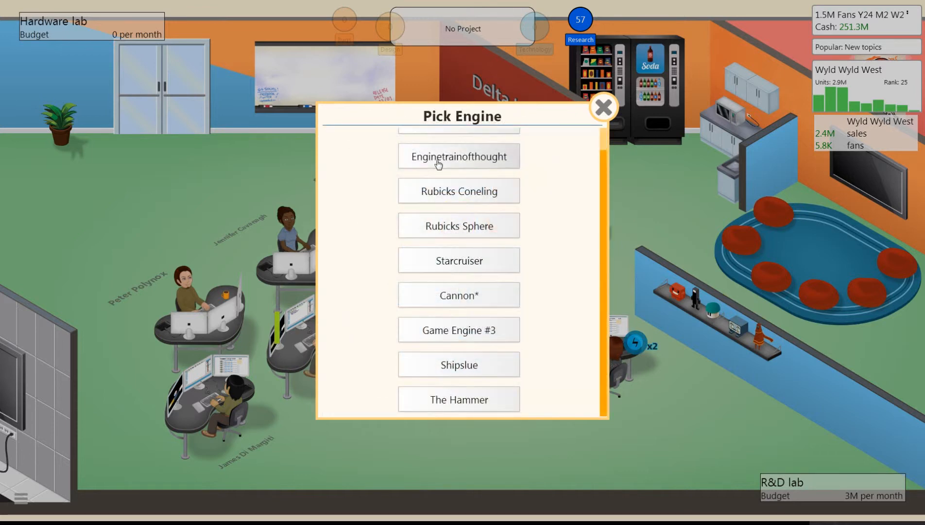
Build Yes Jesus on the Pentawyrle engine and confirm the concept to start development.
left_click(458, 157)
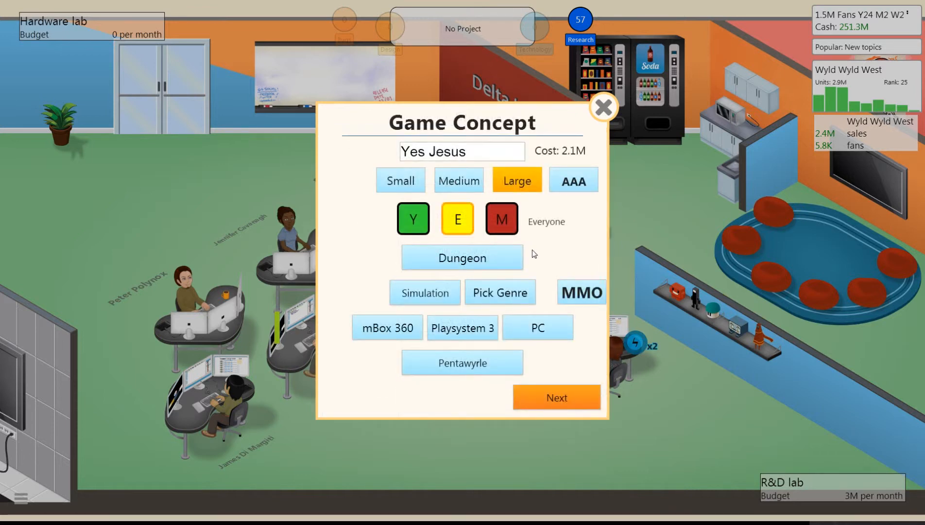
mouse_move(555, 361)
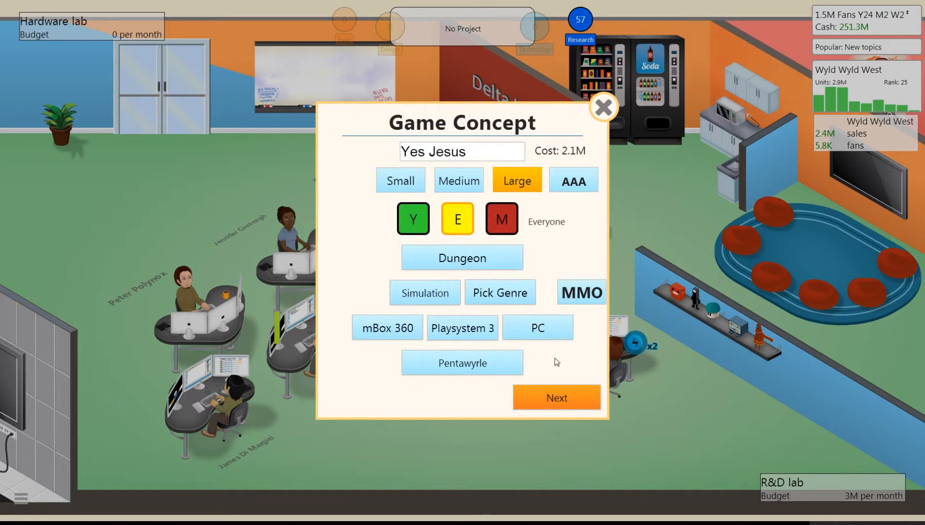
mouse_move(556, 398)
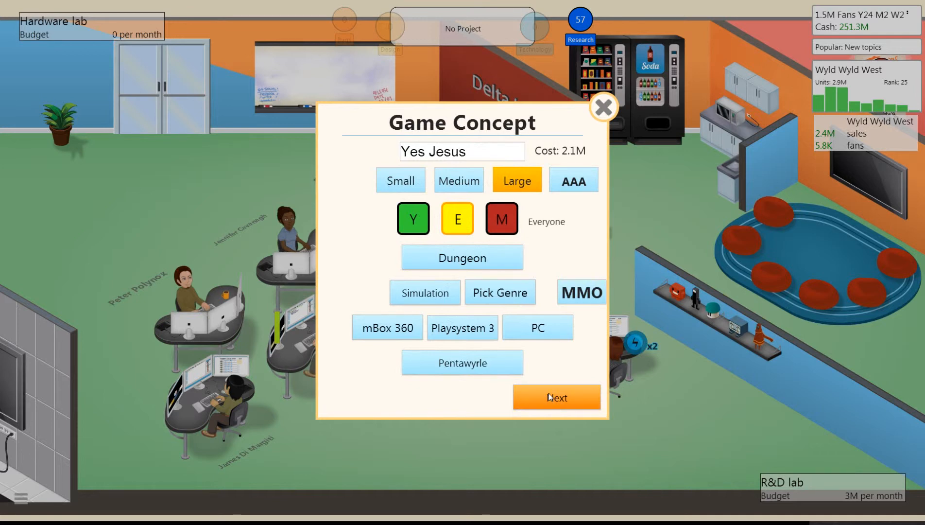
left_click(555, 396)
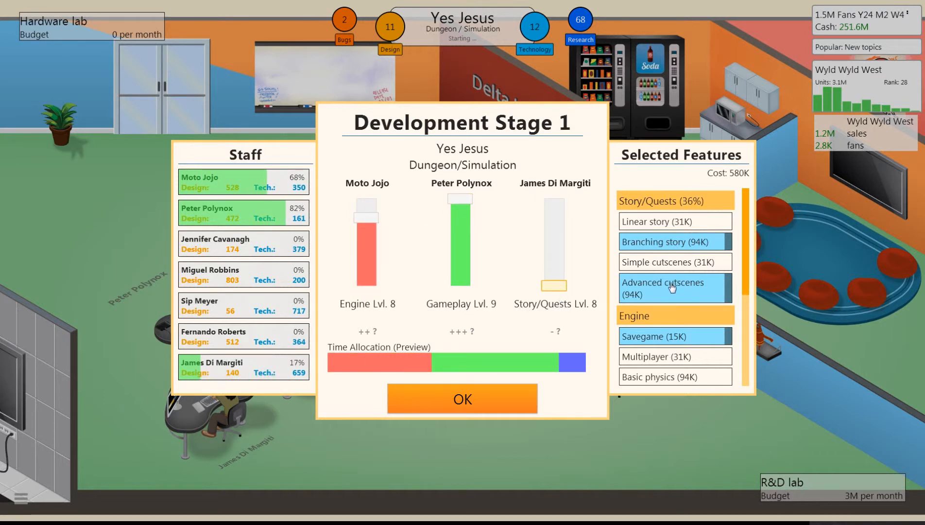
Swap story features for simple cutscenes, multiplayer, basic physics and tutorials, and confirm Stage 1.
left_click(674, 288)
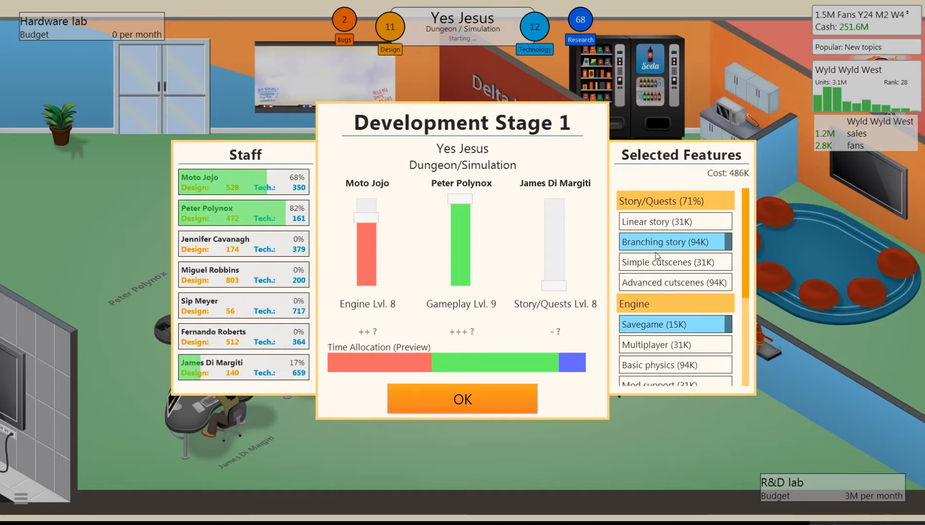
left_click(674, 242)
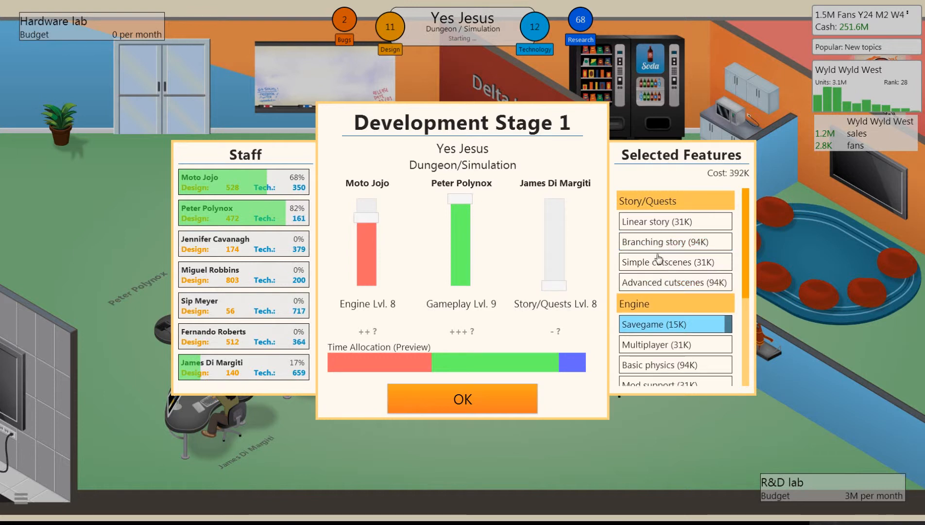
left_click(674, 262)
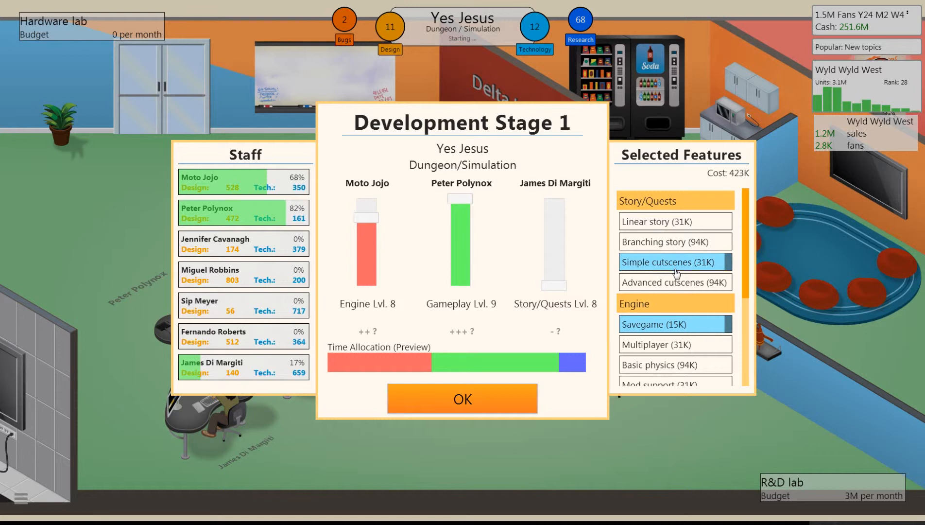
scroll("down", 3)
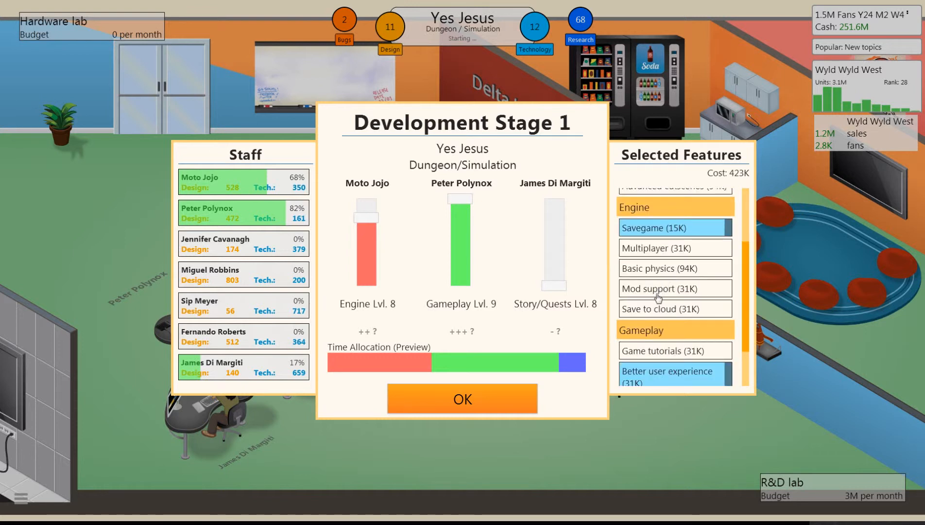
left_click(675, 268)
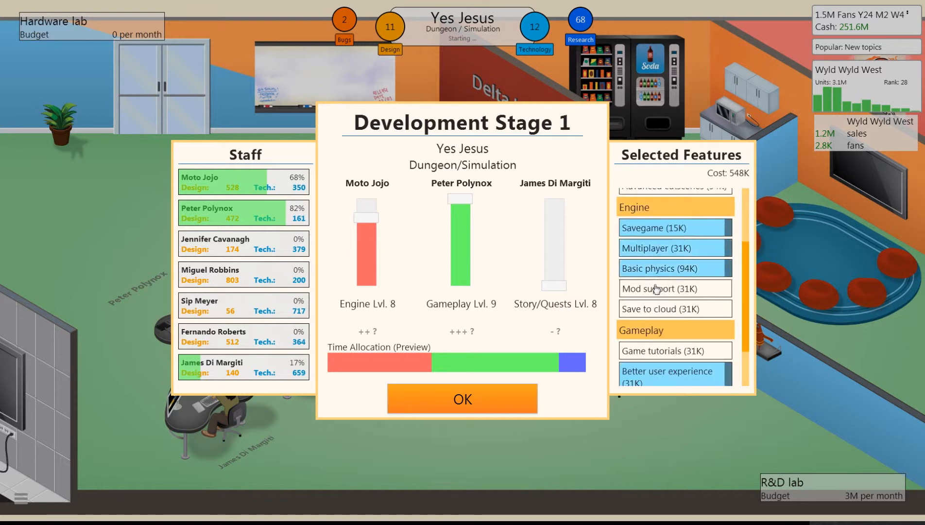
scroll("down", 3)
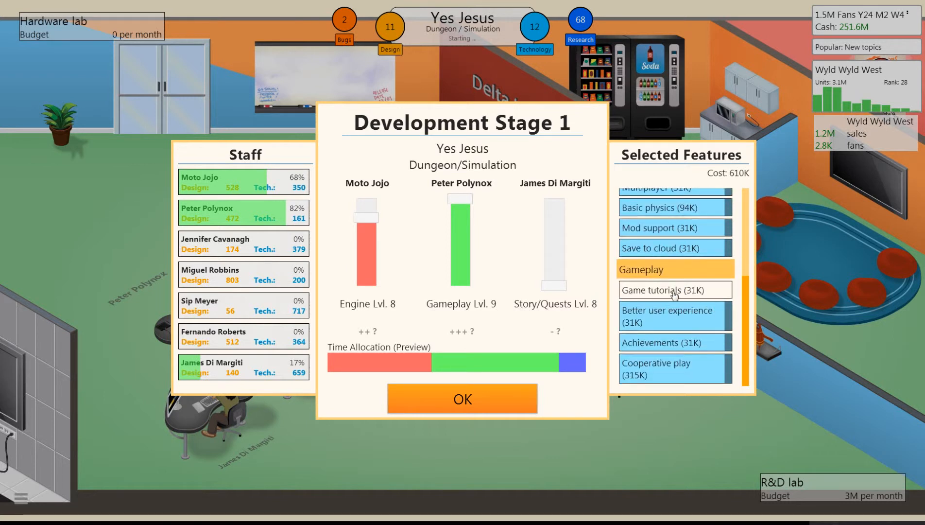
left_click(674, 289)
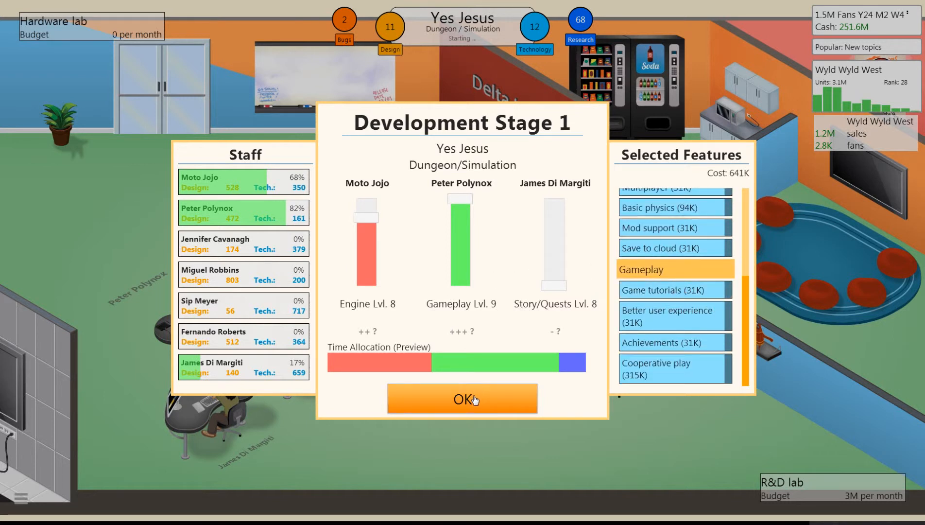
left_click(462, 398)
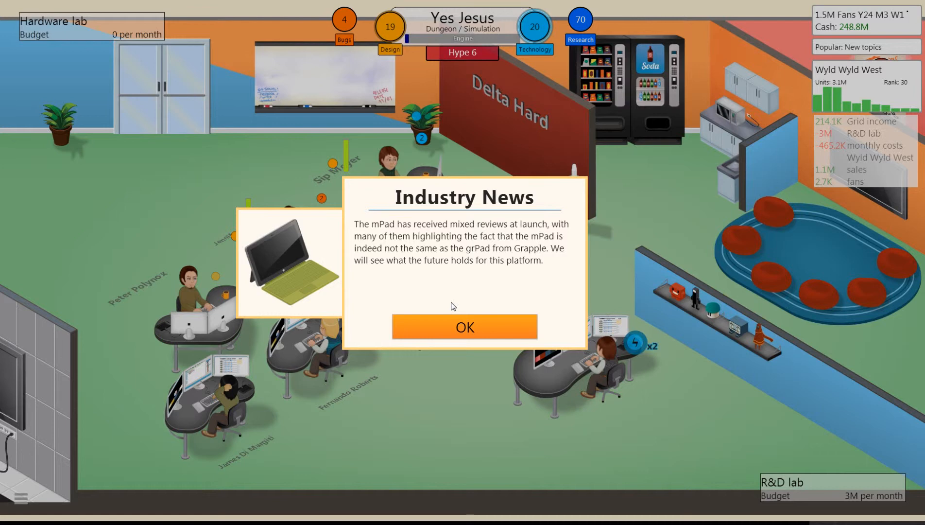
Dismiss the mPad industry news and run a small marketing campaign for Yes Jesus.
left_click(465, 327)
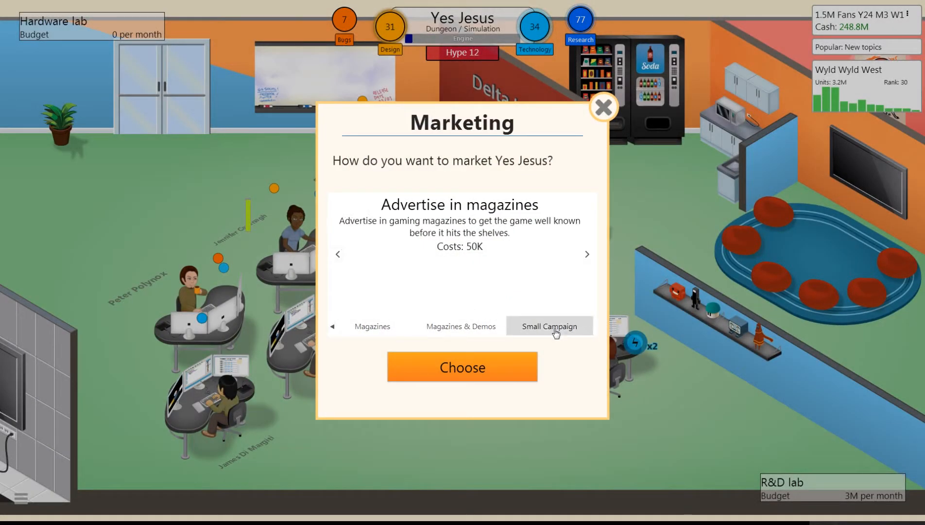
left_click(462, 366)
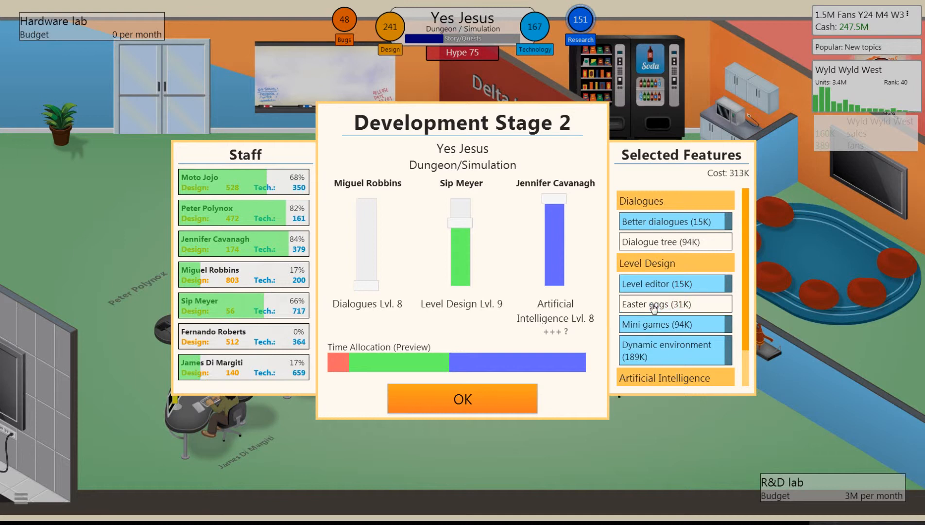
Add better AI to the Stage 2 features and confirm the stage plan.
scroll("down", 3)
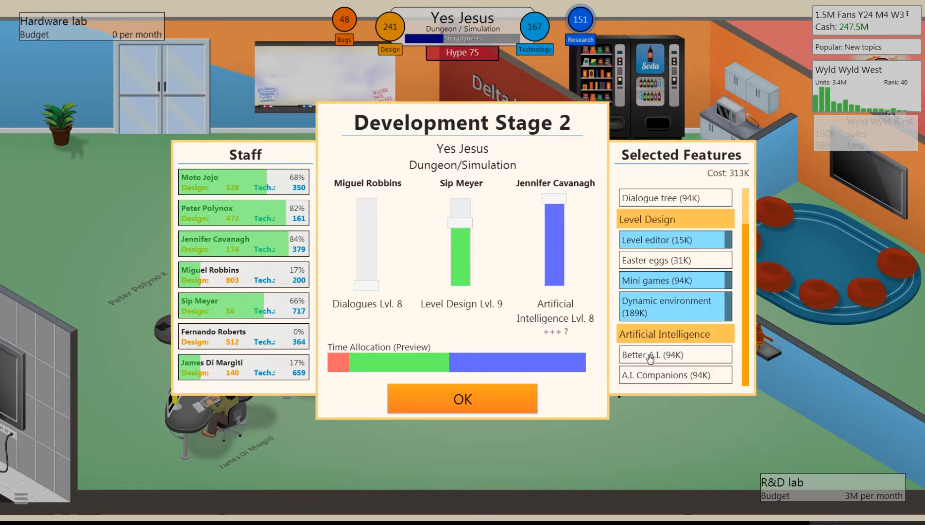
left_click(675, 374)
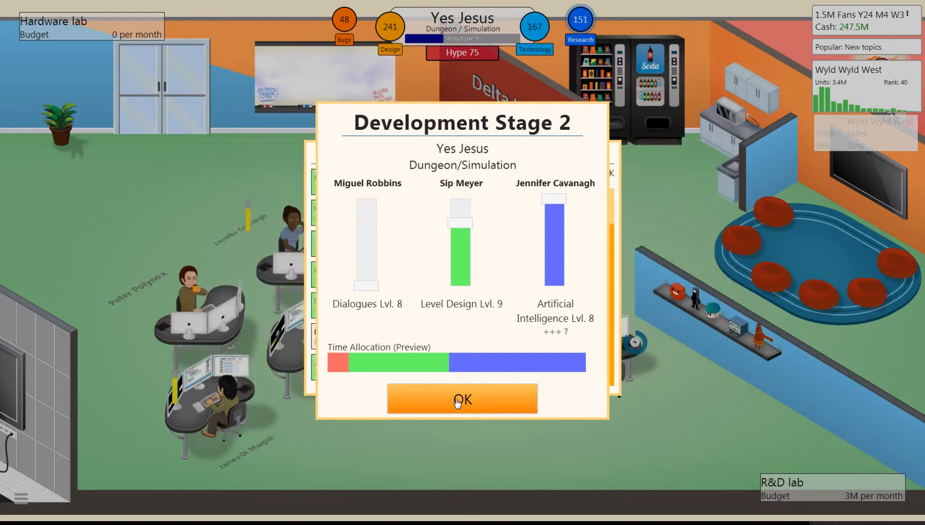
left_click(462, 398)
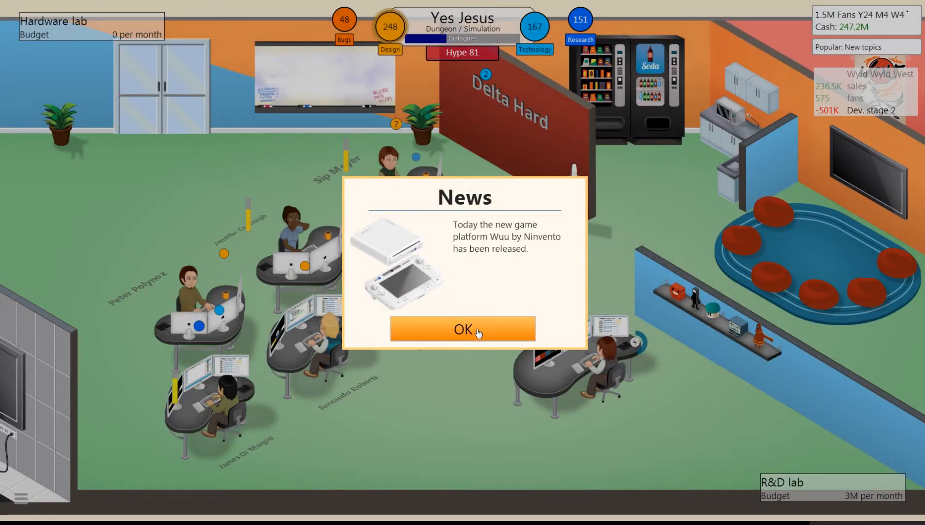
Clear the Wuu and off-market notices, book the large G3 booth and acknowledge its 1,189,876 visitors.
left_click(462, 329)
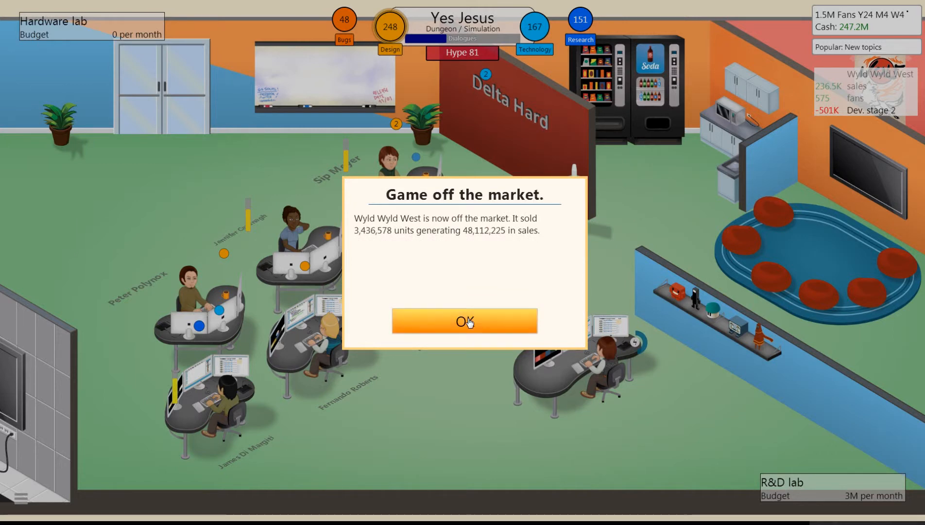
left_click(465, 320)
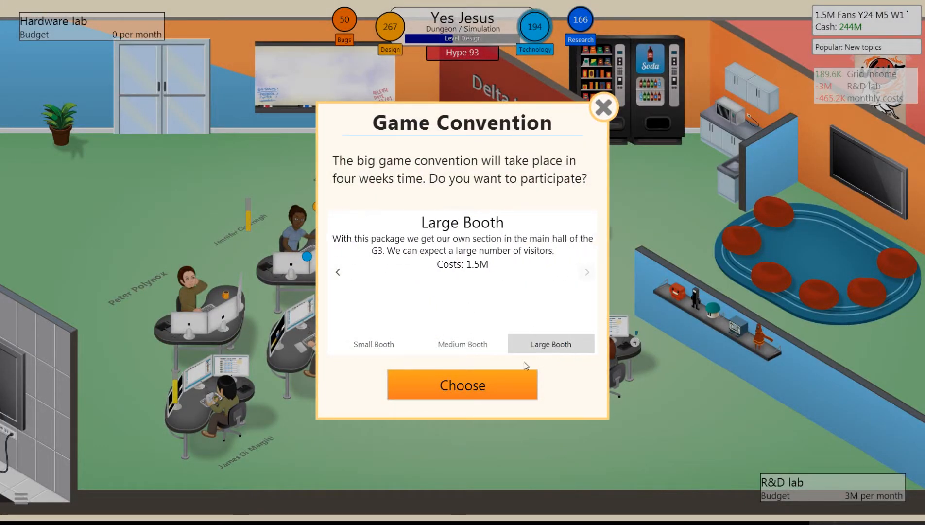
left_click(462, 385)
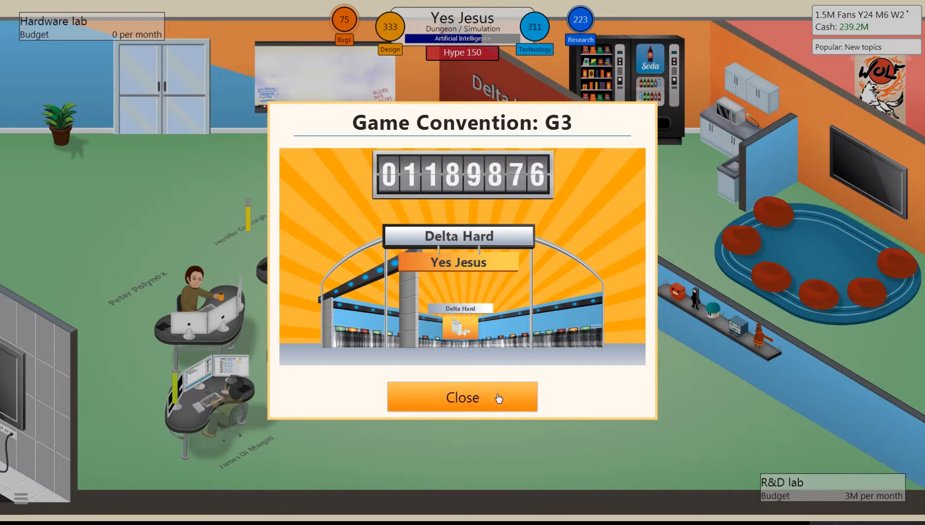
left_click(462, 396)
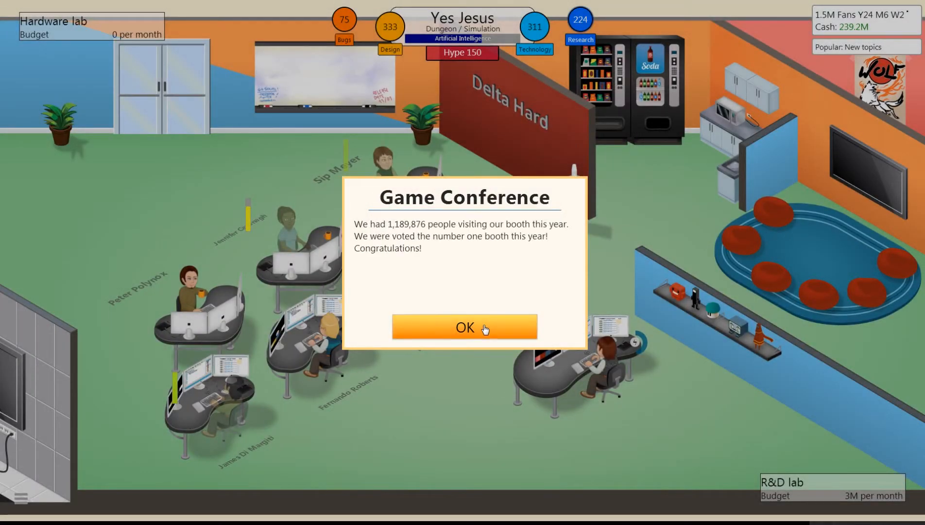
left_click(463, 327)
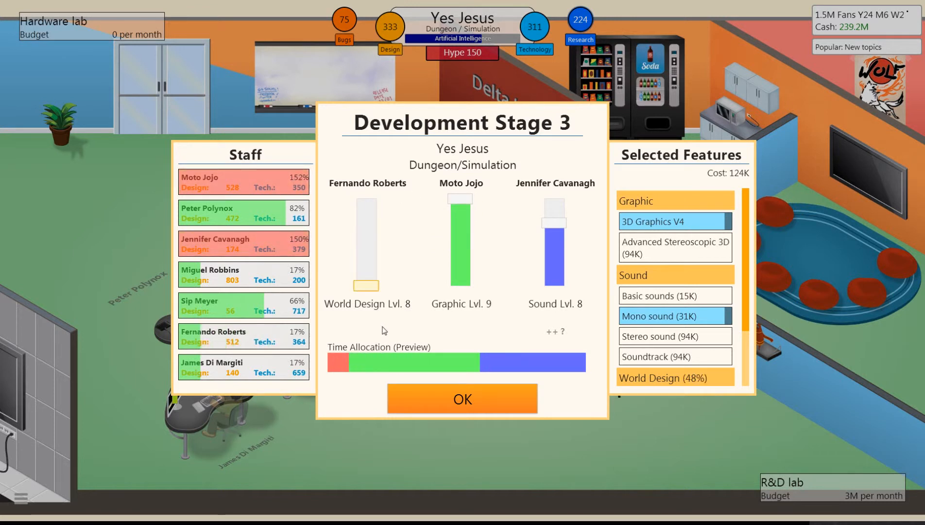
mouse_move(449, 272)
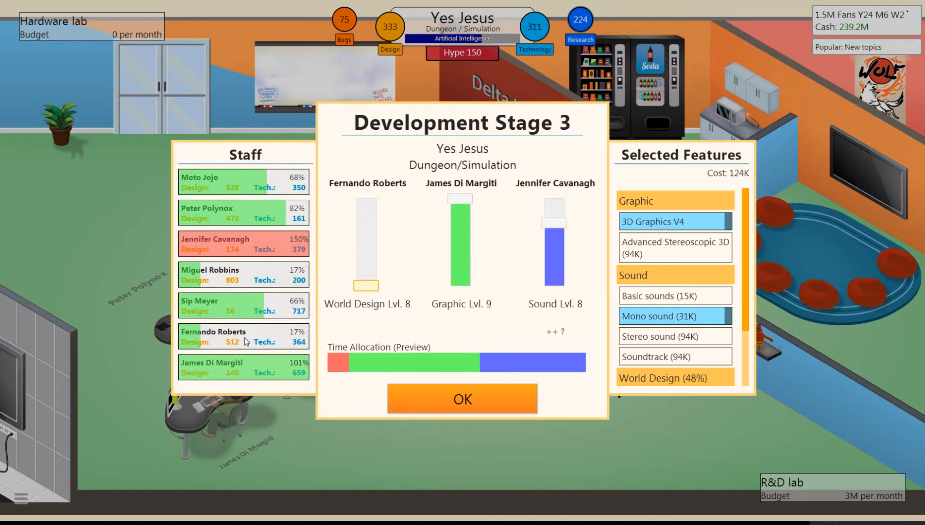
mouse_move(584, 262)
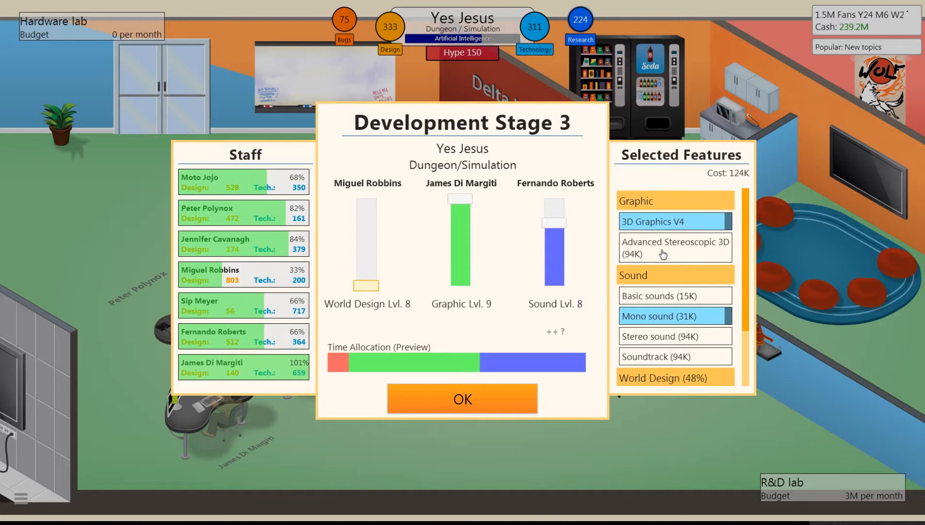
Add advanced stereoscopic 3D and stereo sound, drop Rich backstory and Open world, and confirm Stage 3.
left_click(675, 247)
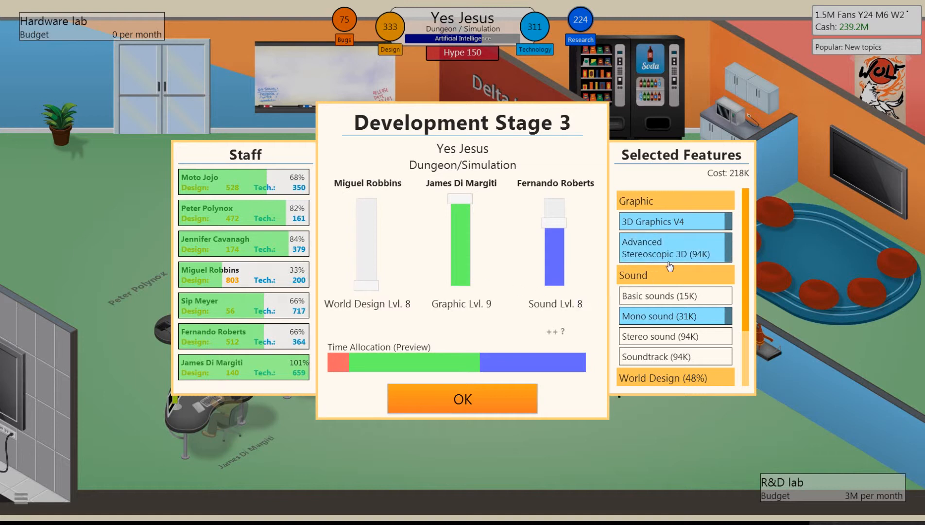
left_click(668, 335)
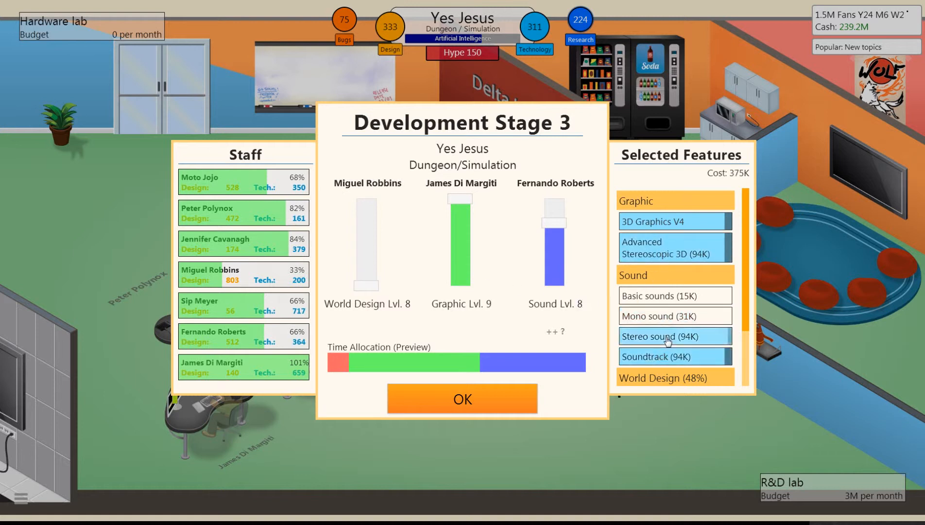
scroll("down", 3)
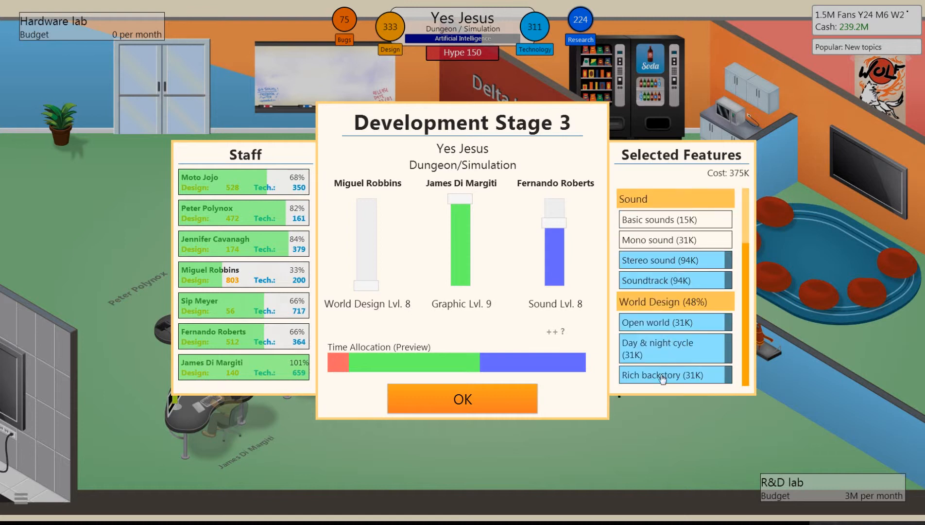
left_click(664, 375)
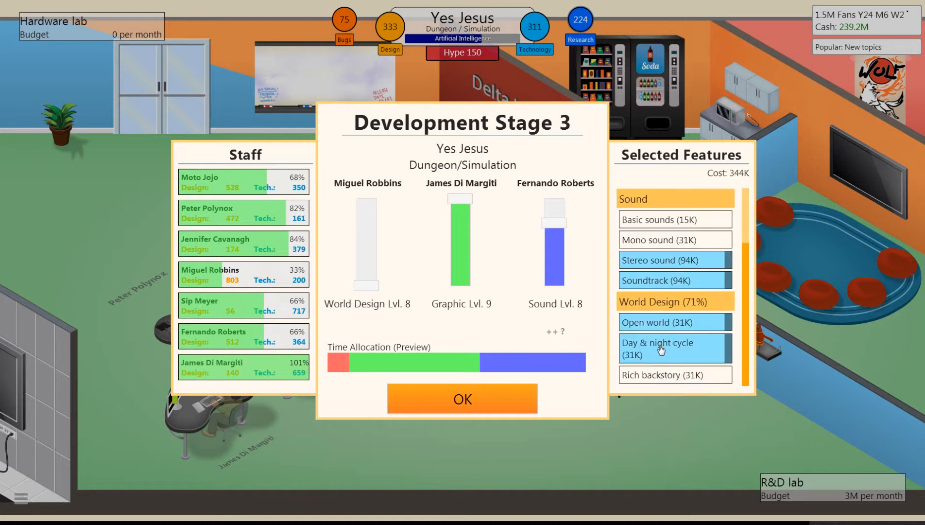
left_click(675, 322)
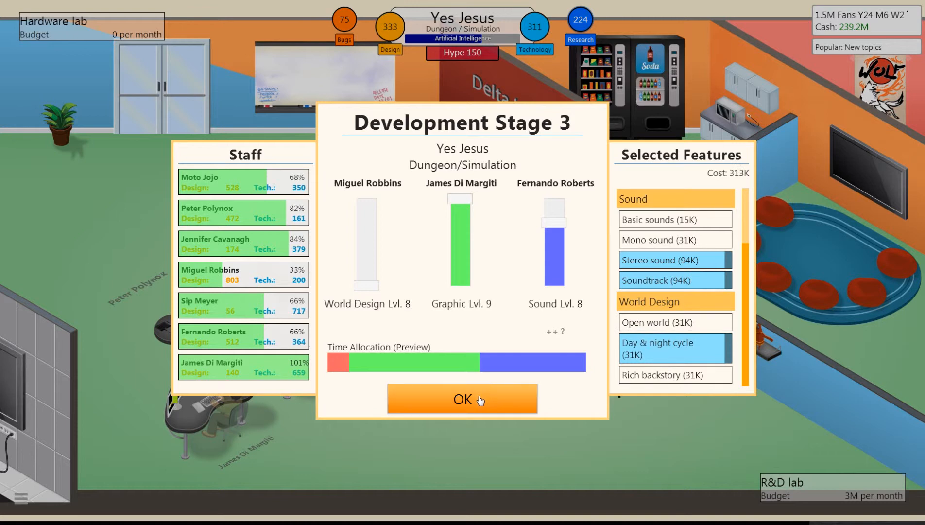
left_click(462, 398)
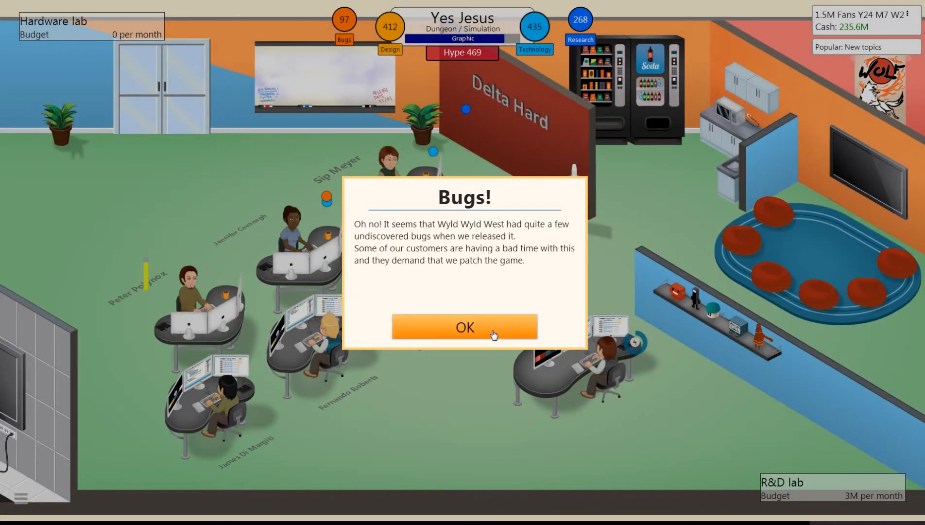
mouse_move(493, 312)
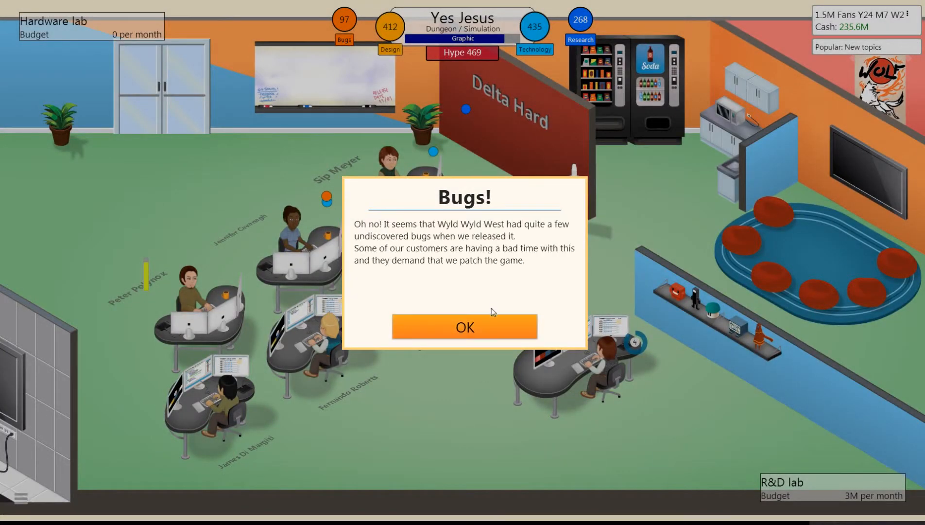
Dismiss the Wyld Wyld West bugs notice and start developing its 910K patch.
left_click(464, 327)
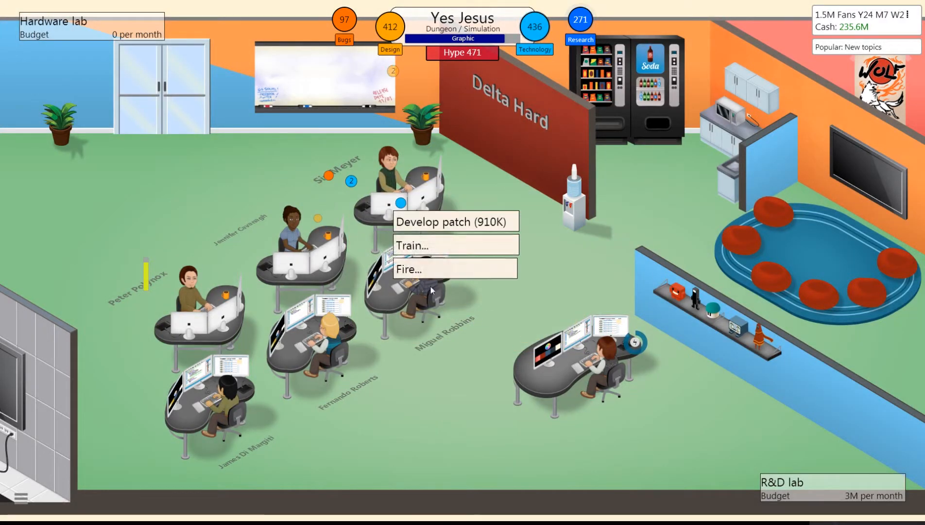
left_click(455, 221)
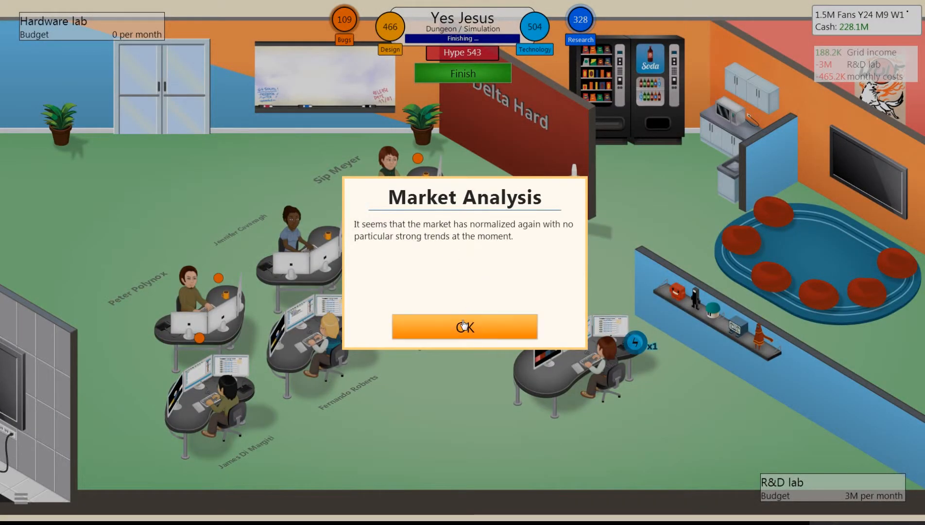
Clear the market analysis, patch and Nuu news, then finish development of Yes Jesus.
left_click(463, 326)
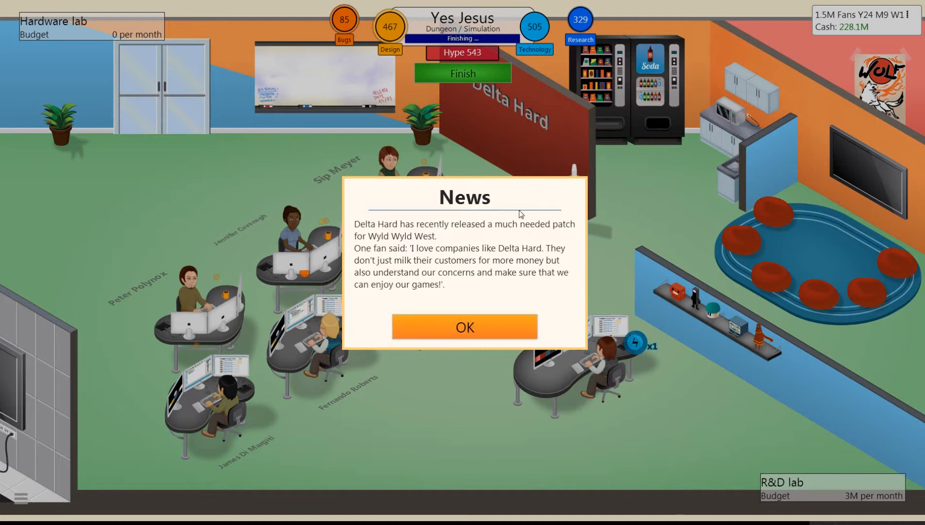
mouse_move(457, 296)
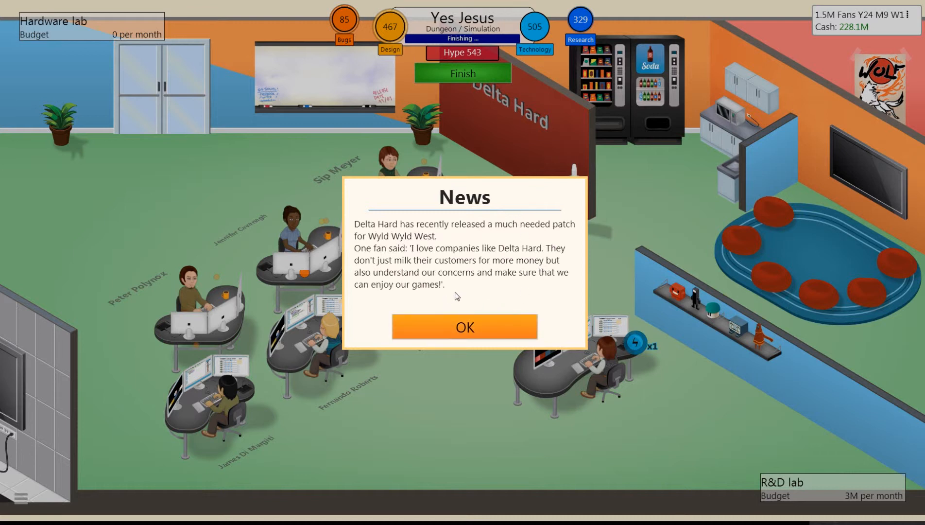
mouse_move(477, 330)
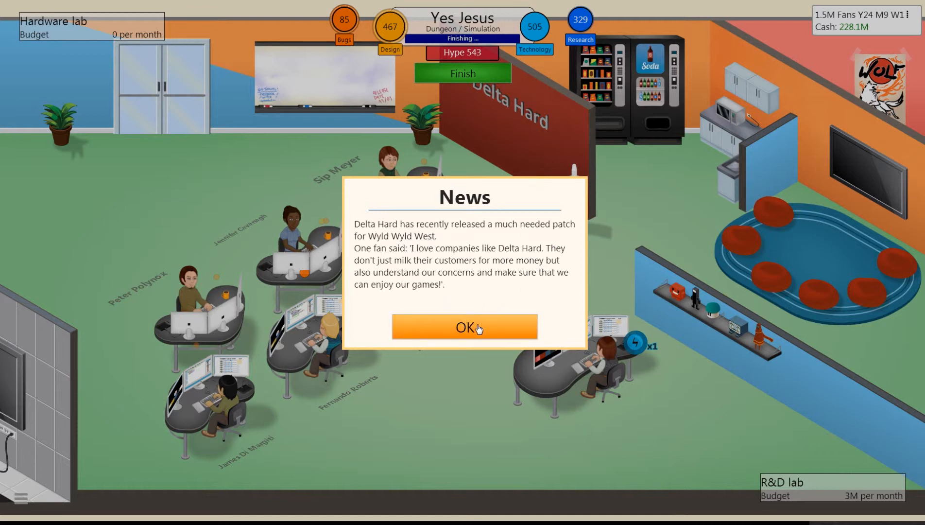
left_click(463, 327)
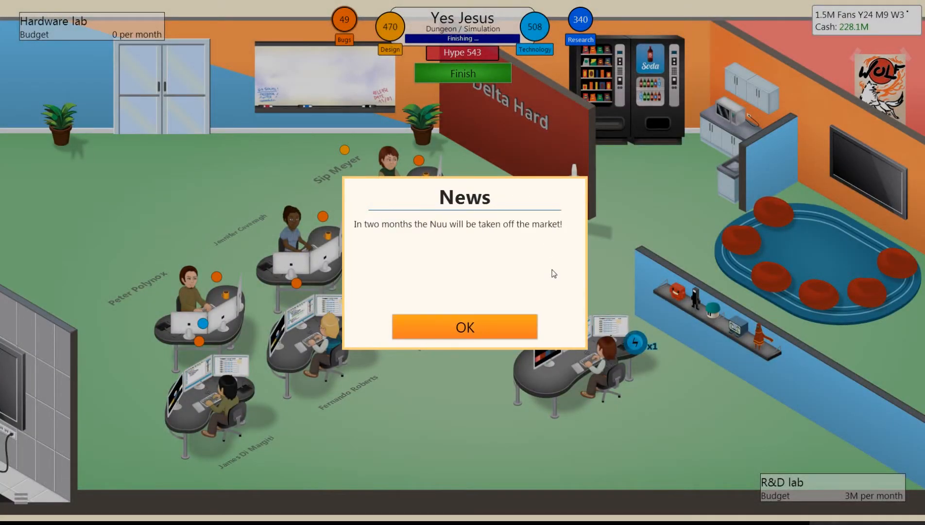
left_click(463, 327)
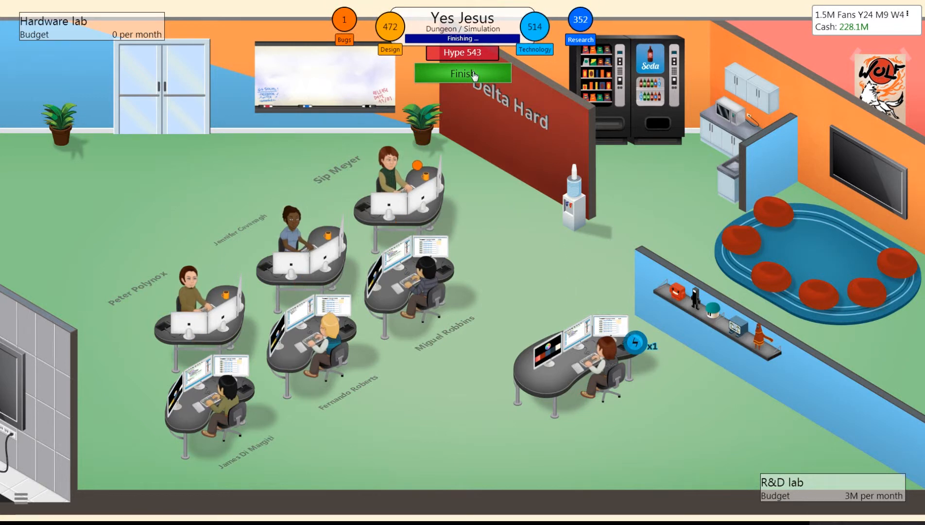
left_click(462, 73)
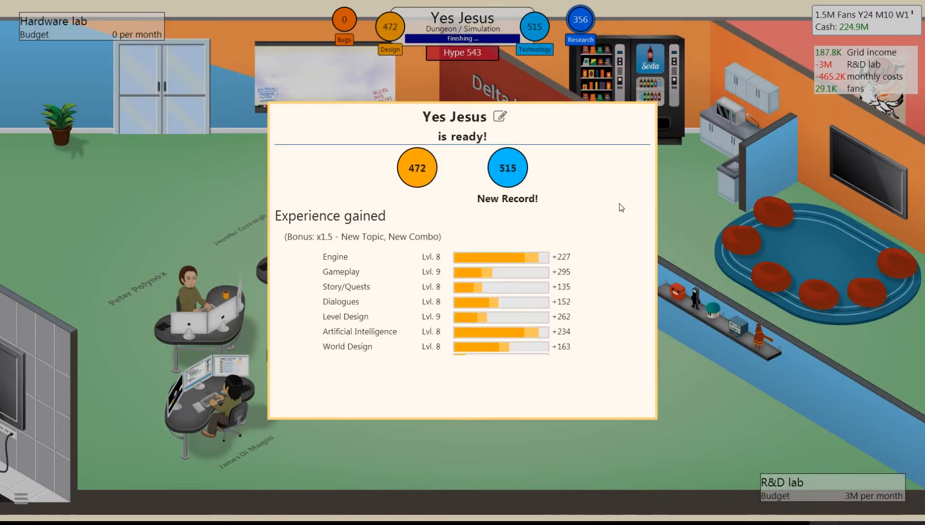
Release Yes Jesus to the market.
scroll("down", 3)
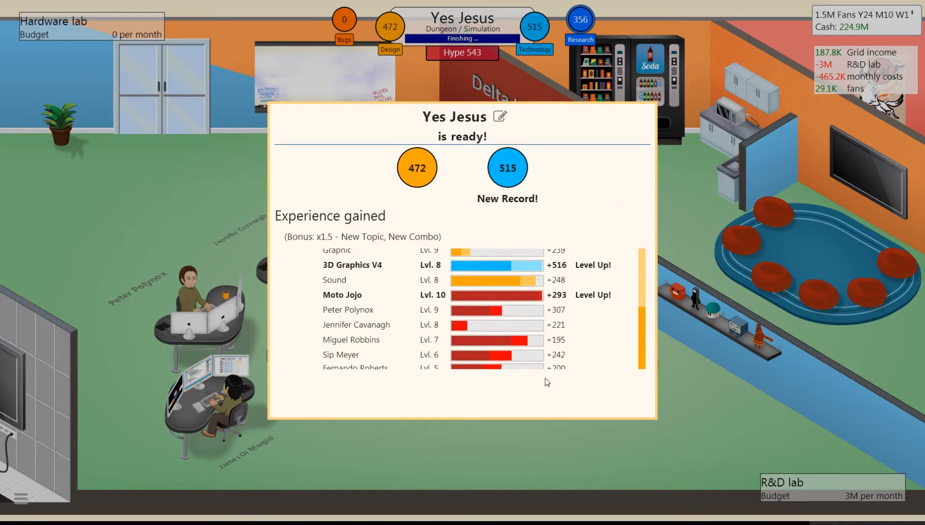
scroll("down", 3)
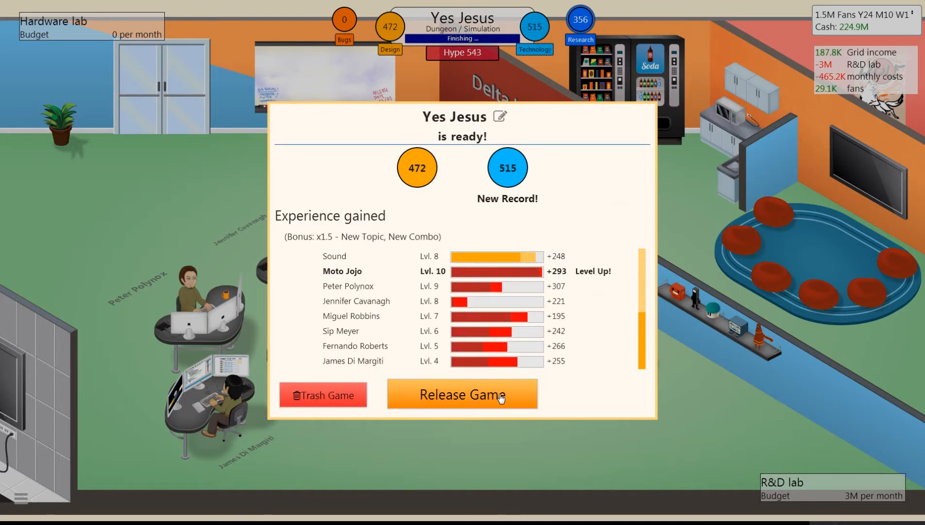
left_click(462, 394)
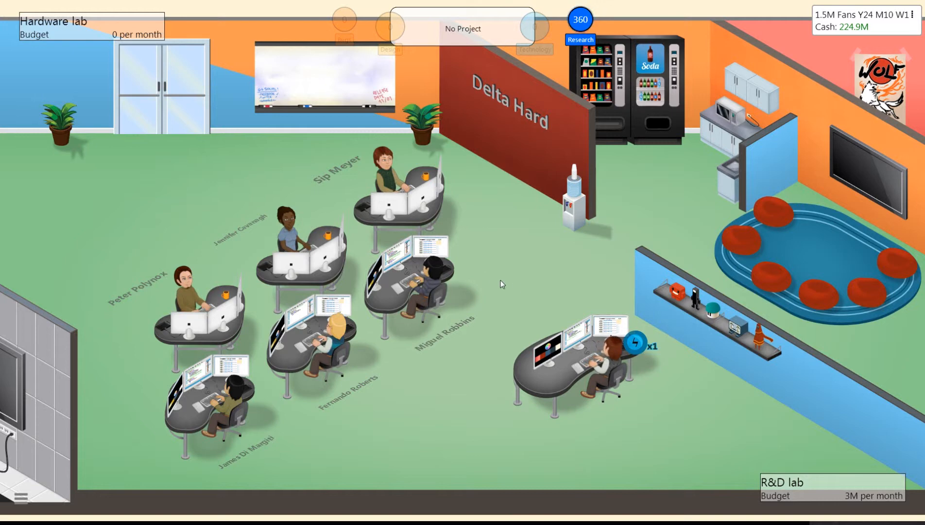
Start researching Celebrity voice acting for 240K.
left_click(580, 40)
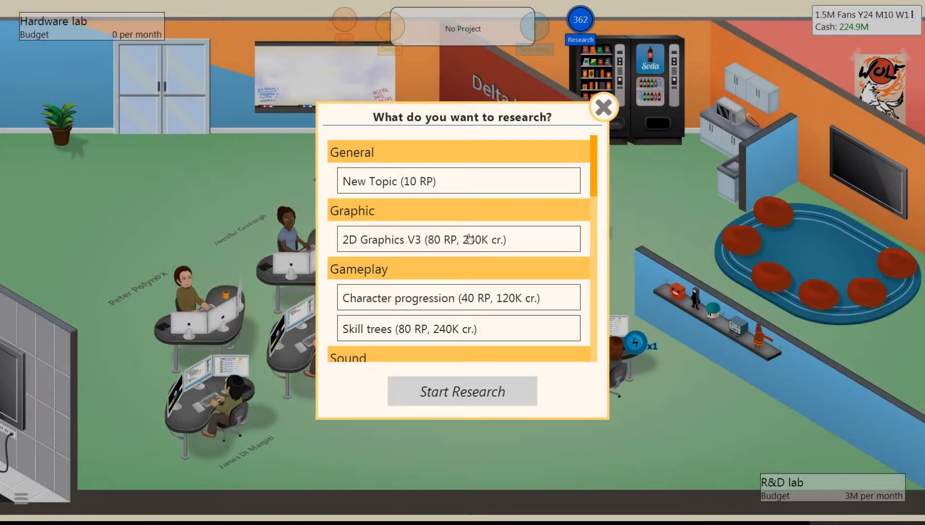
mouse_move(476, 305)
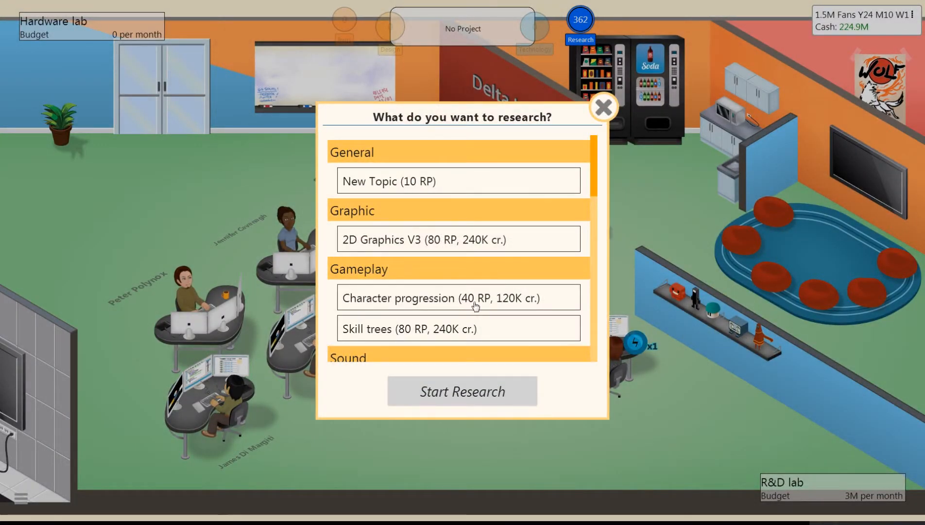
scroll("down", 3)
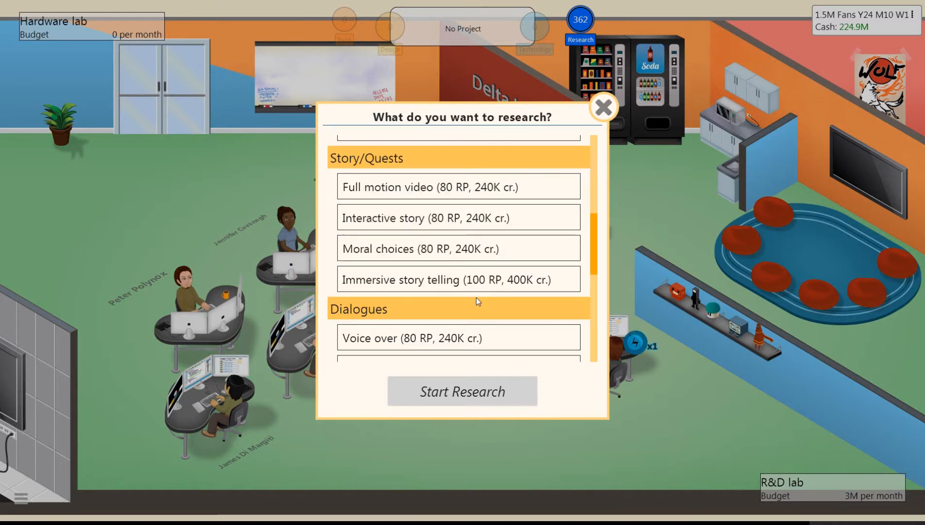
scroll("down", 3)
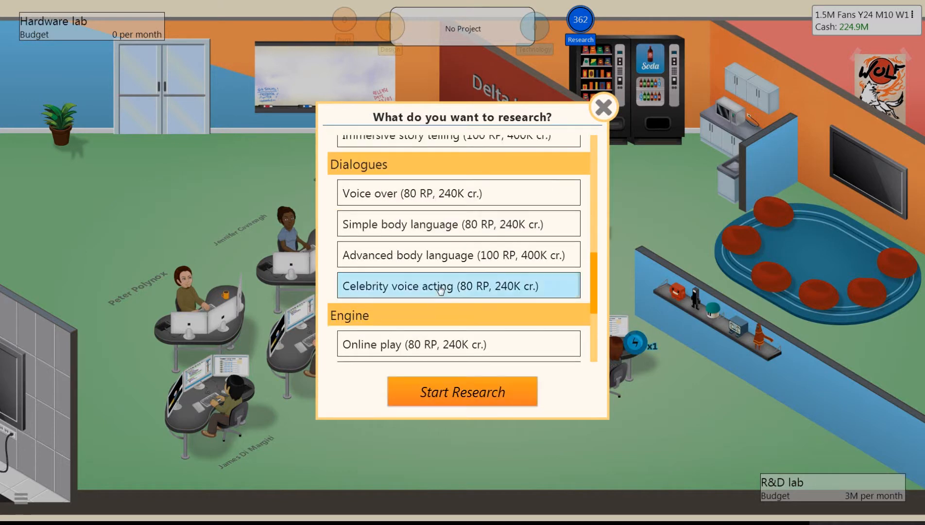
left_click(462, 392)
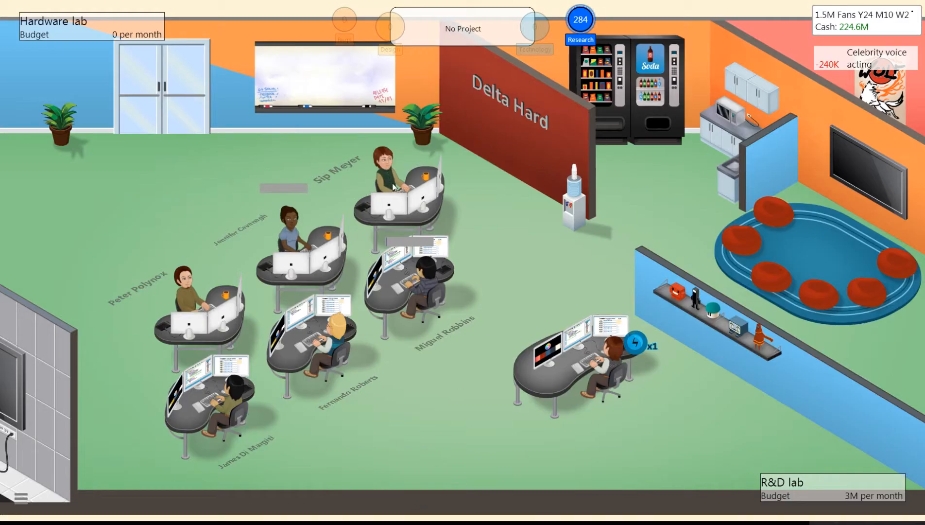
Bring up a staff member's training options as the Yes Jesus reviews (8, 7, 8, 7) arrive.
left_click(382, 176)
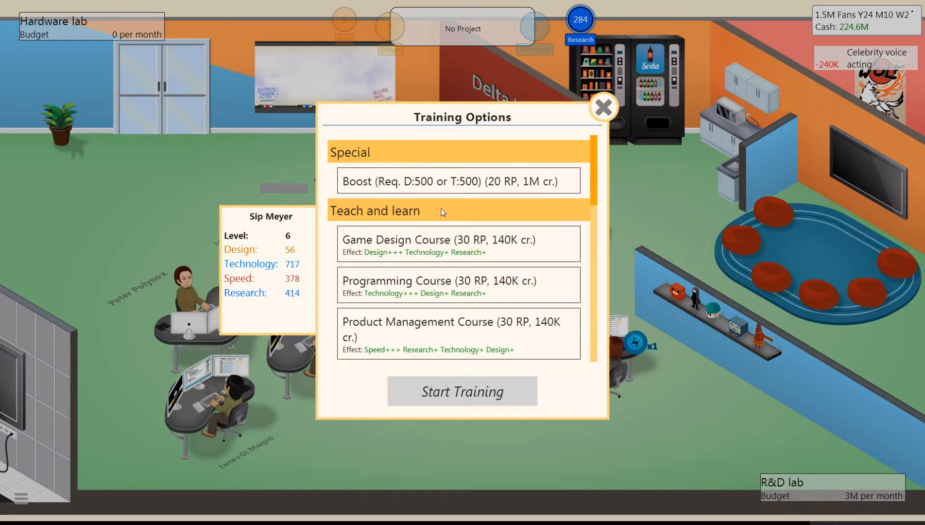
left_click(603, 108)
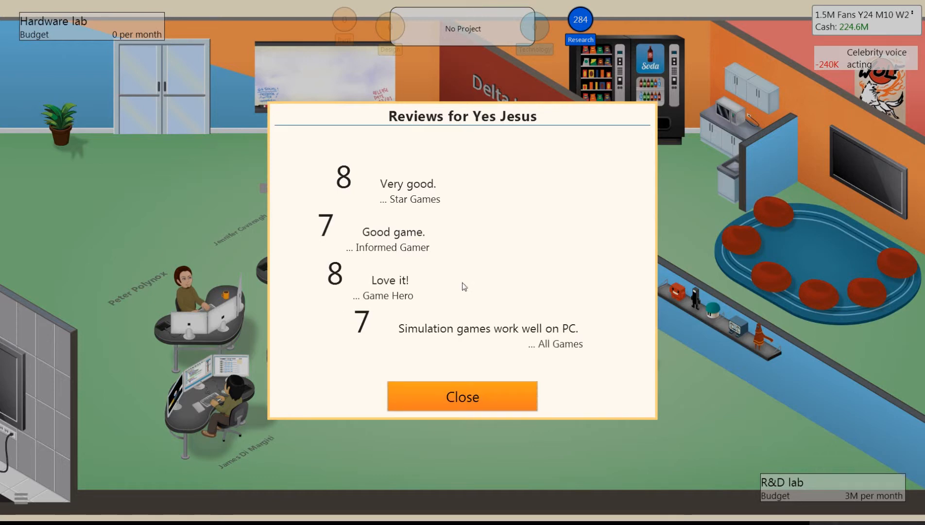
Close the Yes Jesus reviews and start researching Moral choices (80 RP, 240K).
left_click(462, 396)
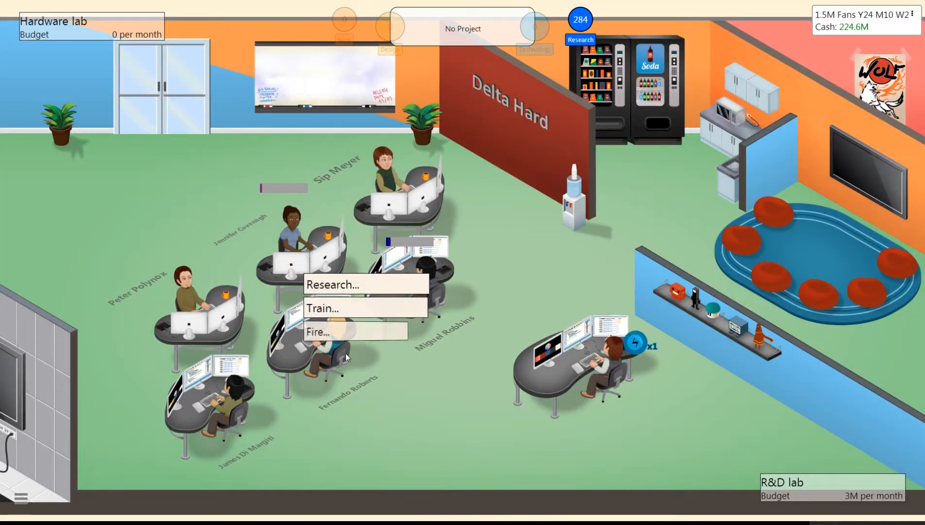
mouse_move(378, 284)
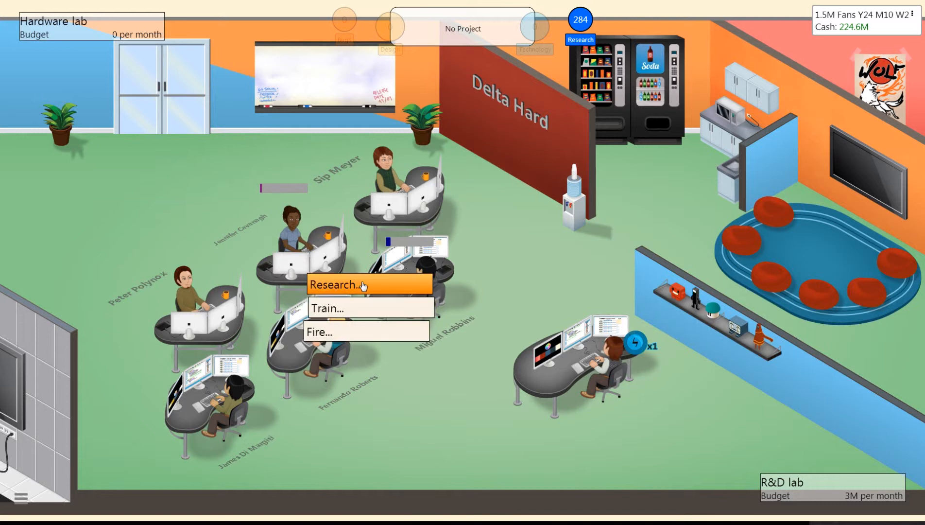
left_click(336, 284)
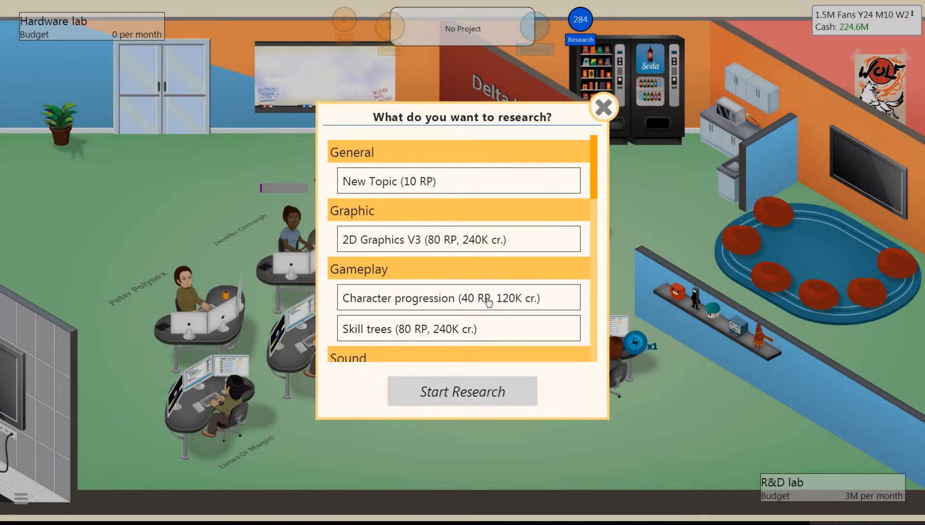
scroll("down", 3)
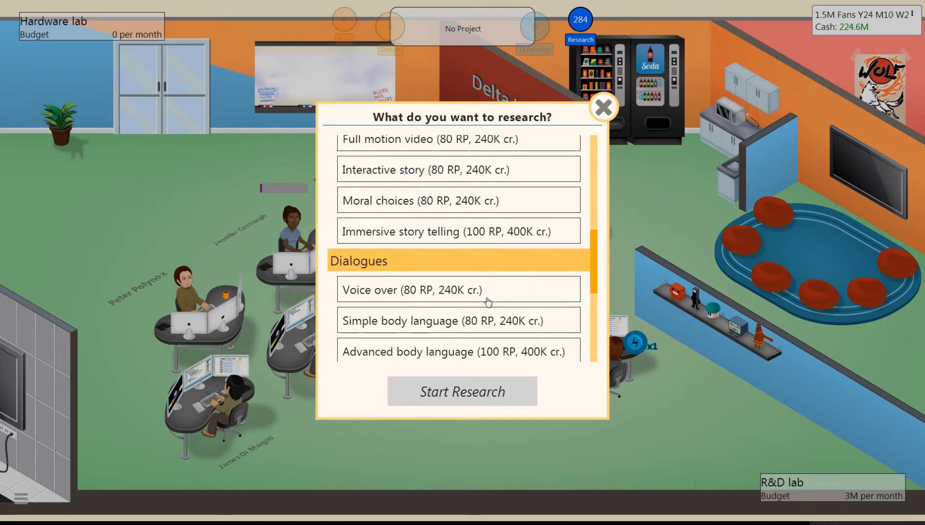
scroll("up", 3)
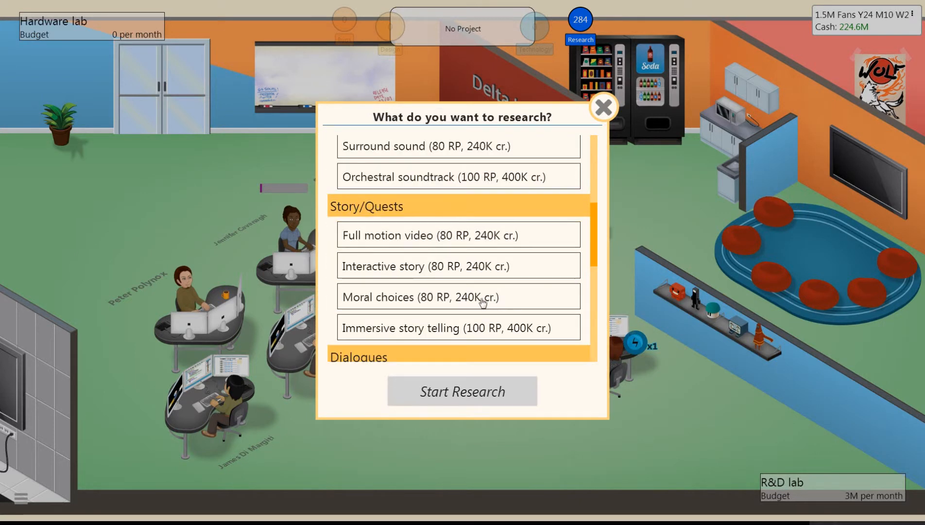
mouse_move(424, 269)
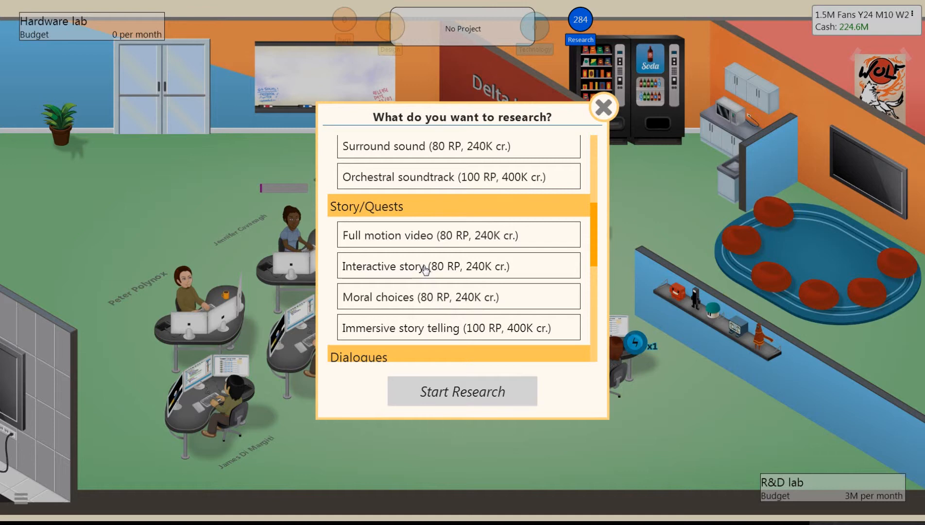
mouse_move(423, 303)
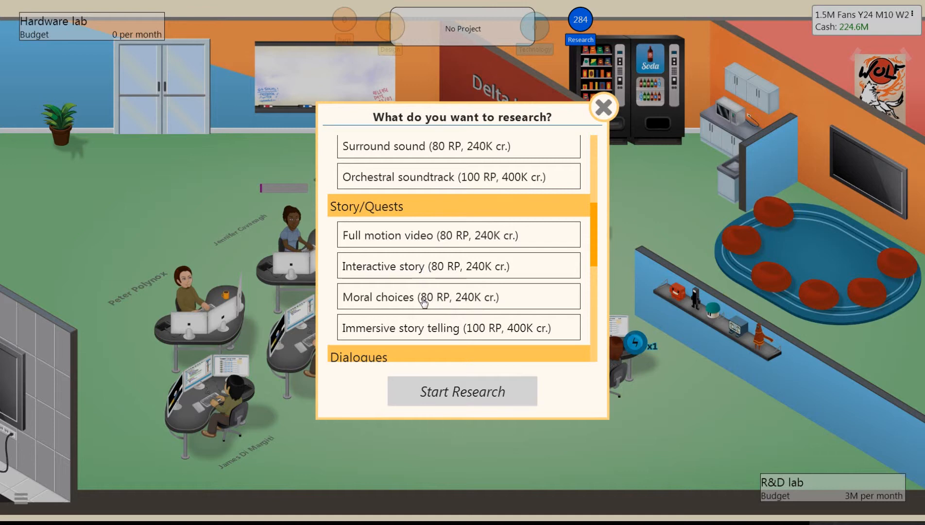
left_click(459, 296)
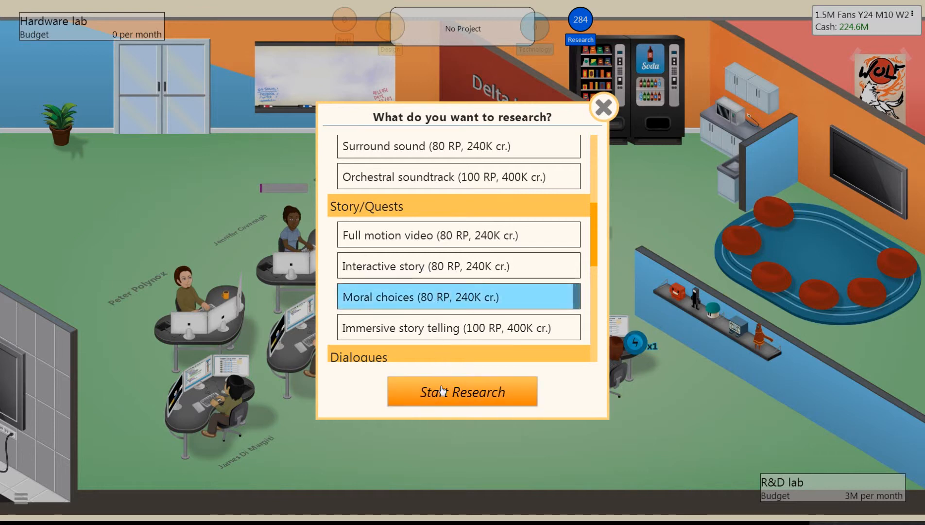
left_click(462, 390)
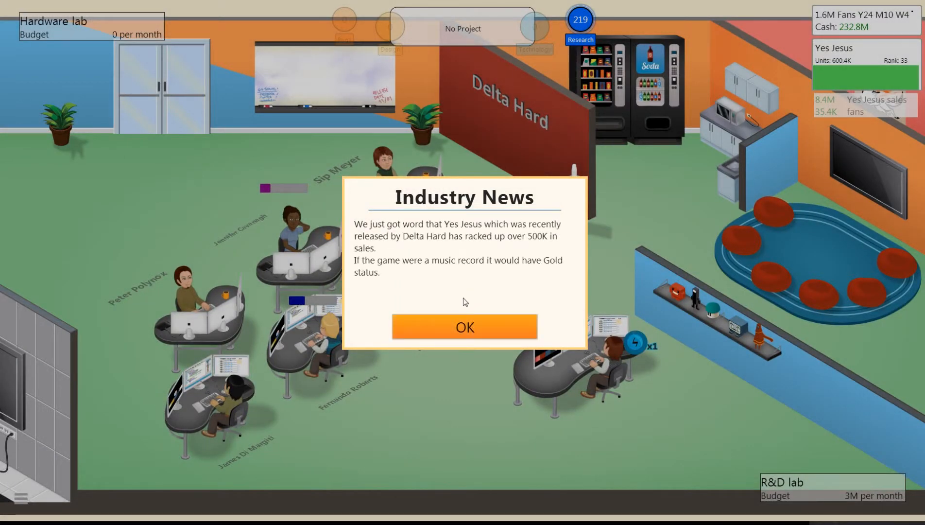
Dismiss the Yes Jesus gold and platinum sales news and the Nuu support notice.
left_click(464, 327)
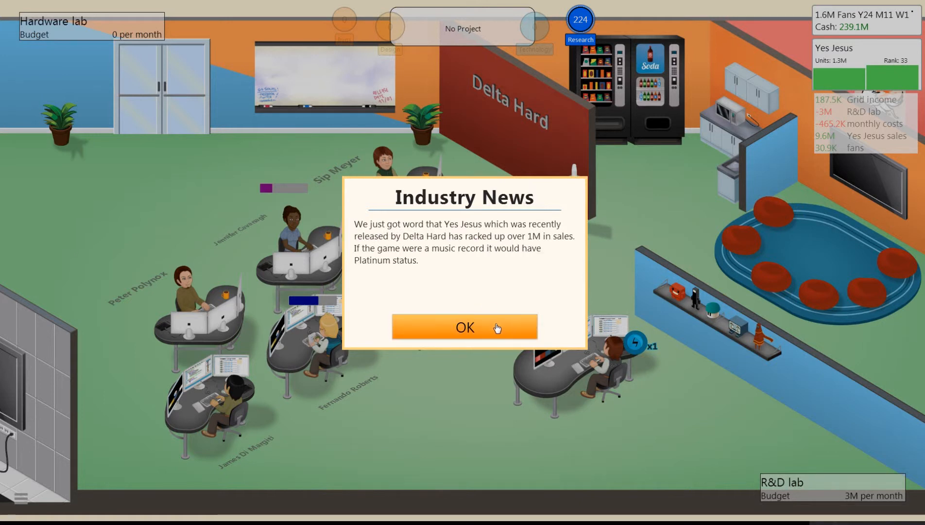
left_click(464, 327)
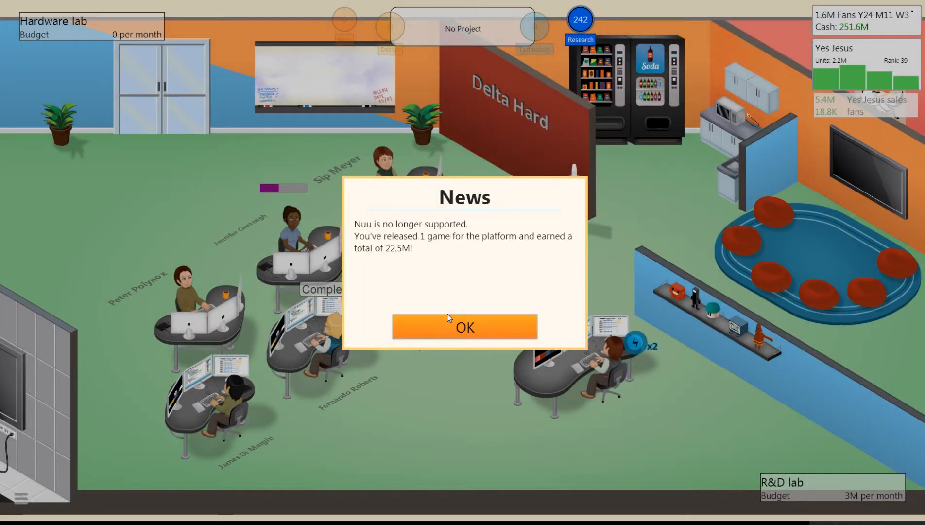
left_click(465, 327)
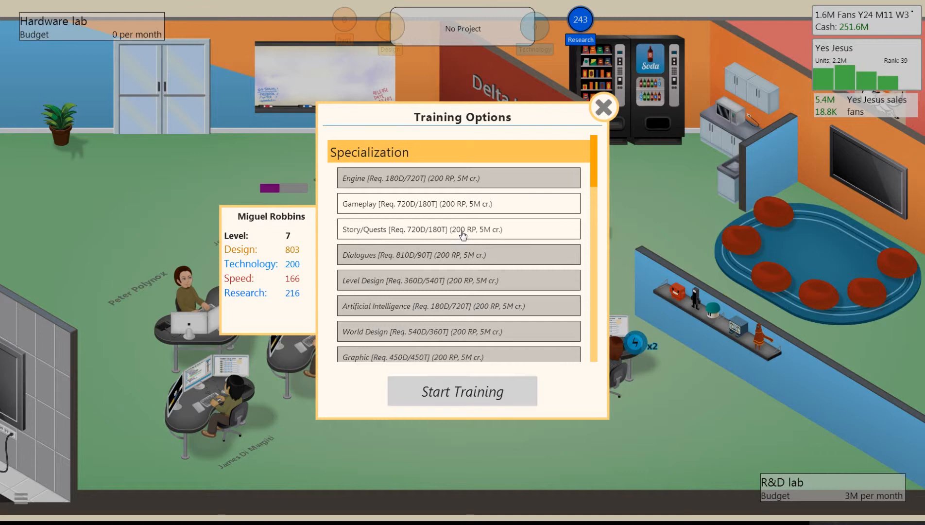
Start Story/Quests specialization training for a staff member (200 RP, 5M).
left_click(459, 229)
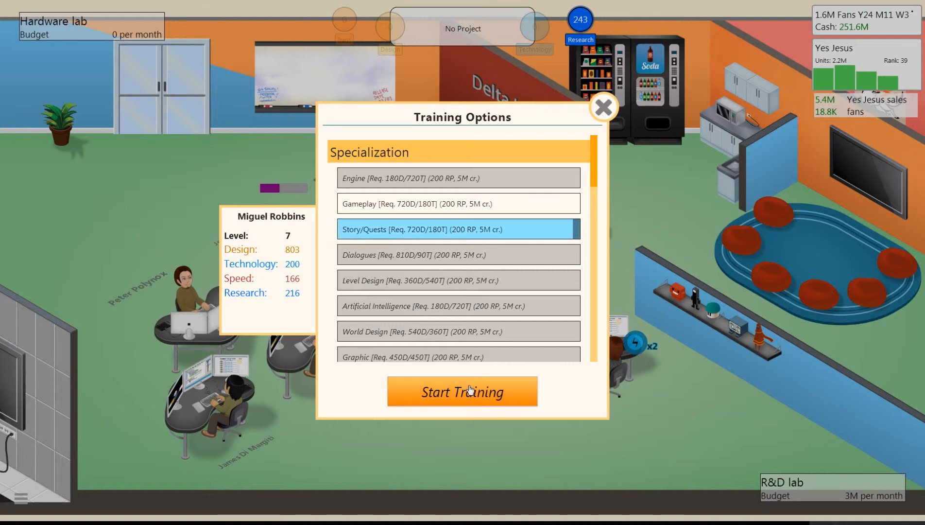
left_click(462, 390)
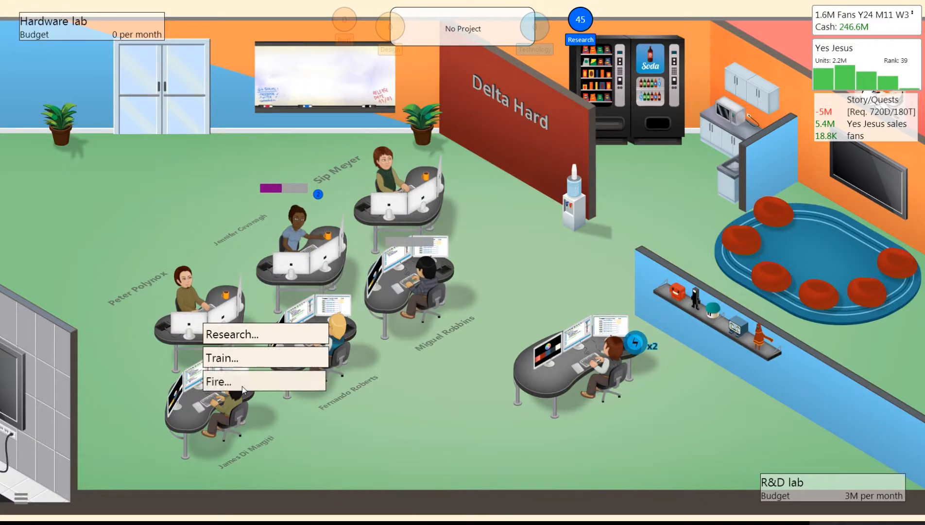
Browse a staff member's research options for Character progression.
left_click(236, 333)
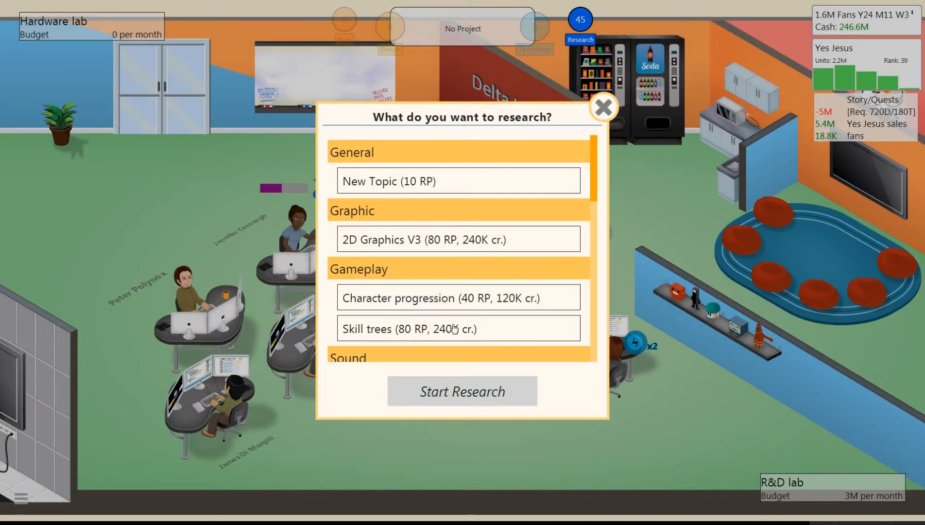
scroll("down", 3)
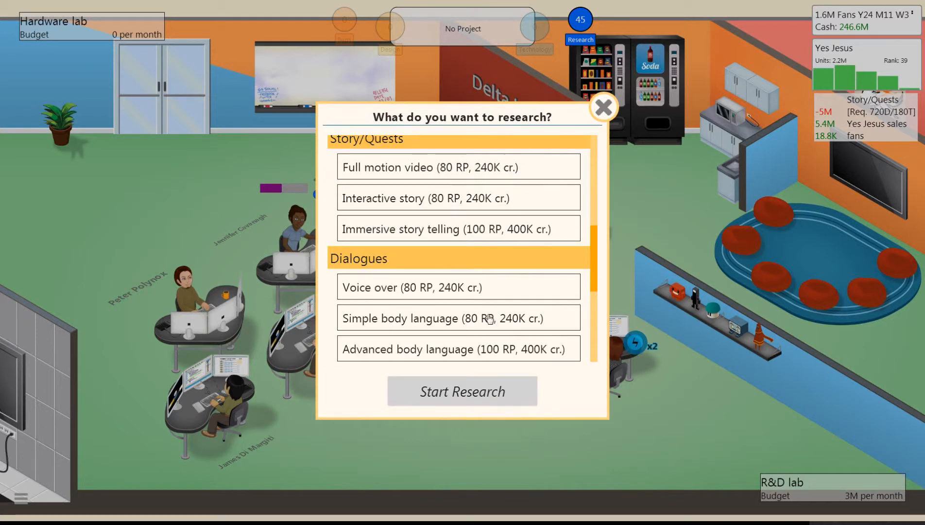
scroll("up", 3)
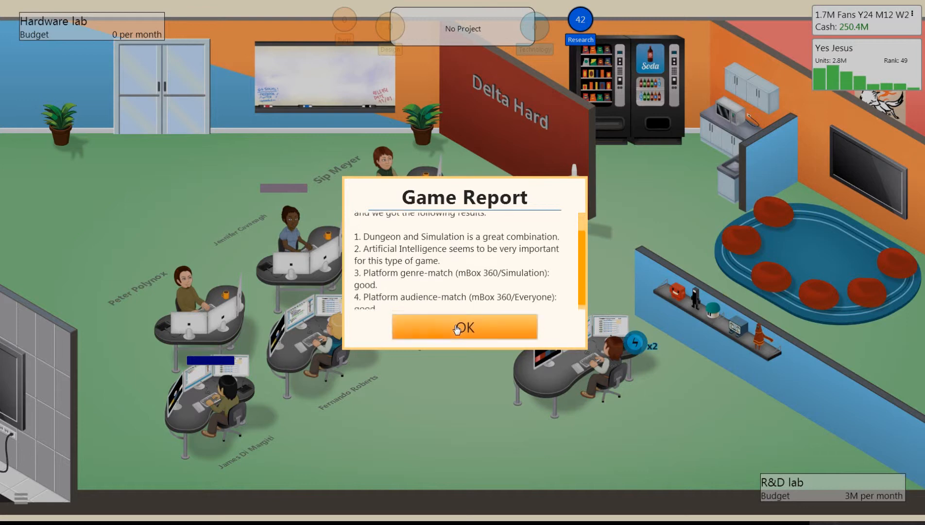
Dismiss the game report and begin designing a new custom engine, reviewing its features.
left_click(463, 328)
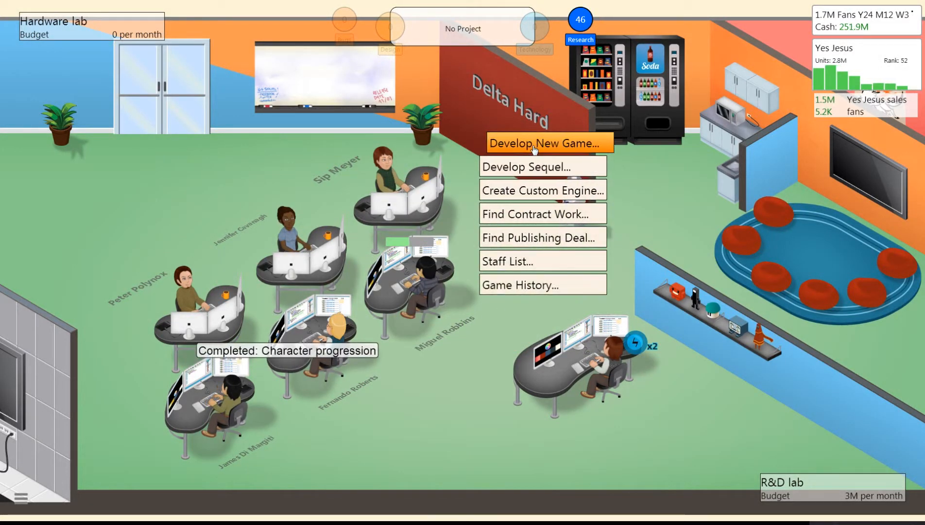
mouse_move(547, 190)
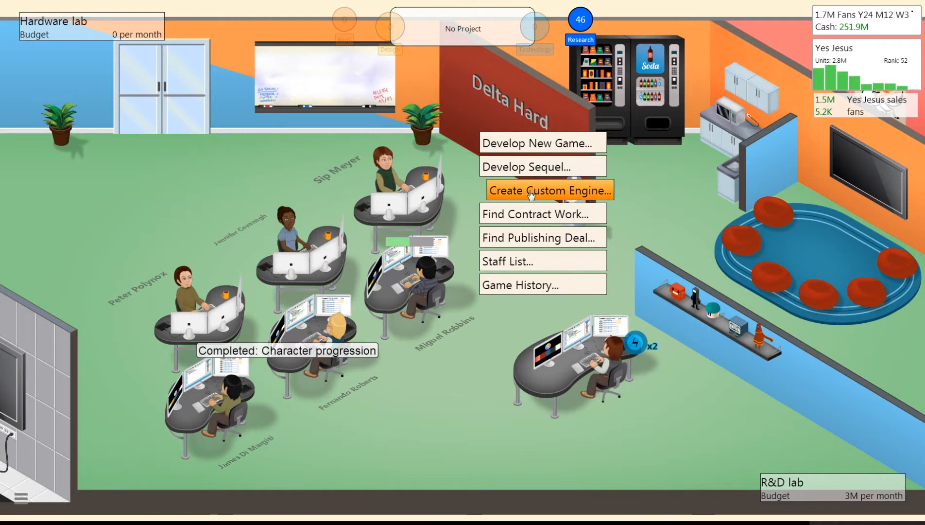
left_click(547, 190)
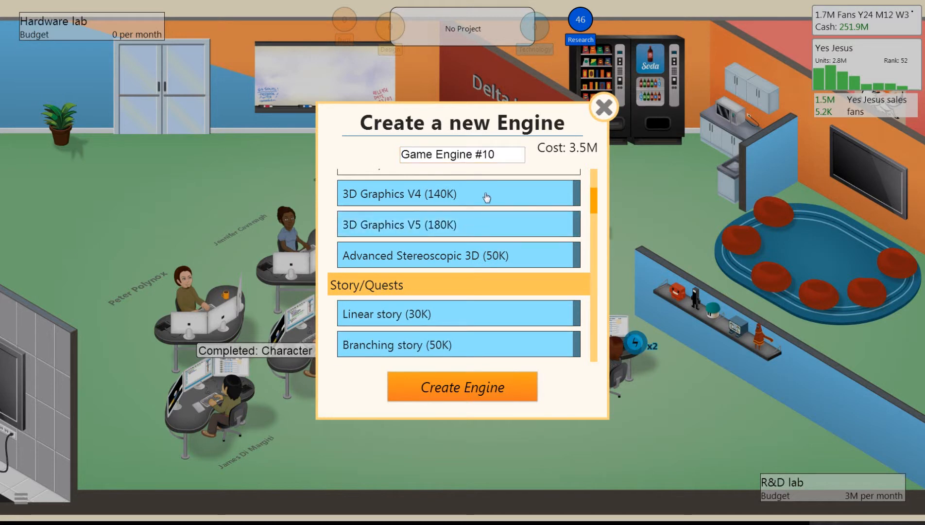
scroll("down", 3)
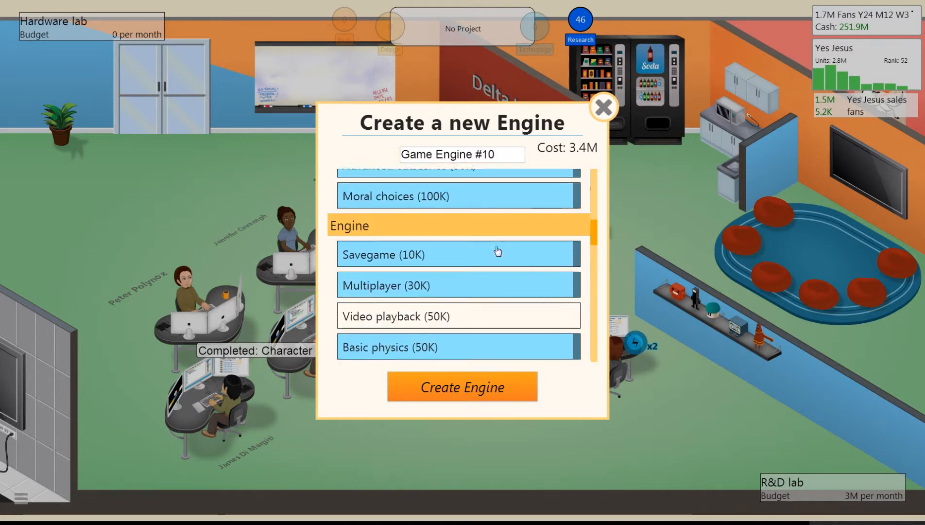
scroll("up", 3)
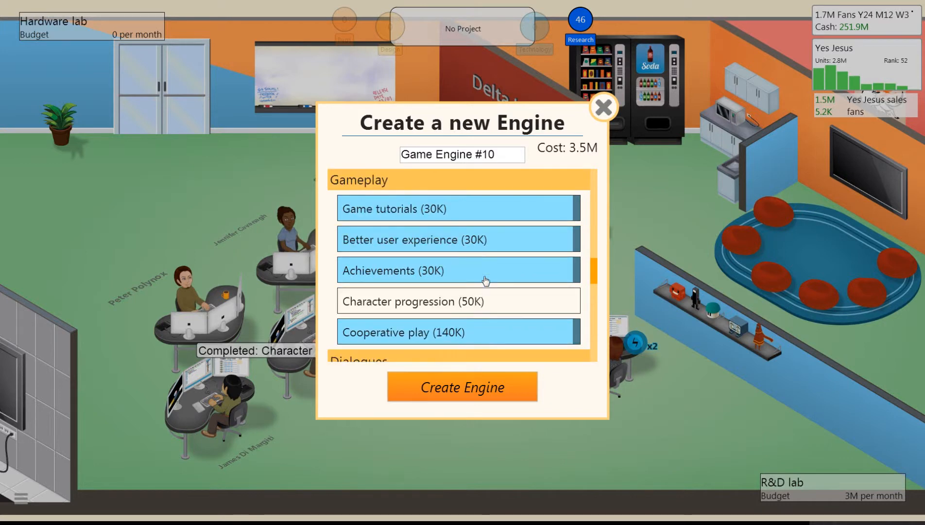
scroll("down", 3)
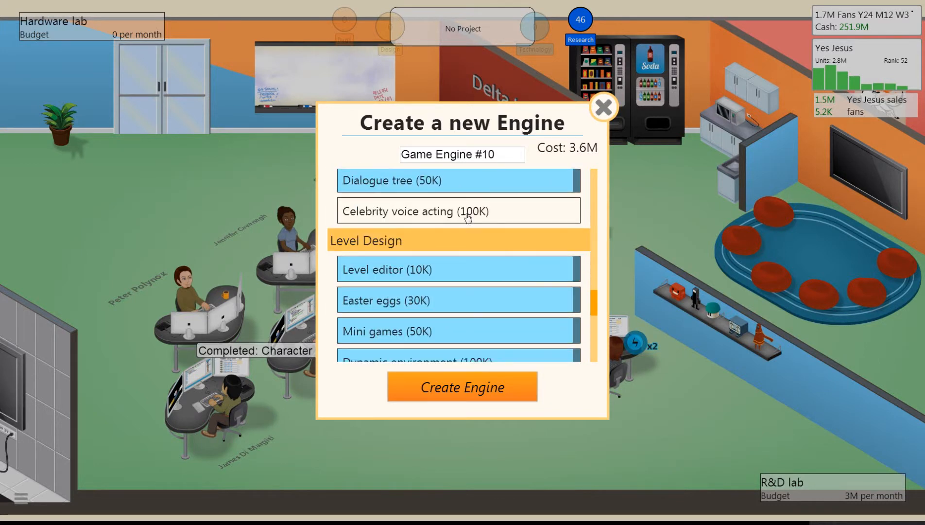
scroll("down", 3)
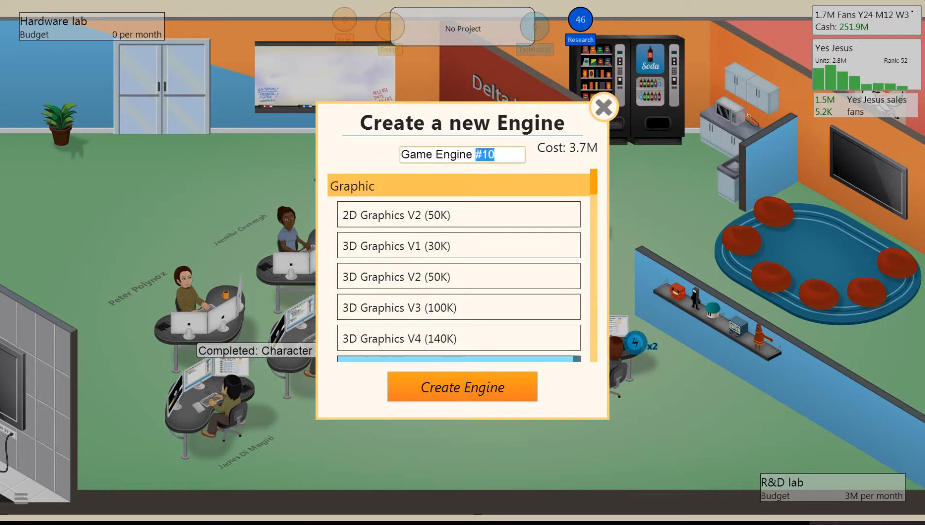
Name the engine 'In our games' and start building it for 3.7M.
triple_click(462, 154)
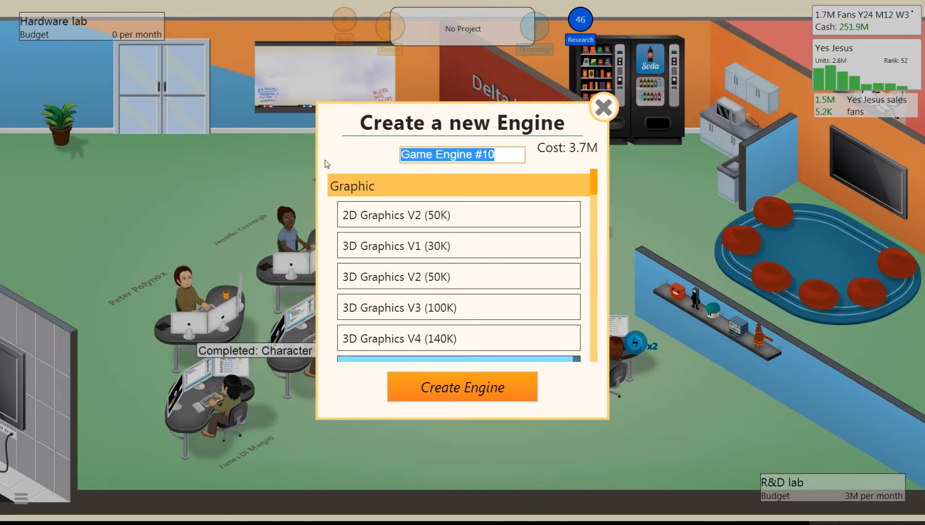
type("In out")
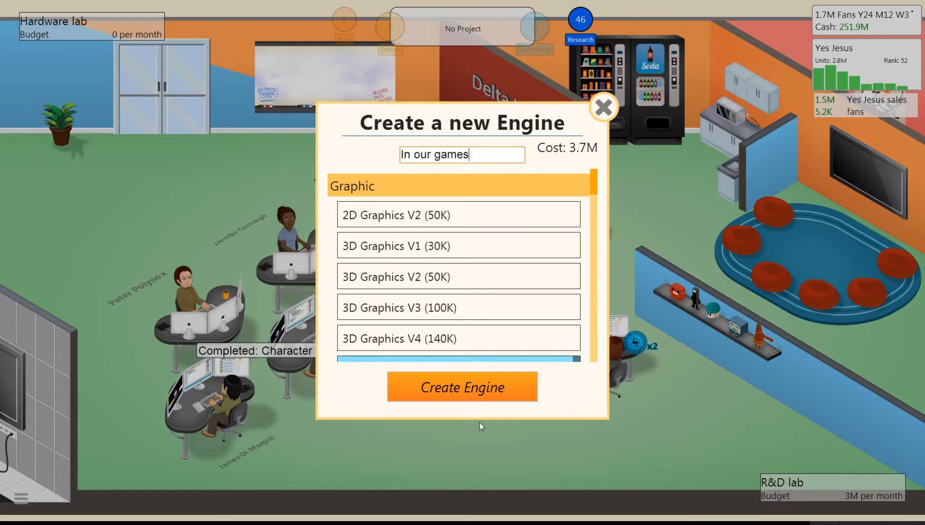
left_click(463, 387)
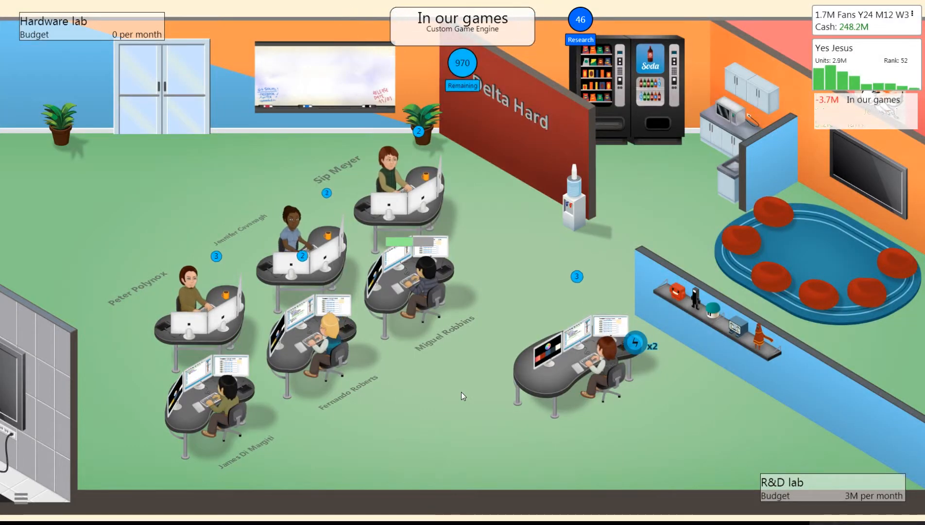